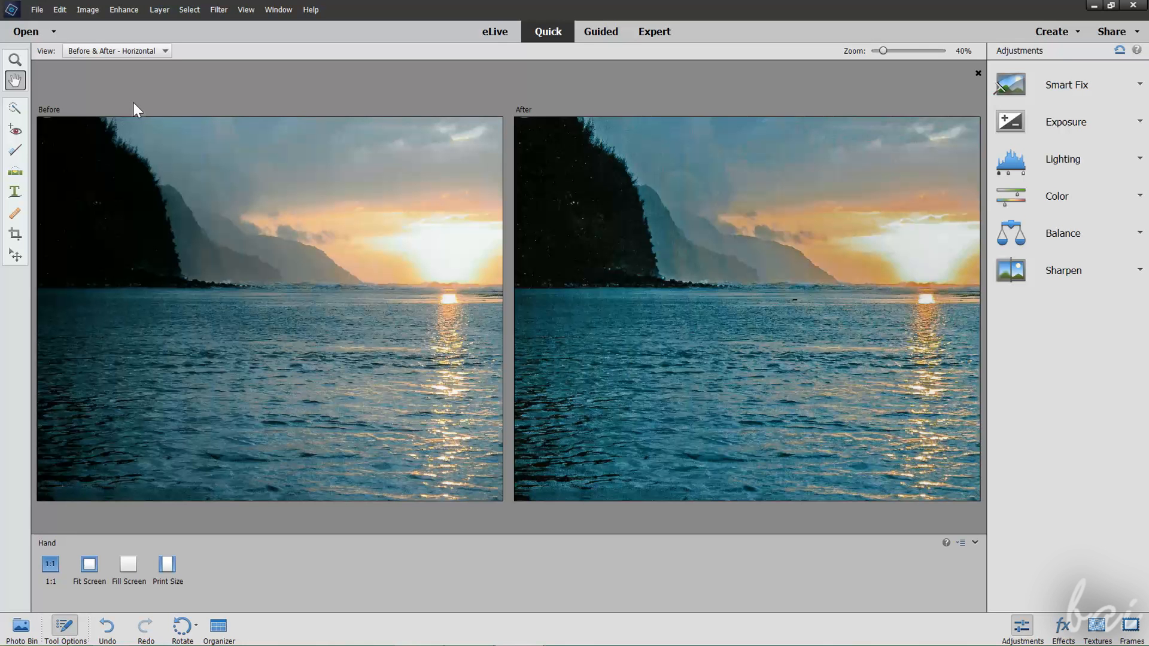
mouse_move(142, 69)
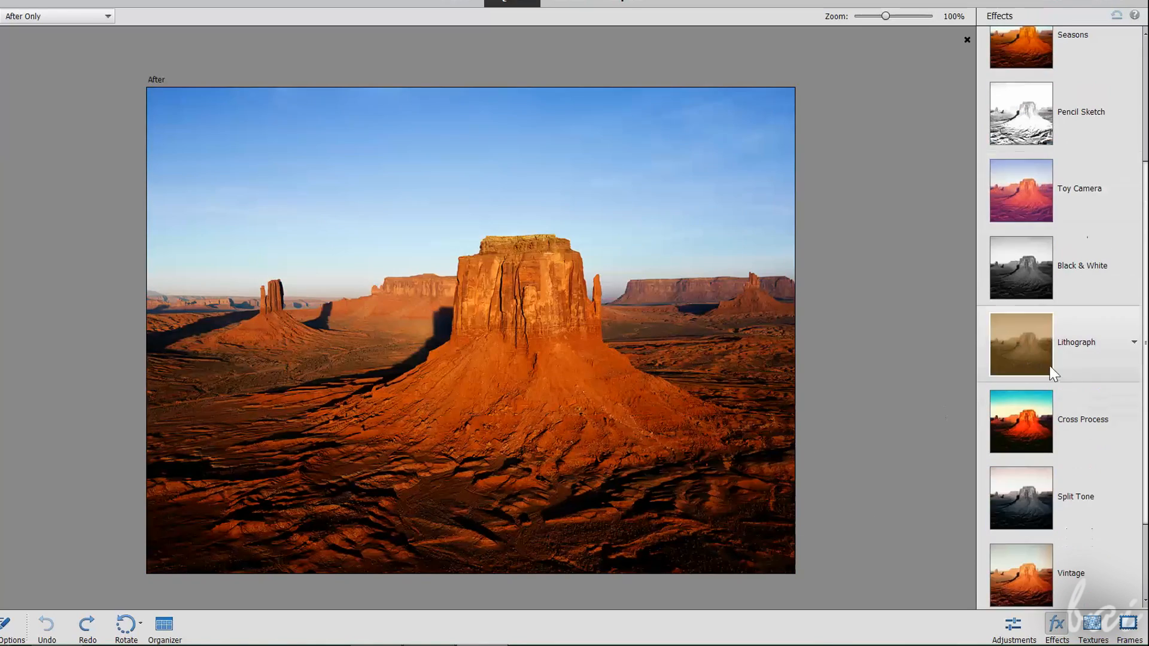
Step: Show the desert butte photo on its own with the effect presets beside it
left_click(1020, 344)
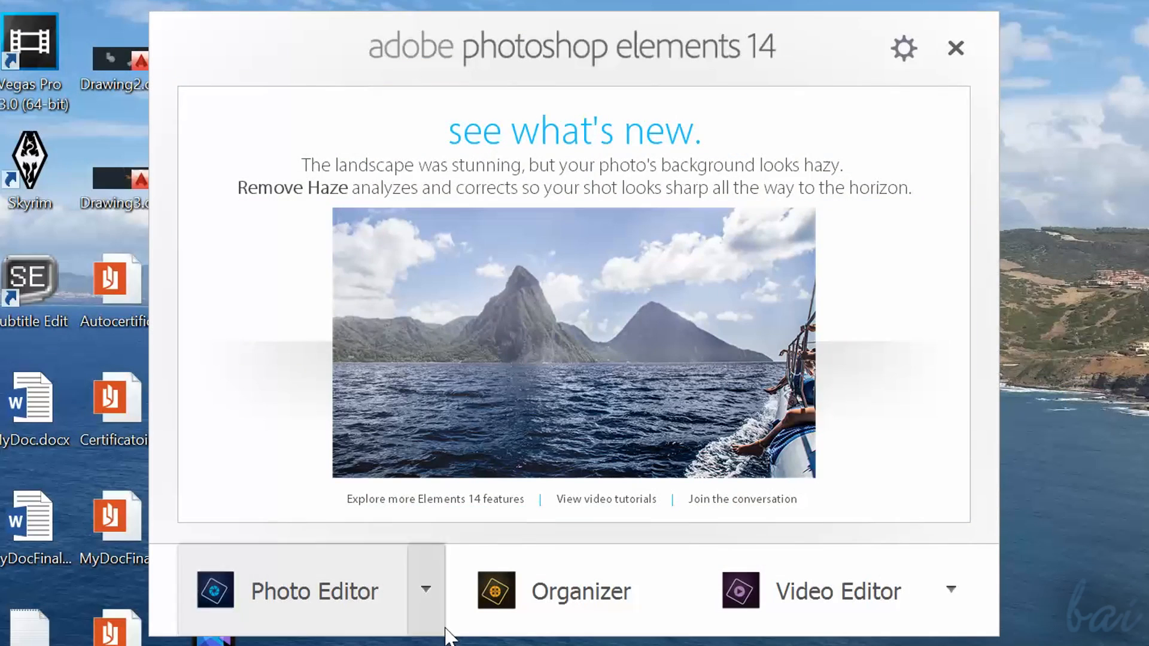
mouse_move(814, 619)
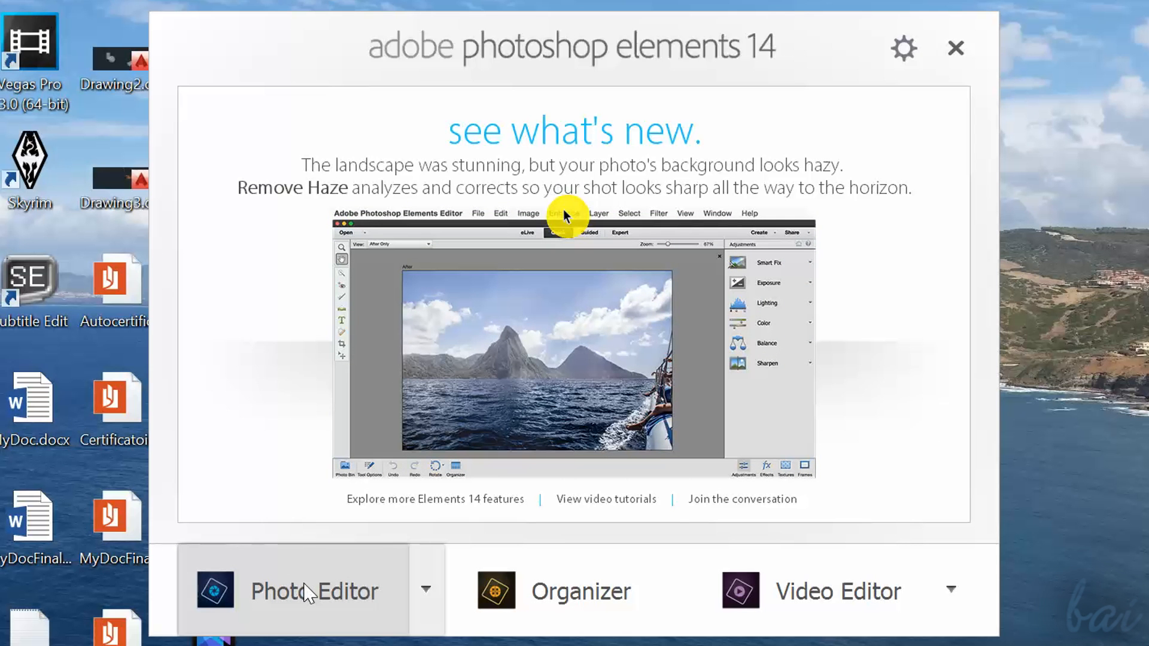
mouse_move(540, 615)
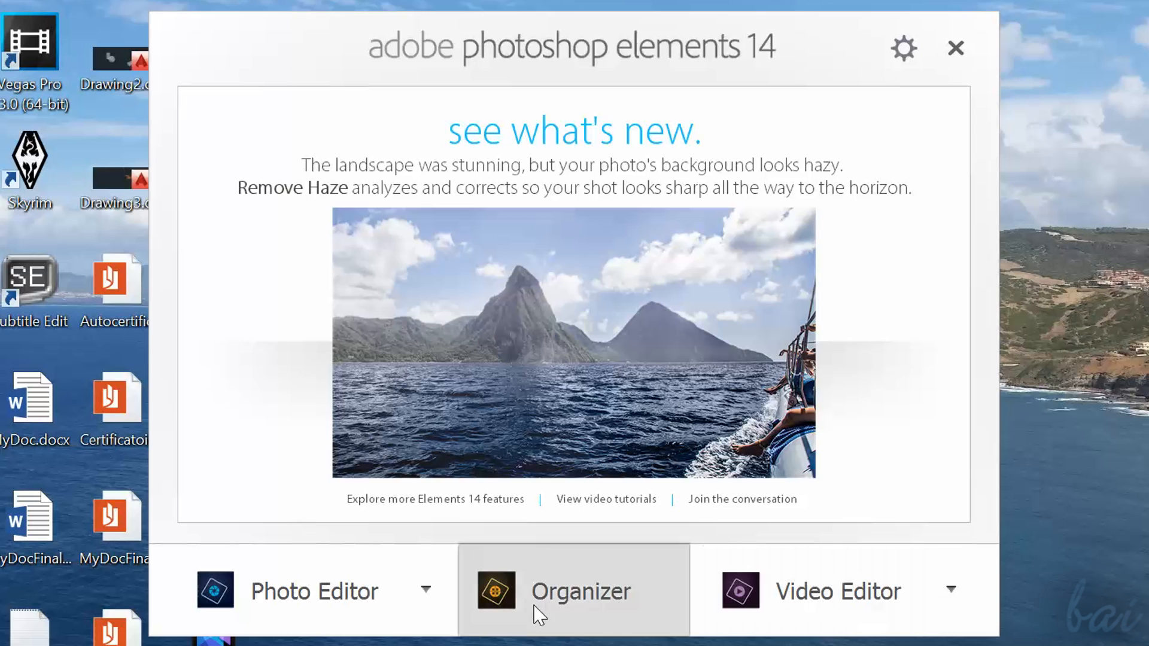
mouse_move(581, 610)
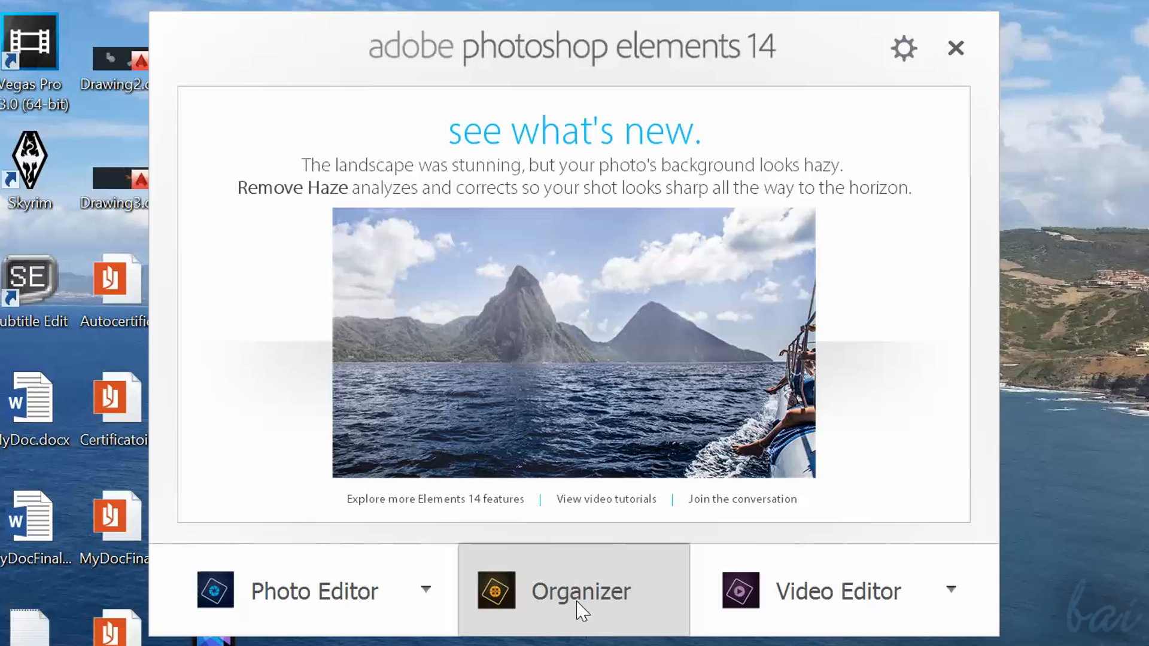
mouse_move(814, 619)
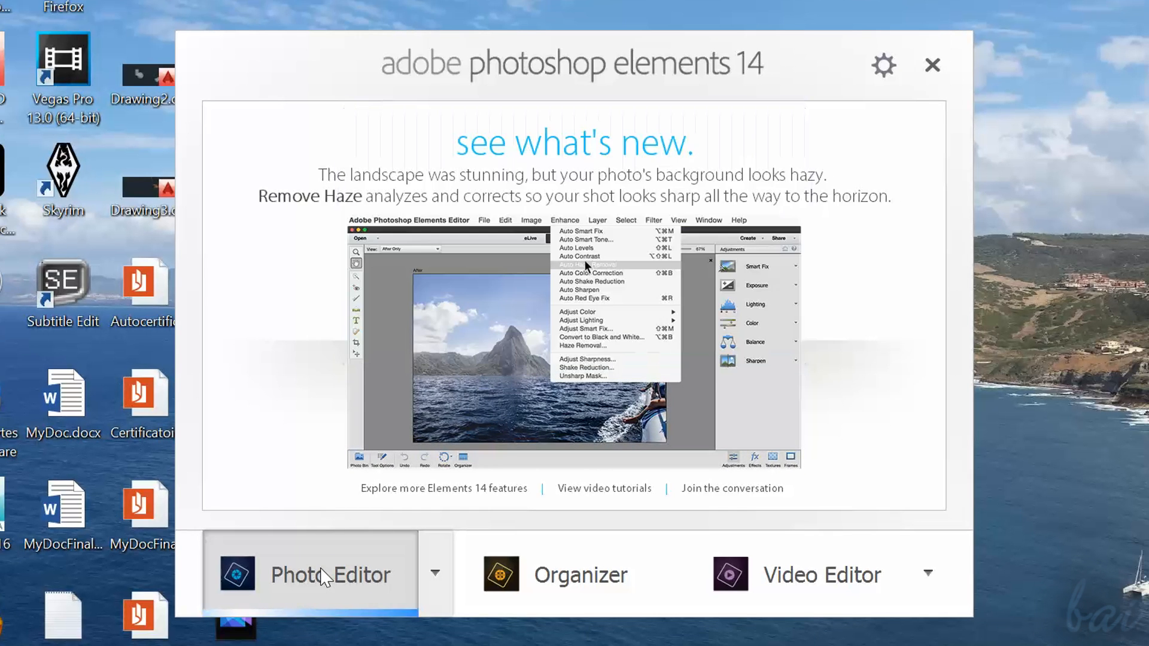
Step: Launch the Photo Editor from the Elements 14 welcome screen
left_click(330, 574)
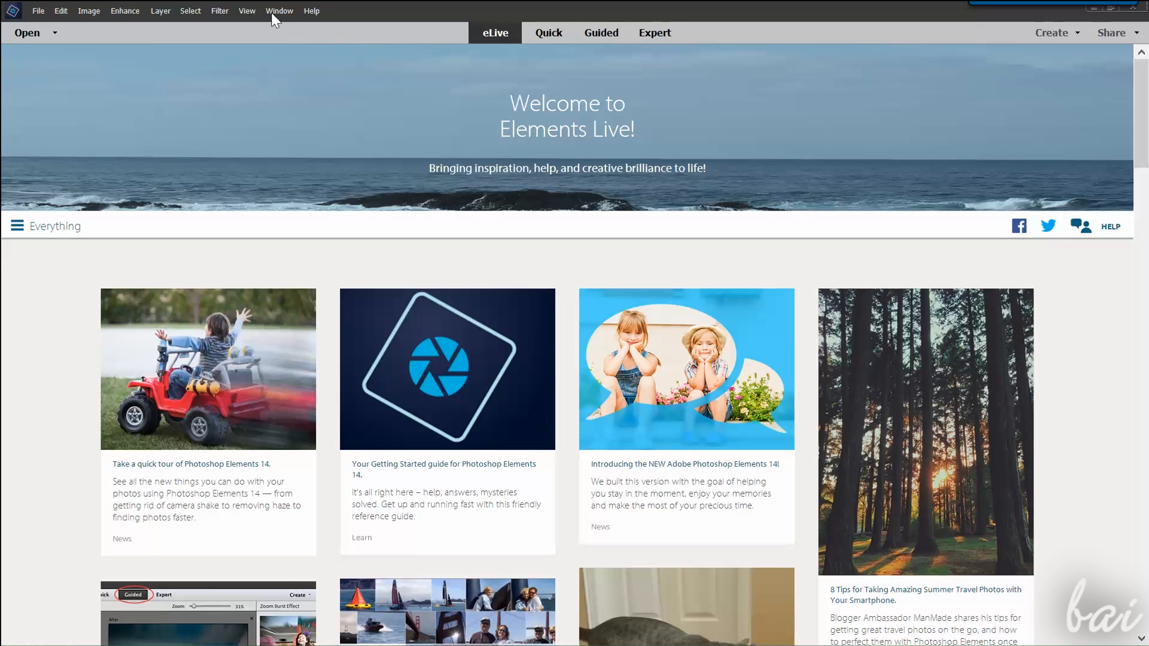
mouse_move(628, 188)
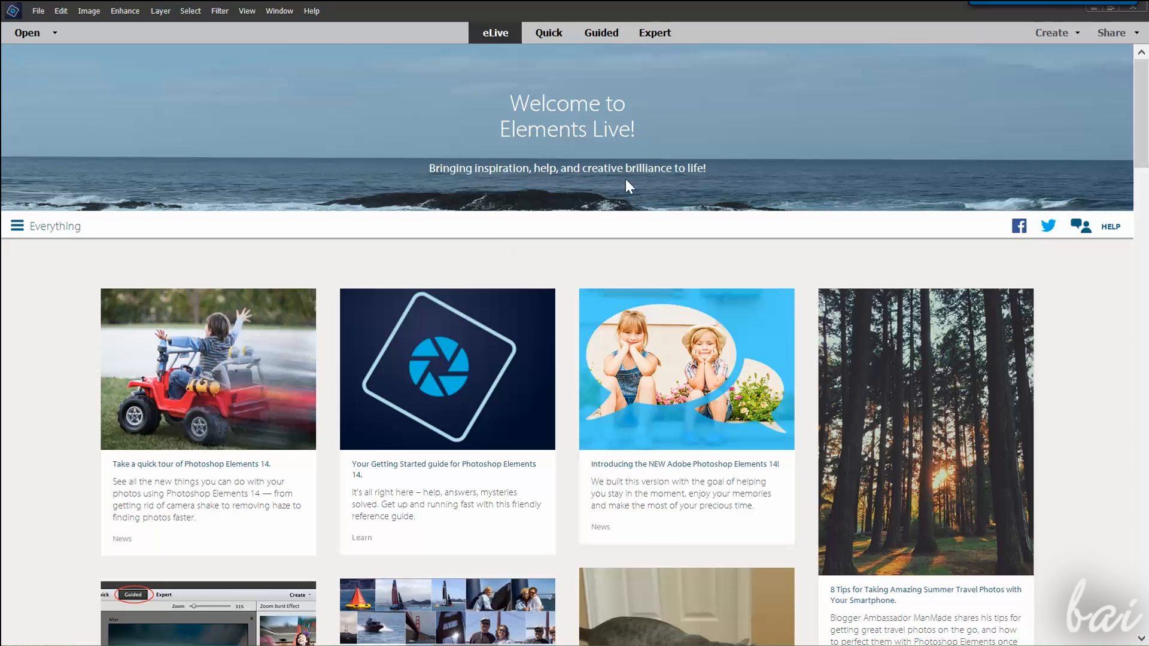
mouse_move(594, 447)
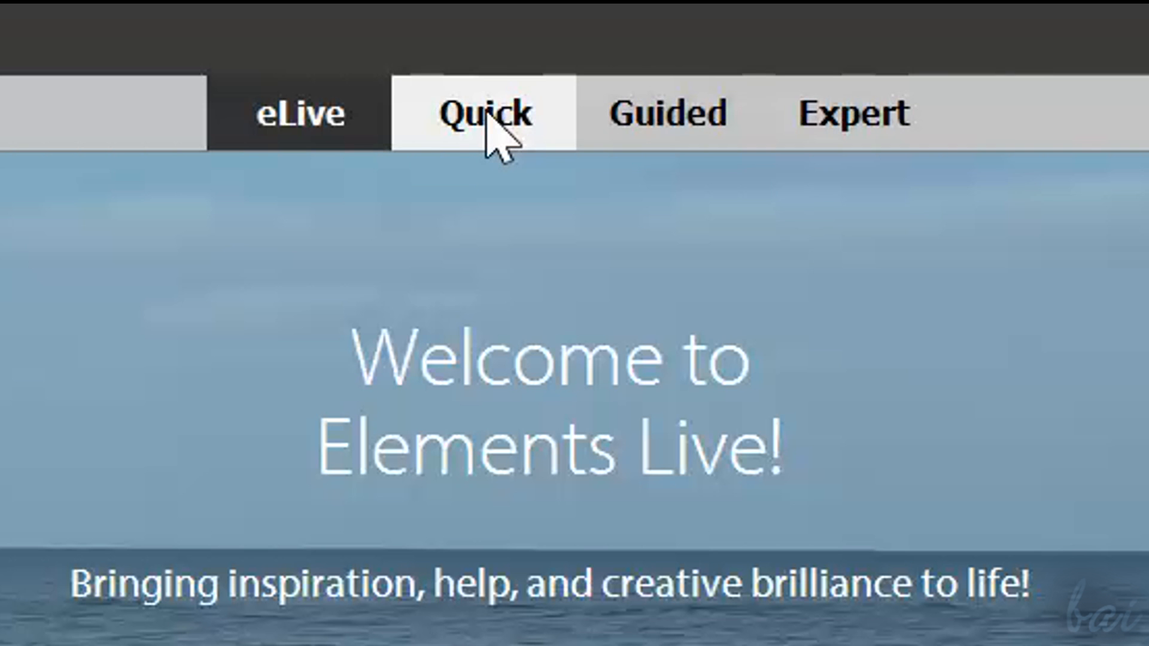
Step: Switch between the Quick and Expert workspaces to compare them, ending in Quick mode
left_click(485, 113)
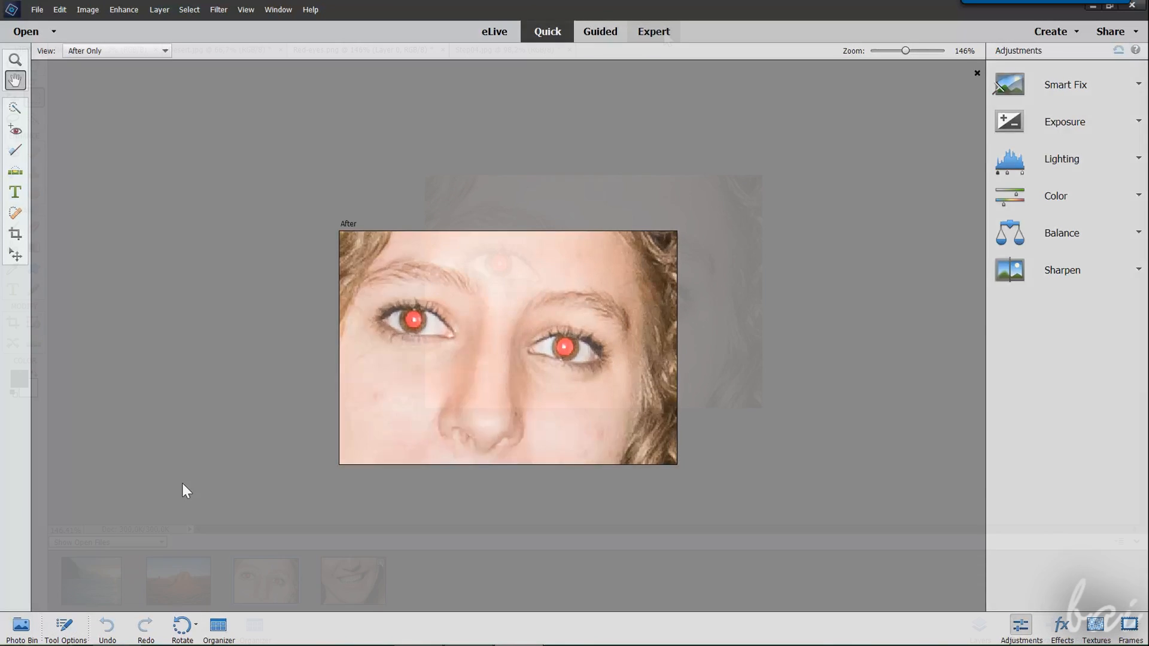
left_click(653, 31)
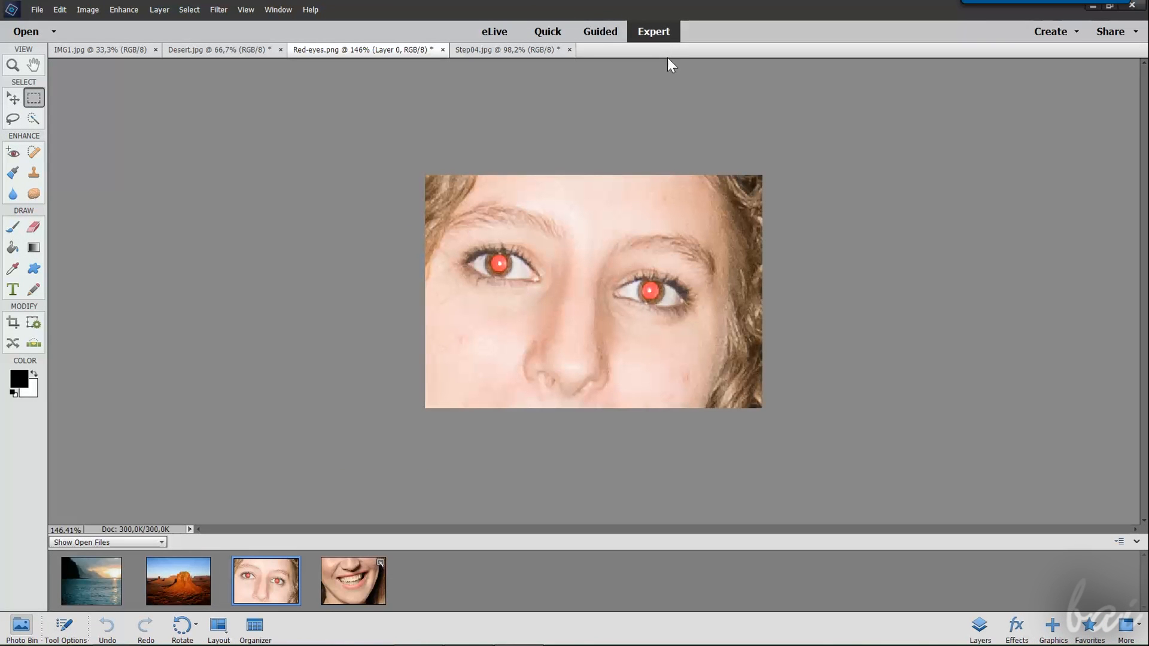
mouse_move(4, 295)
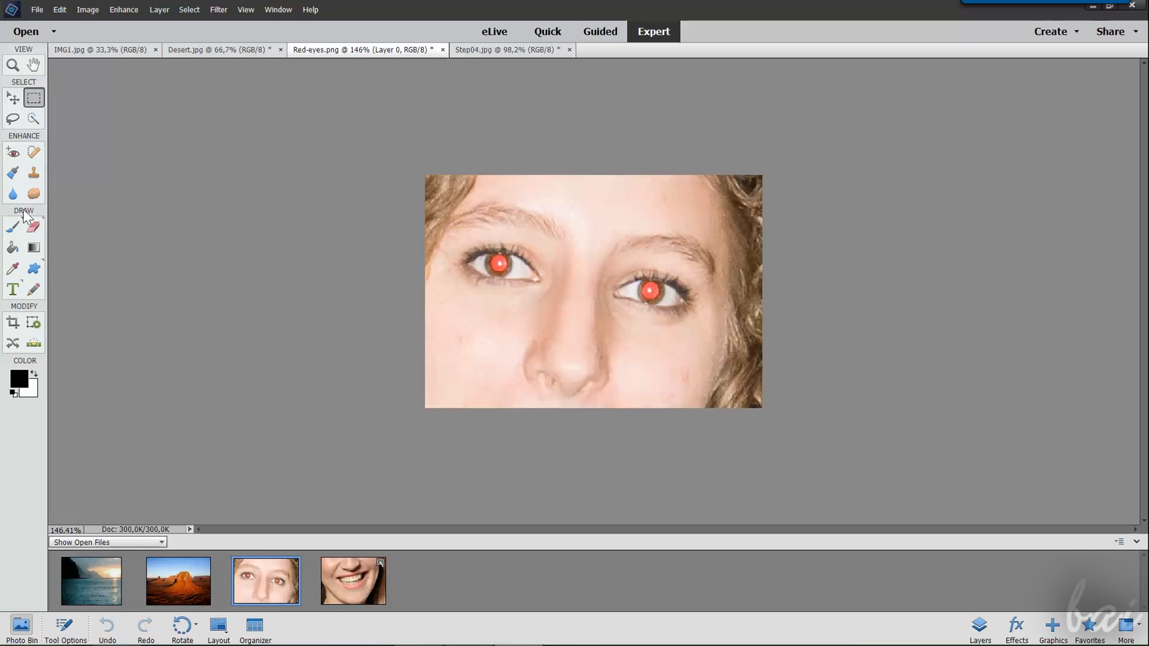
left_click(548, 31)
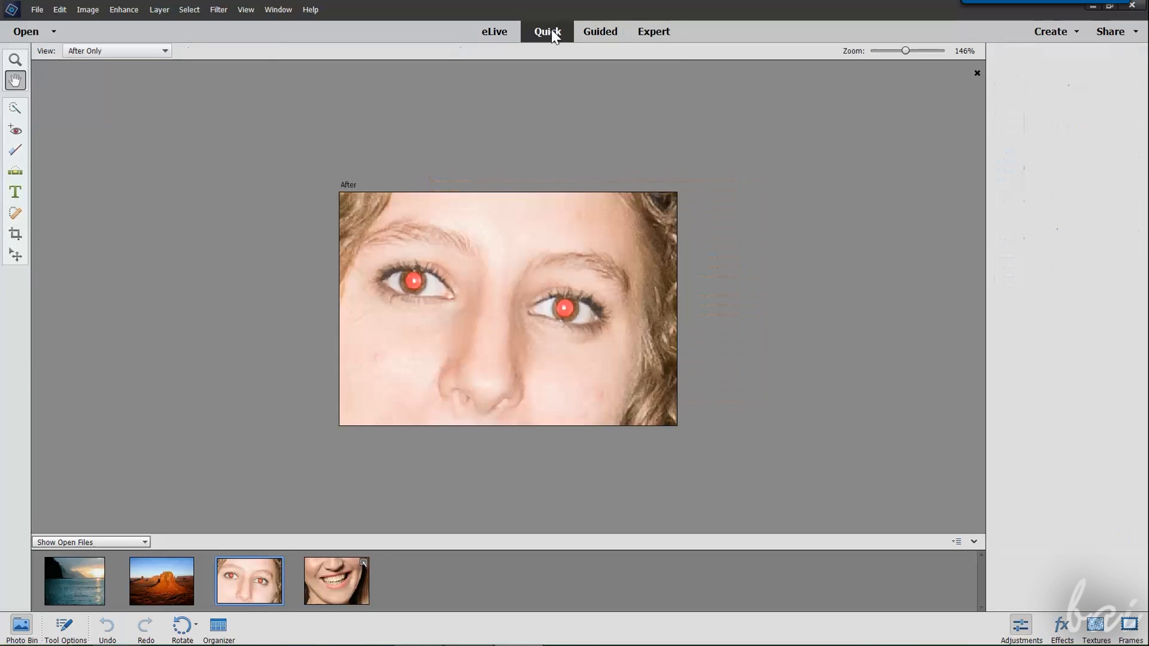
left_click(1020, 628)
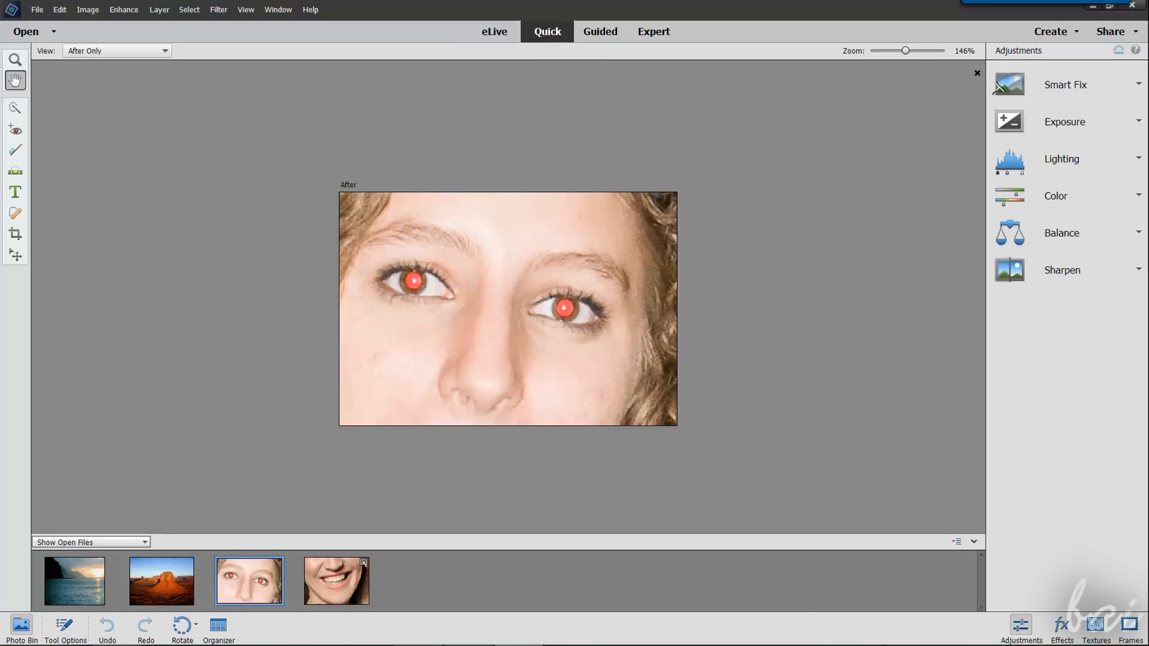
left_click(653, 31)
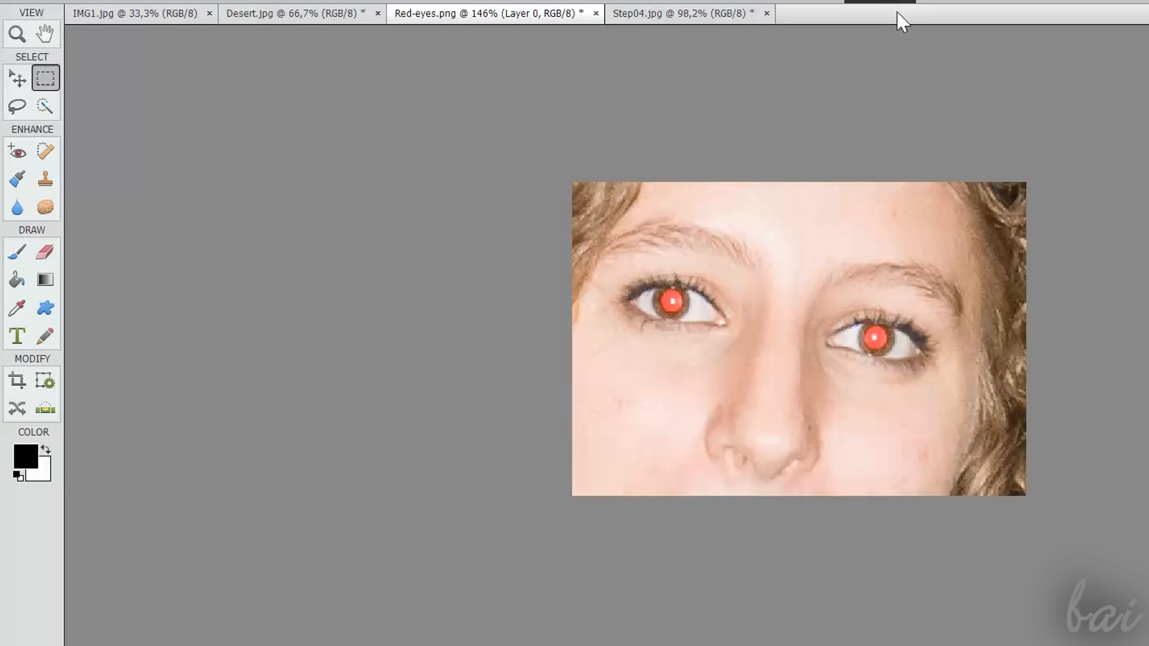
mouse_move(6, 299)
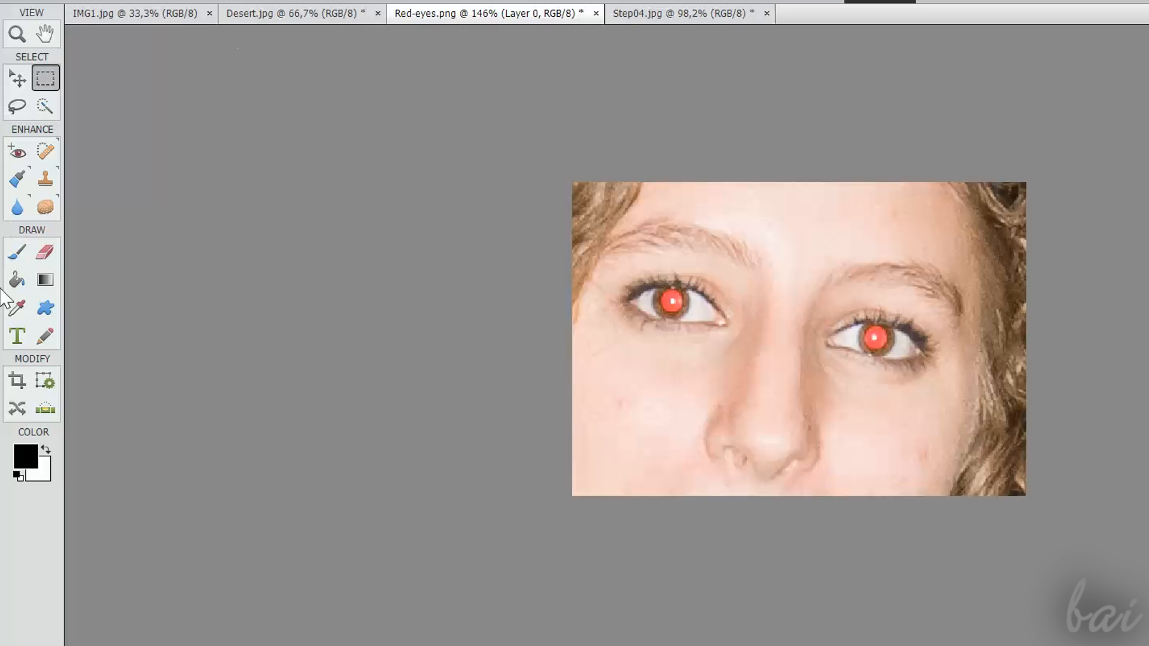
mouse_move(46, 304)
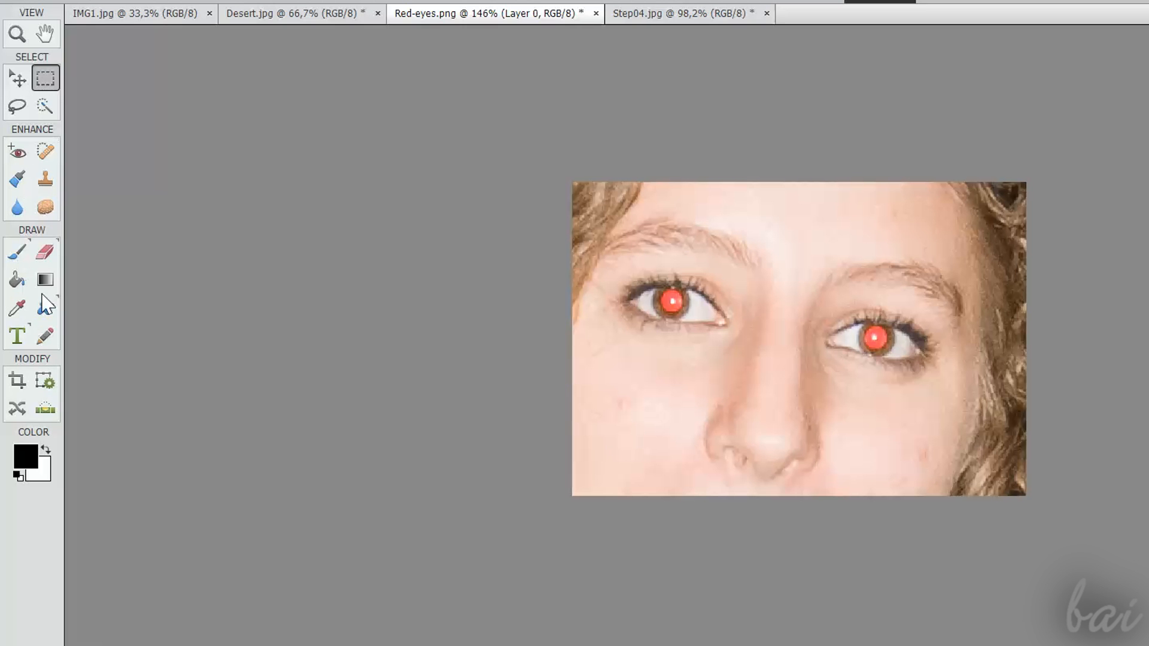
left_click(547, 31)
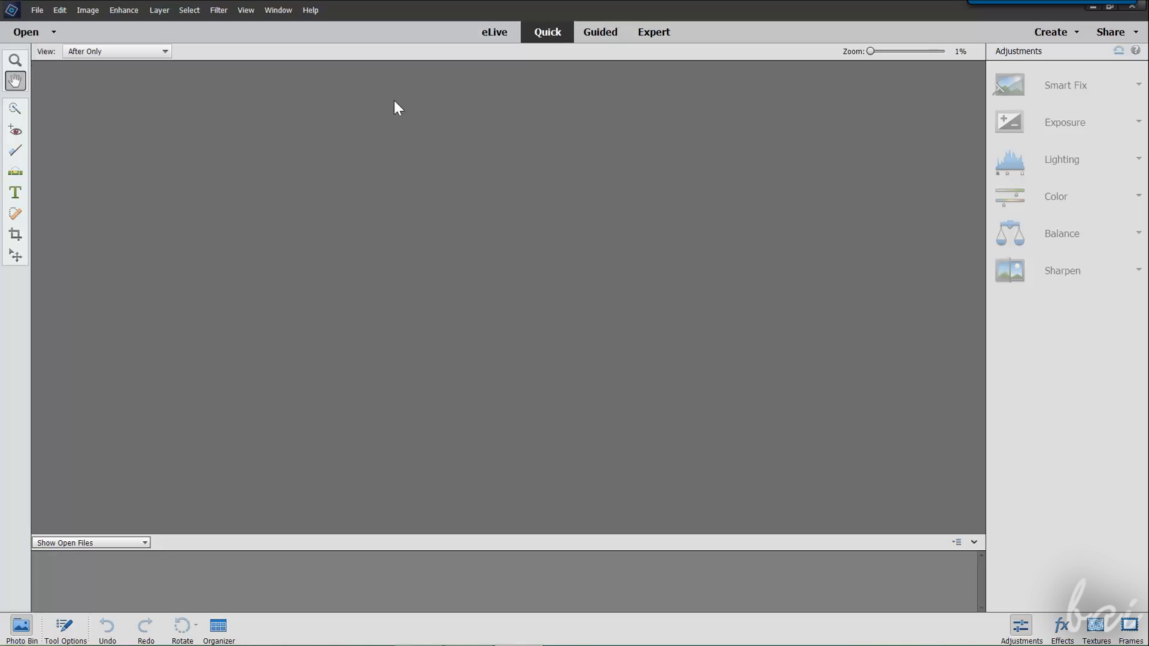
mouse_move(510, 387)
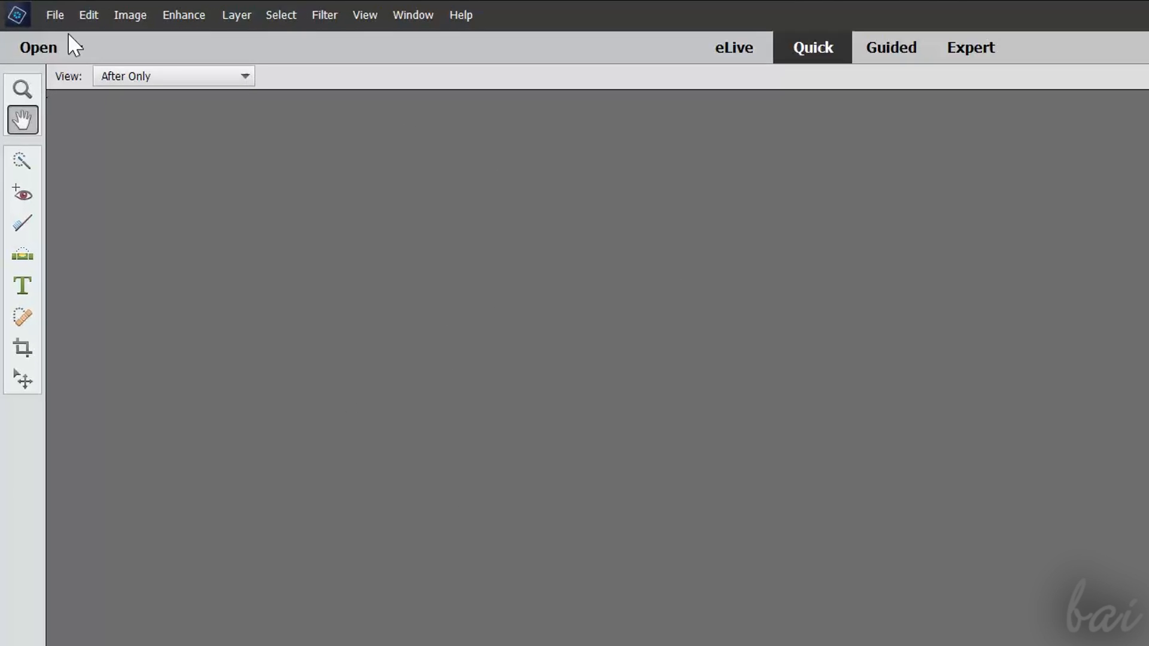
left_click(37, 47)
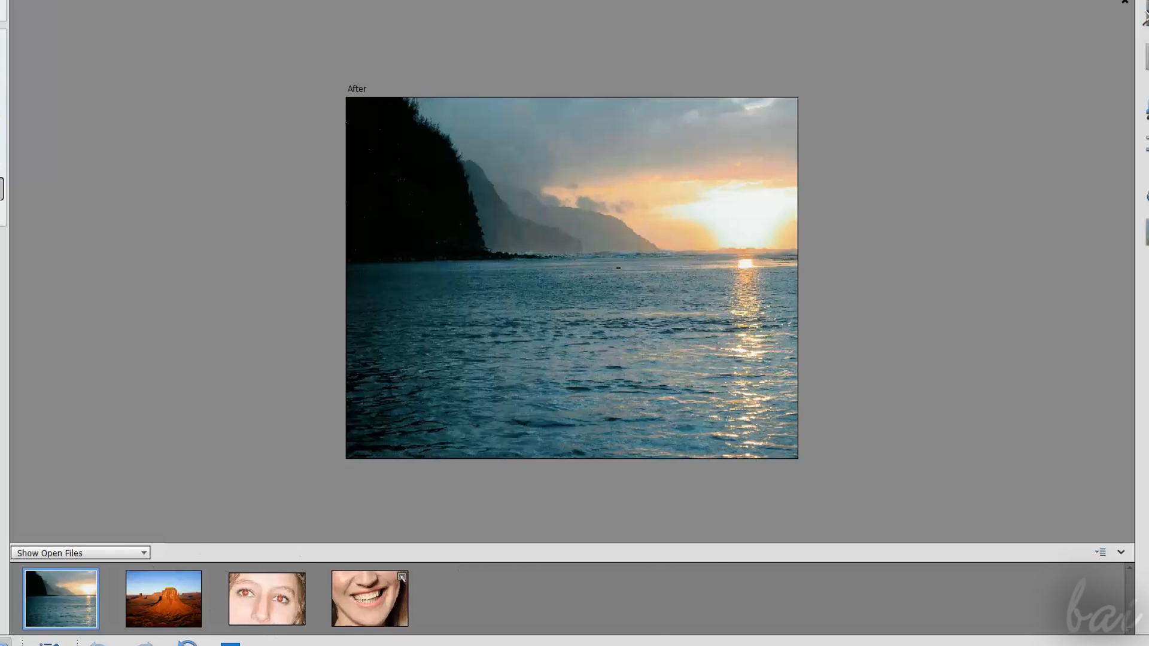
mouse_move(373, 547)
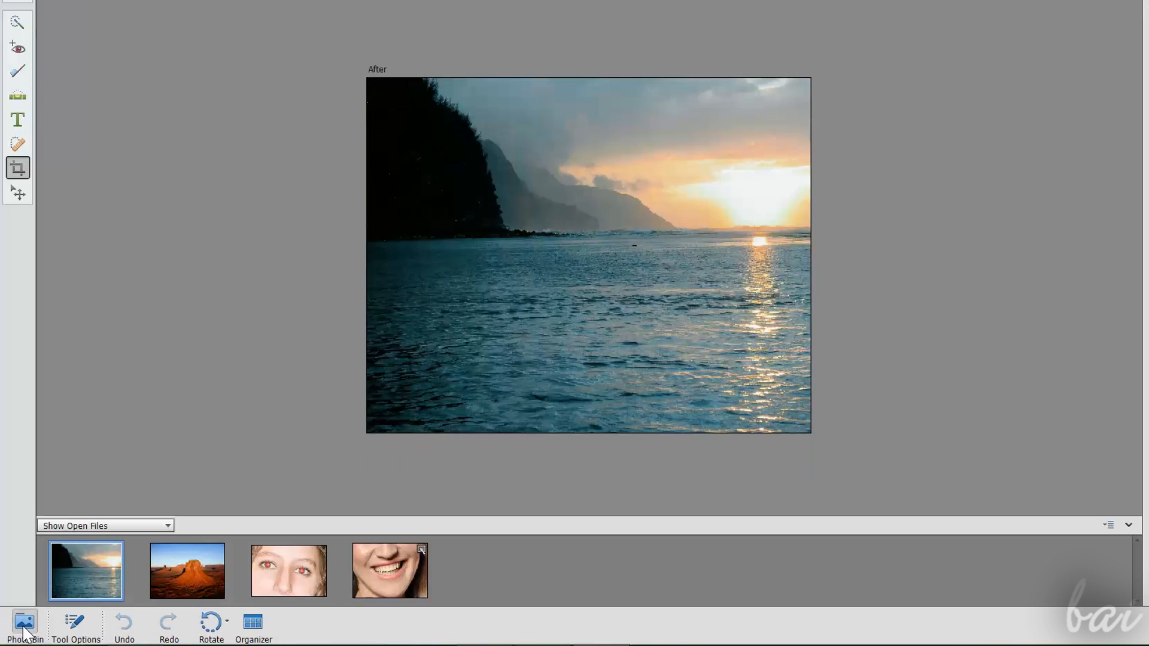
mouse_move(163, 574)
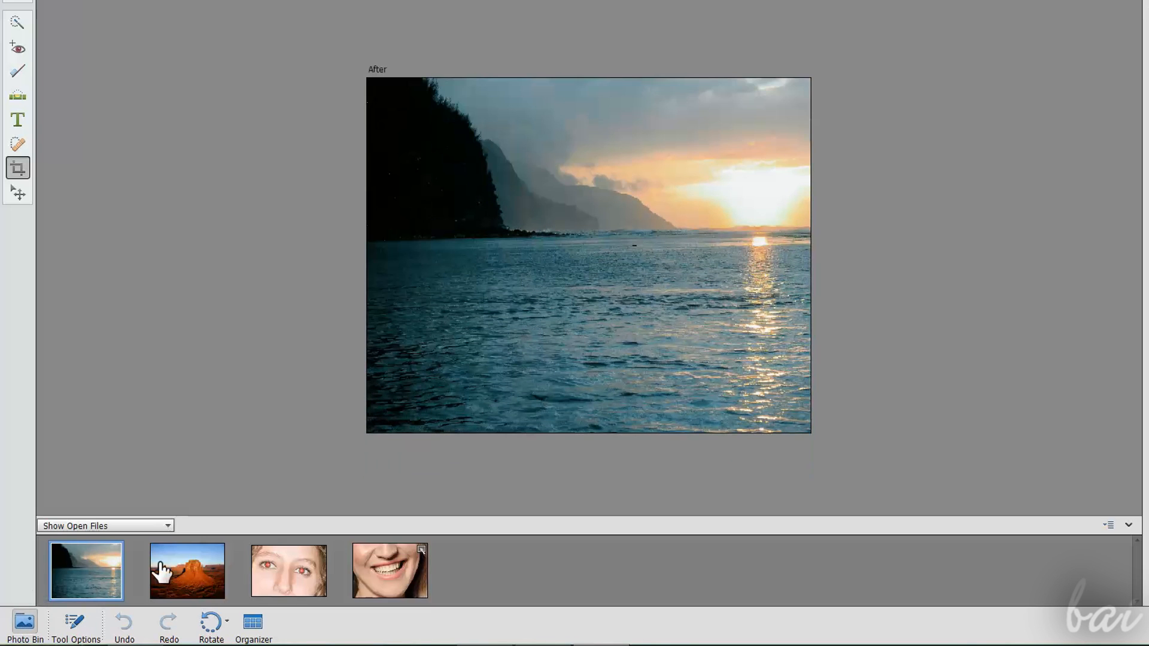
Step: Cycle the Photo Bin through the desert butte, smiling mouth and red-eye portrait photos
left_click(187, 572)
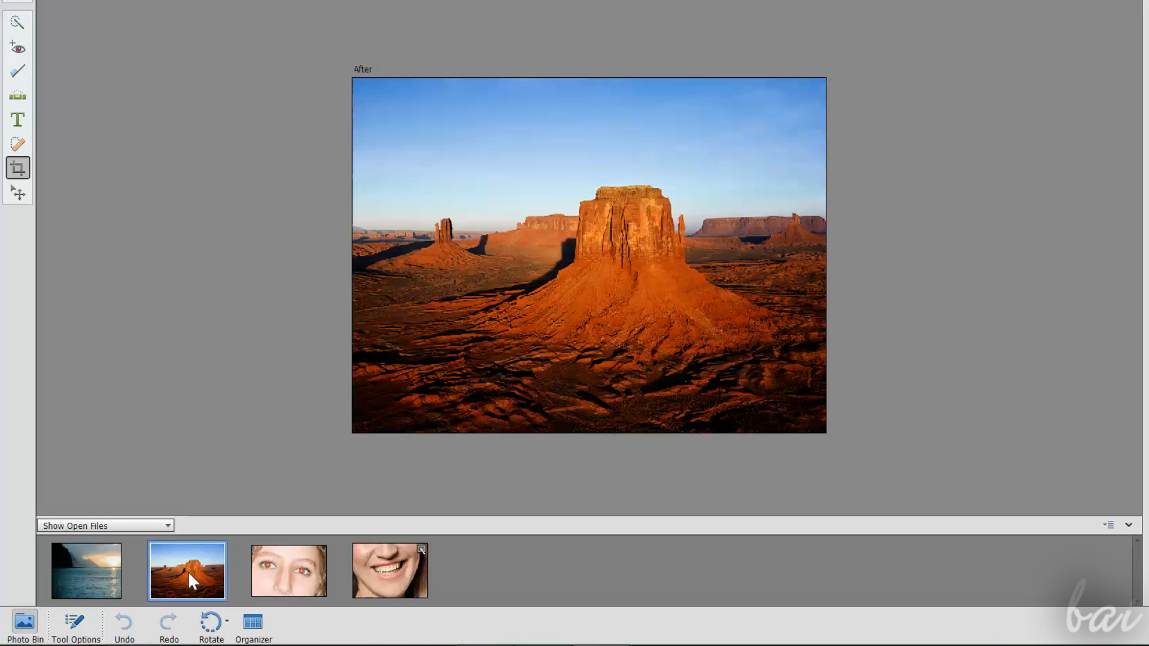
left_click(289, 571)
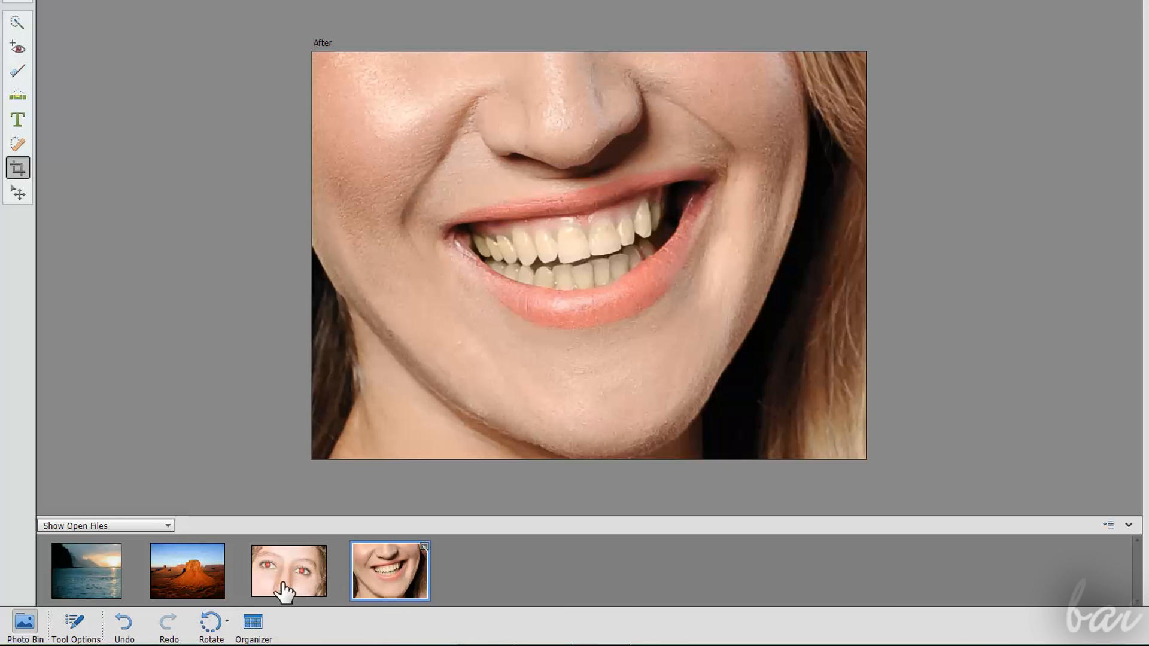
left_click(288, 571)
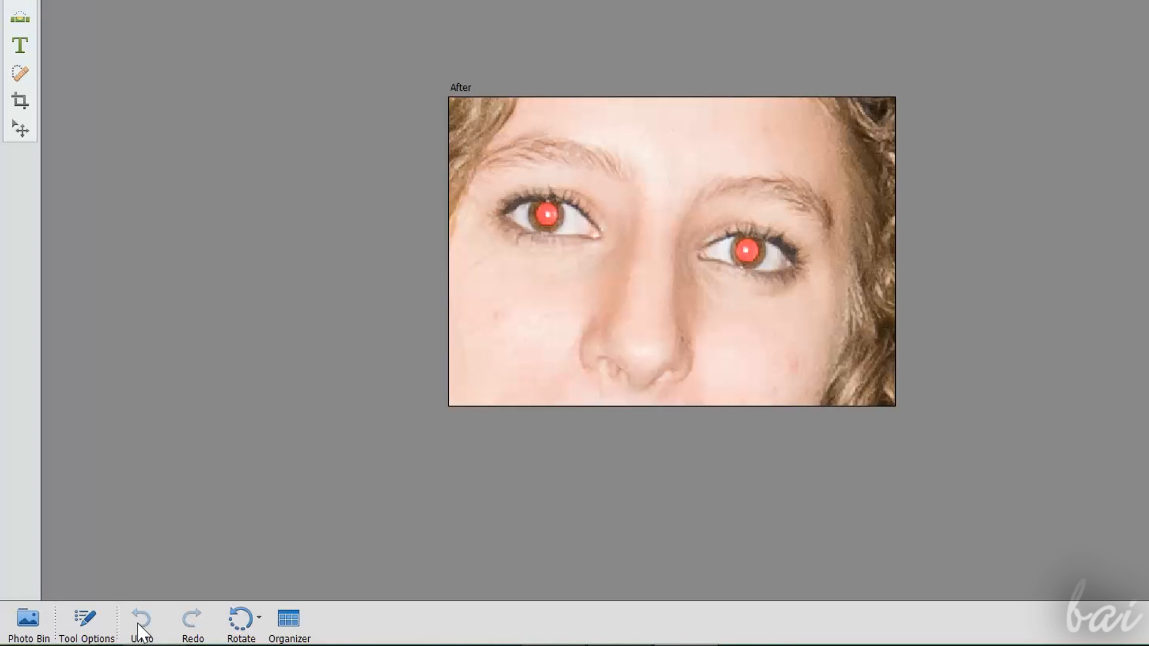
mouse_move(142, 619)
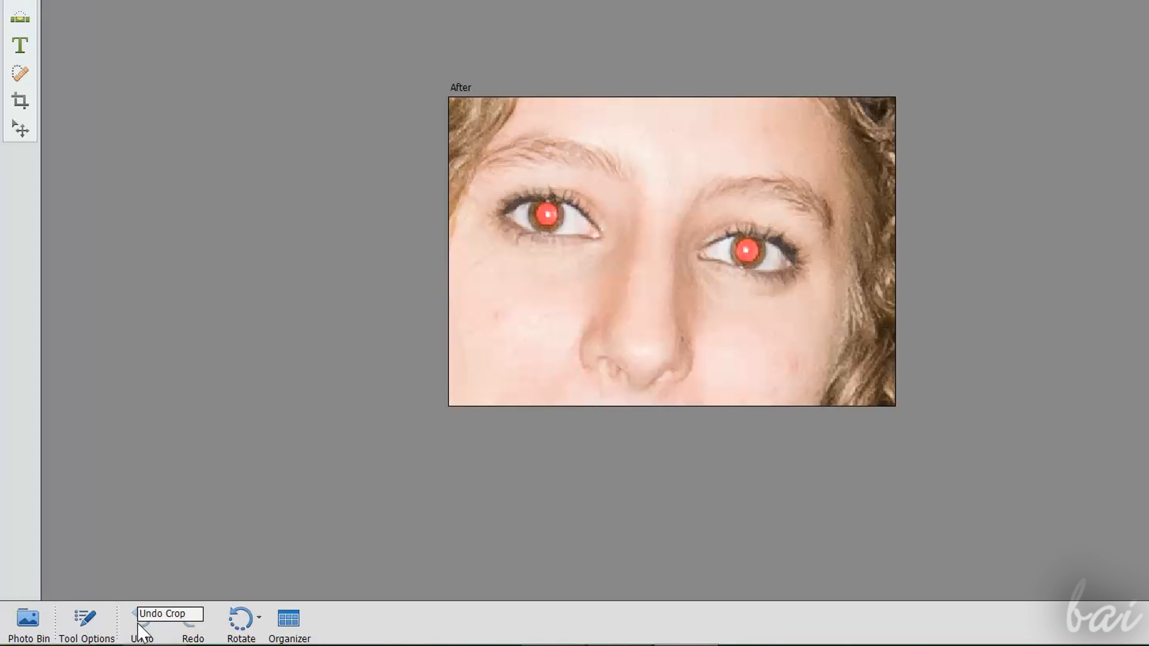
mouse_move(197, 626)
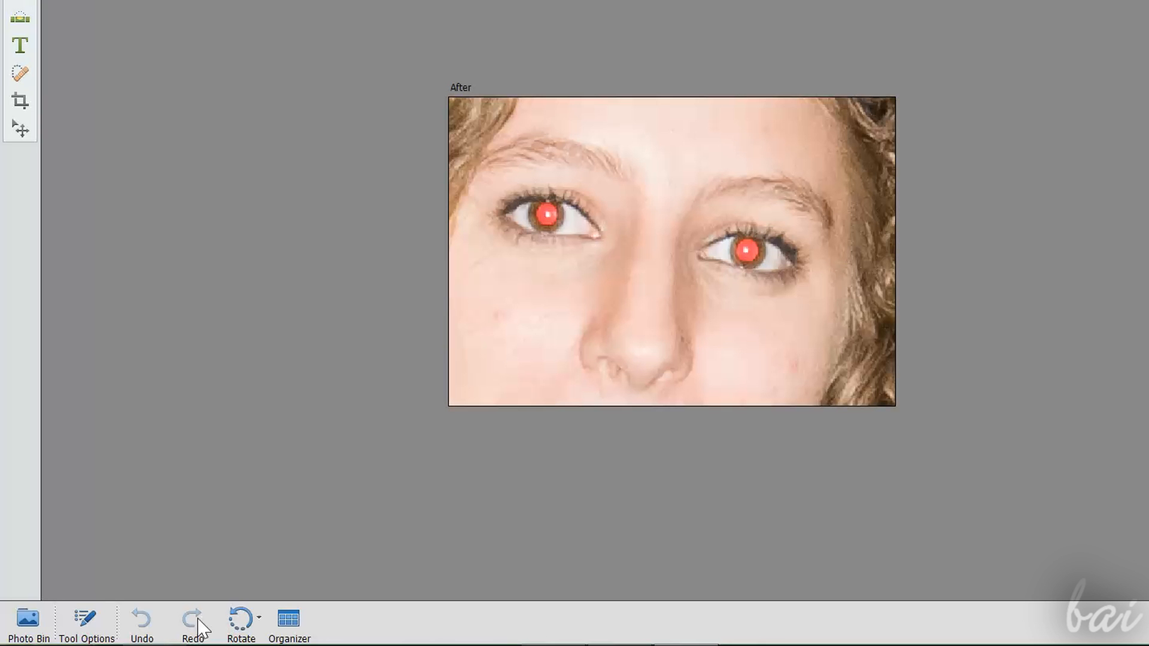
mouse_move(148, 631)
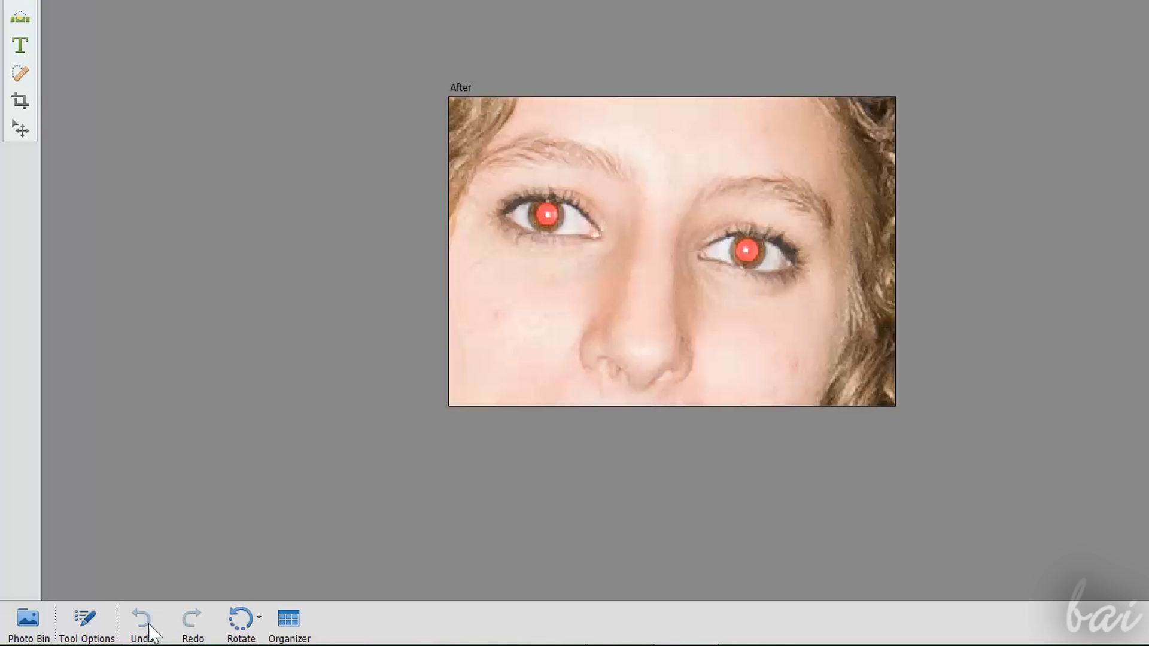
mouse_move(241, 618)
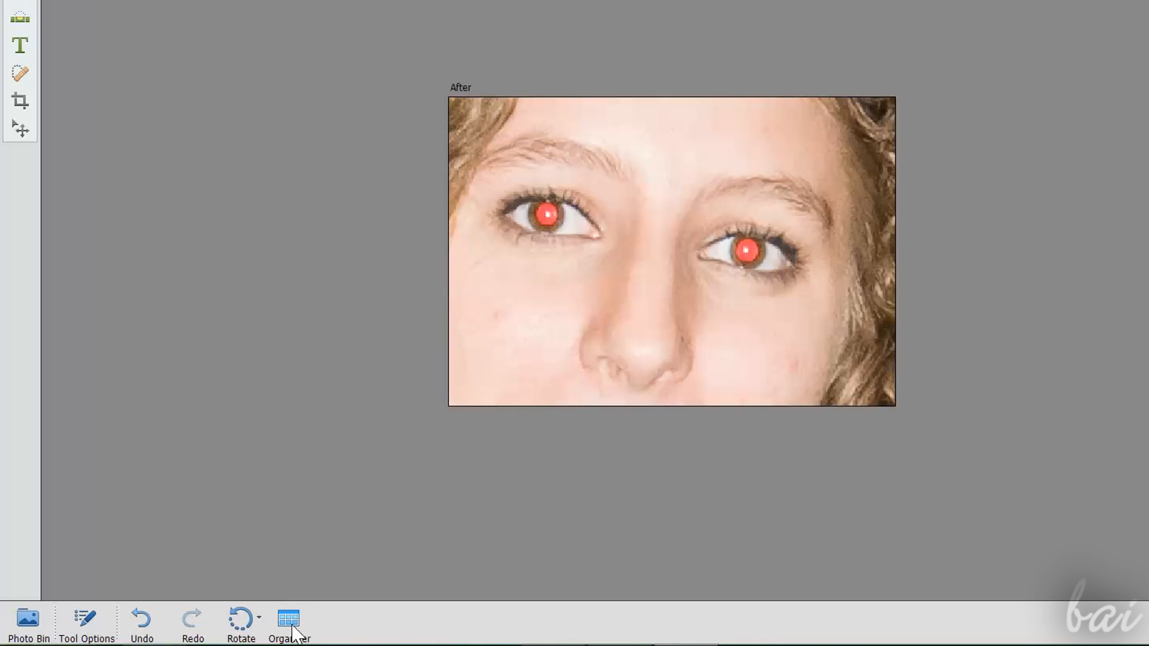
Step: Switch to the Elements Organizer catalogue and show its About window from Help
left_click(289, 619)
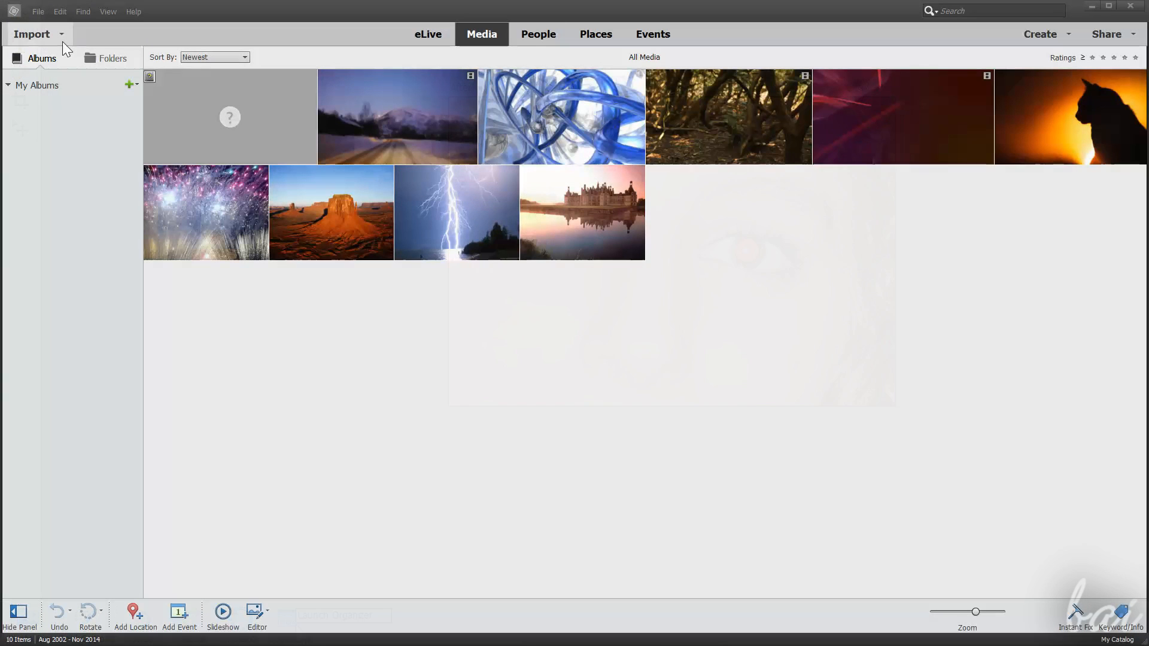
left_click(133, 10)
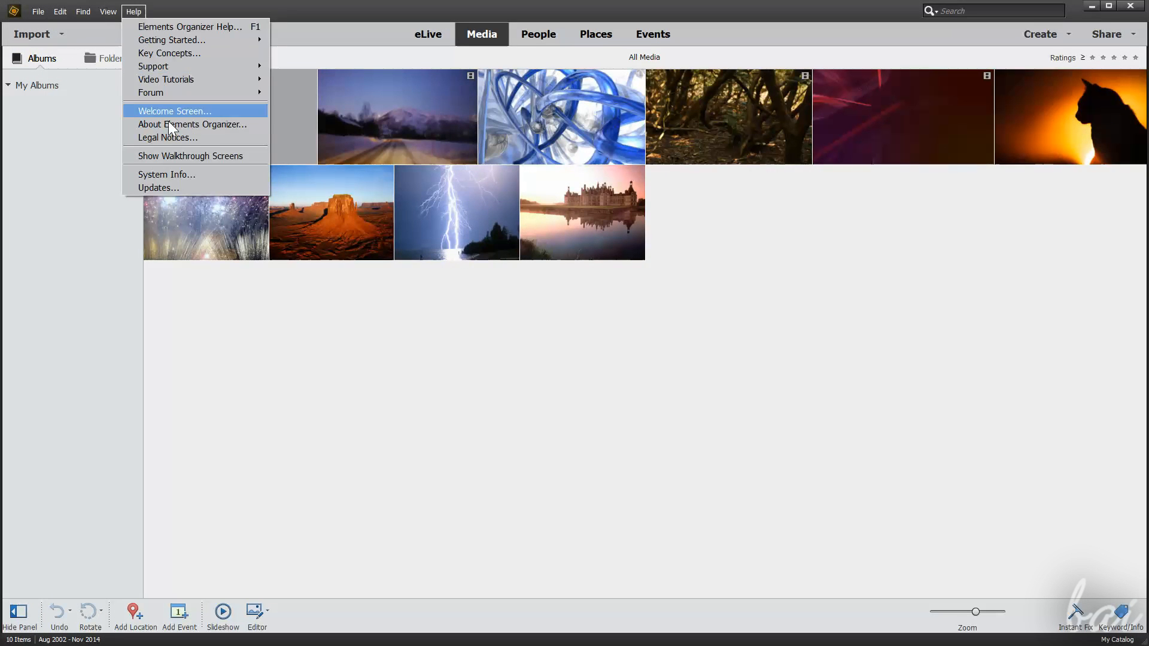
left_click(193, 124)
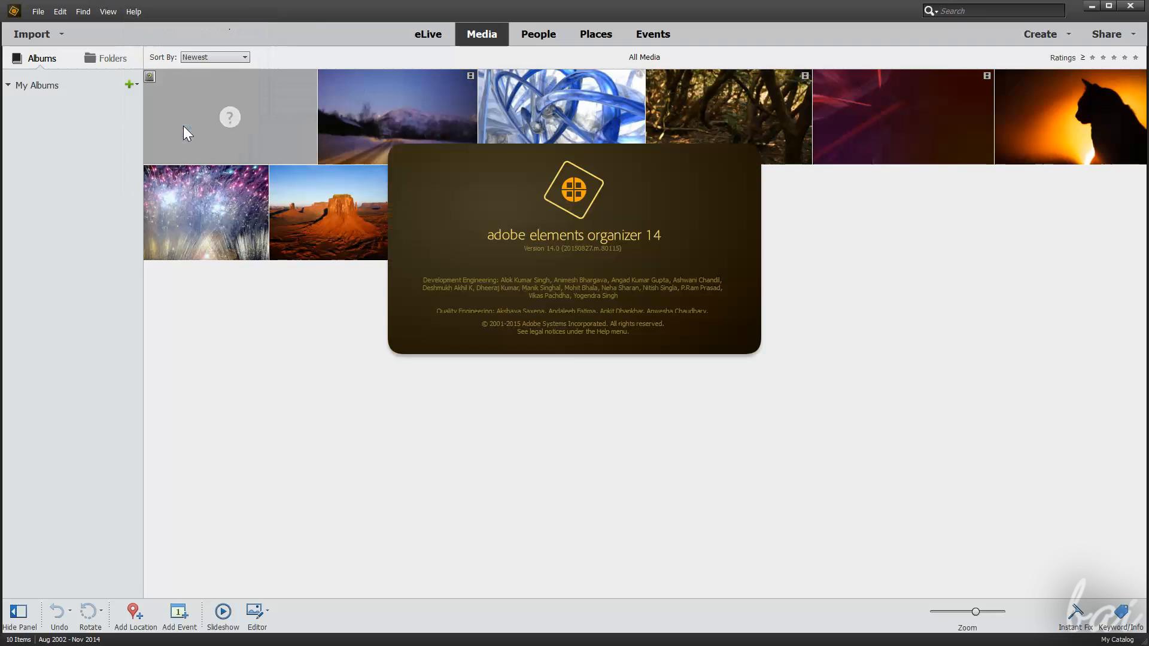
mouse_move(697, 318)
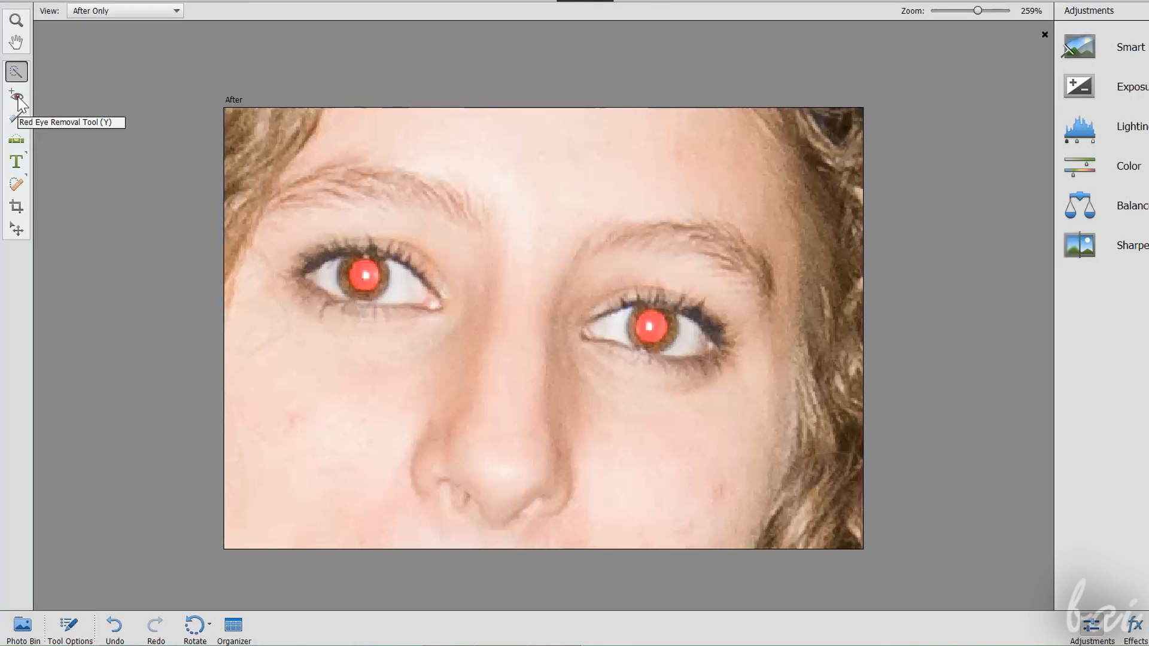
Step: Fix the red pupil in the left eye with Red Eye Removal, then move to Whiten Teeth
left_click(15, 96)
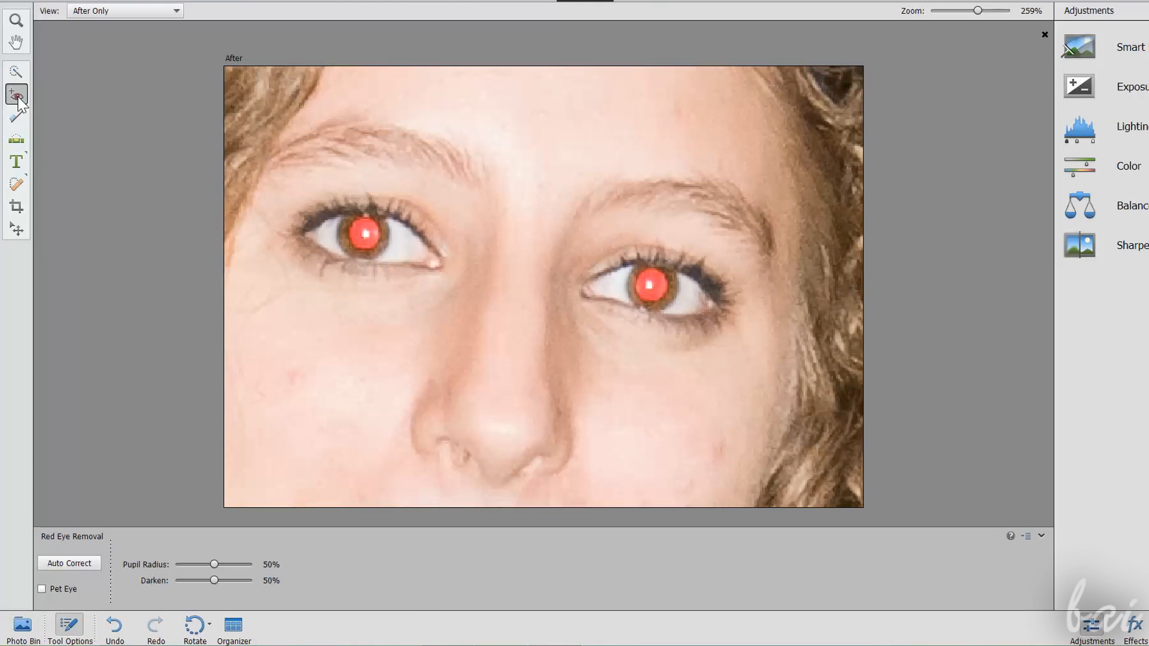
mouse_move(364, 231)
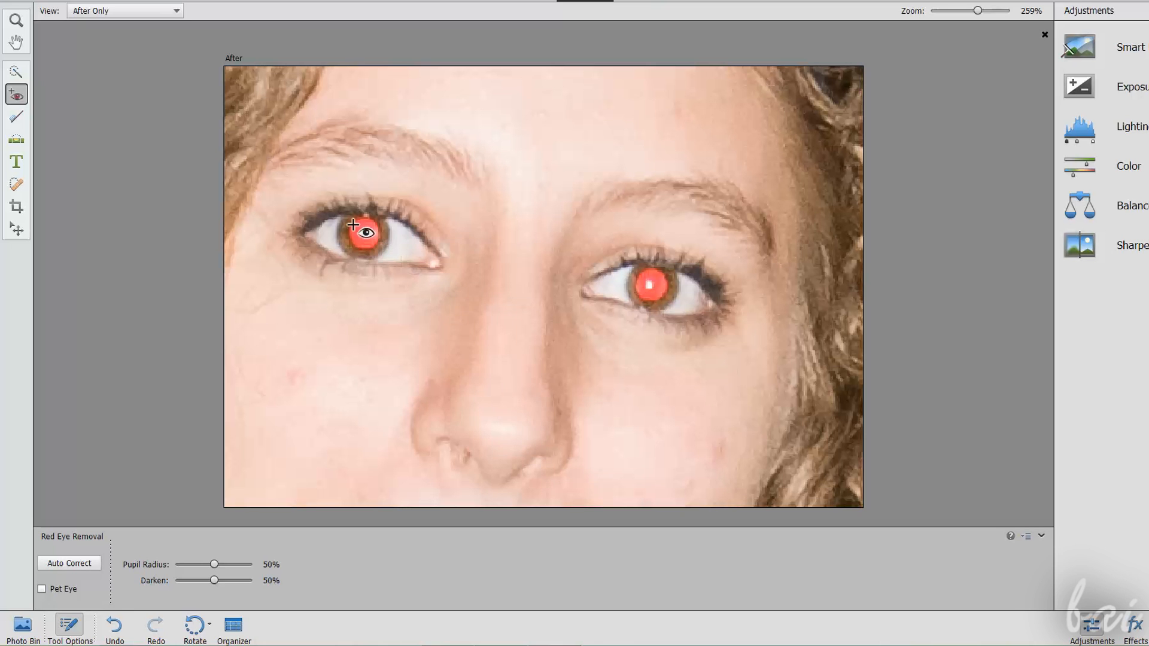
left_click(363, 234)
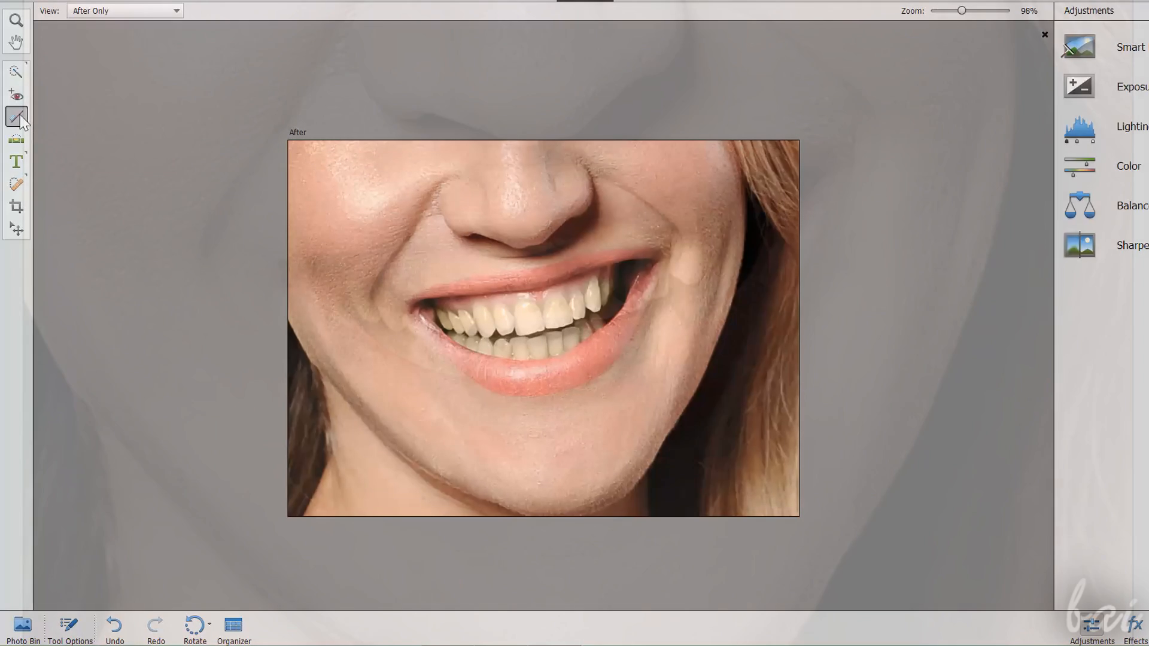
left_click(70, 625)
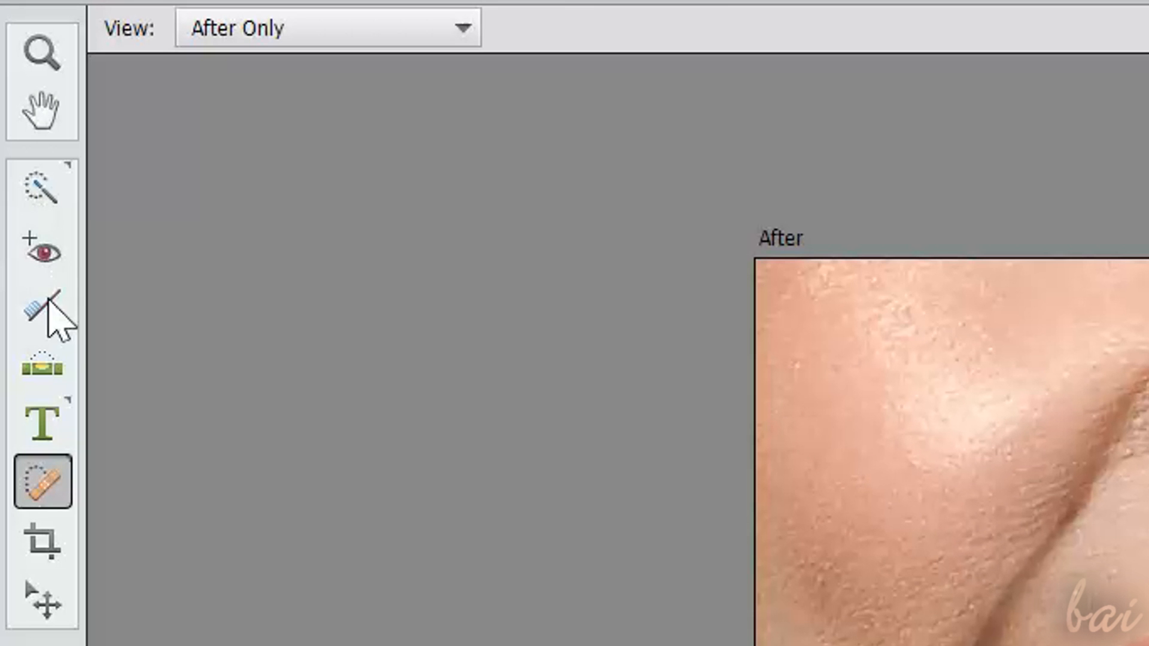
mouse_move(59, 256)
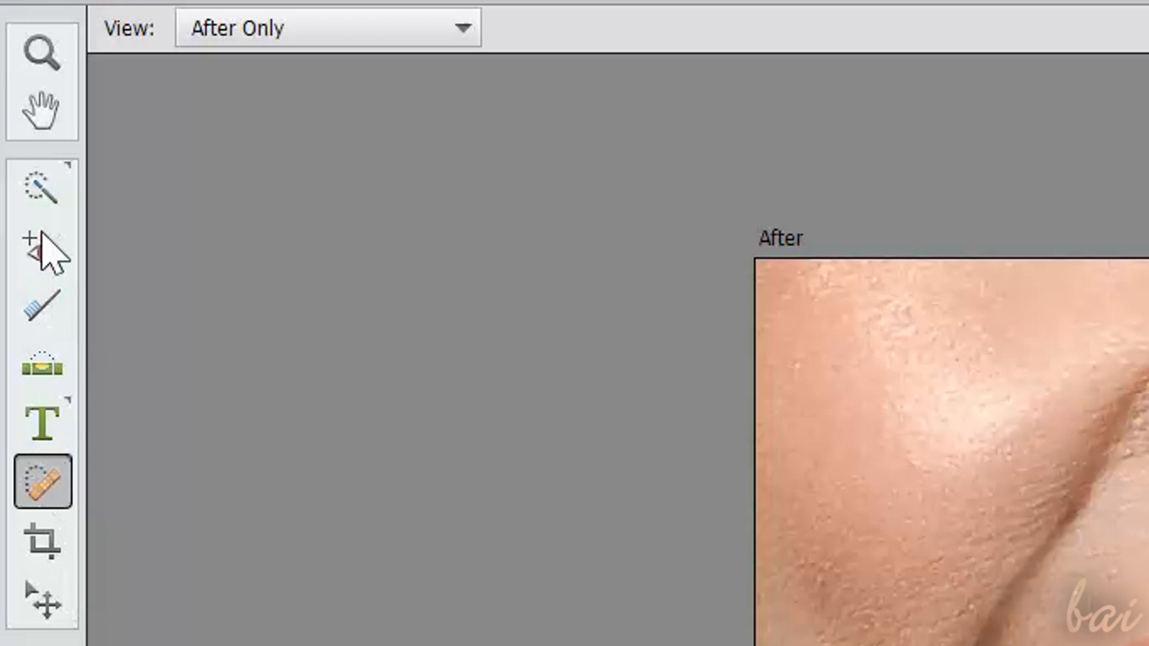
mouse_move(44, 198)
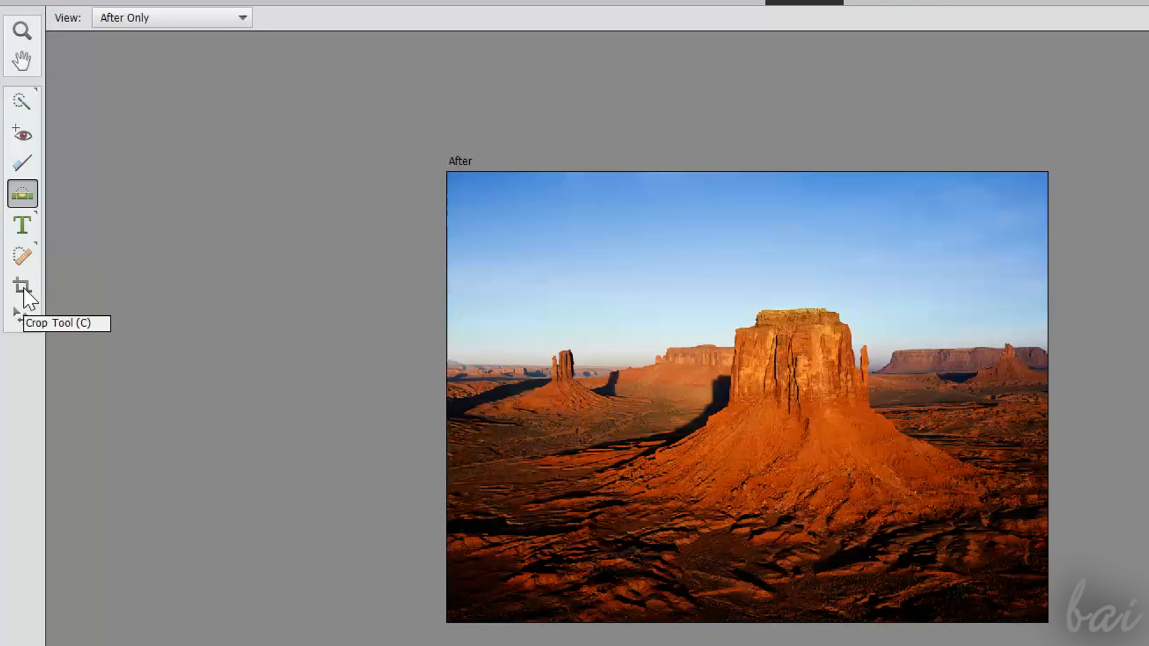
Step: Crop the desert photo tighter around the butte, then undo it
left_click(21, 286)
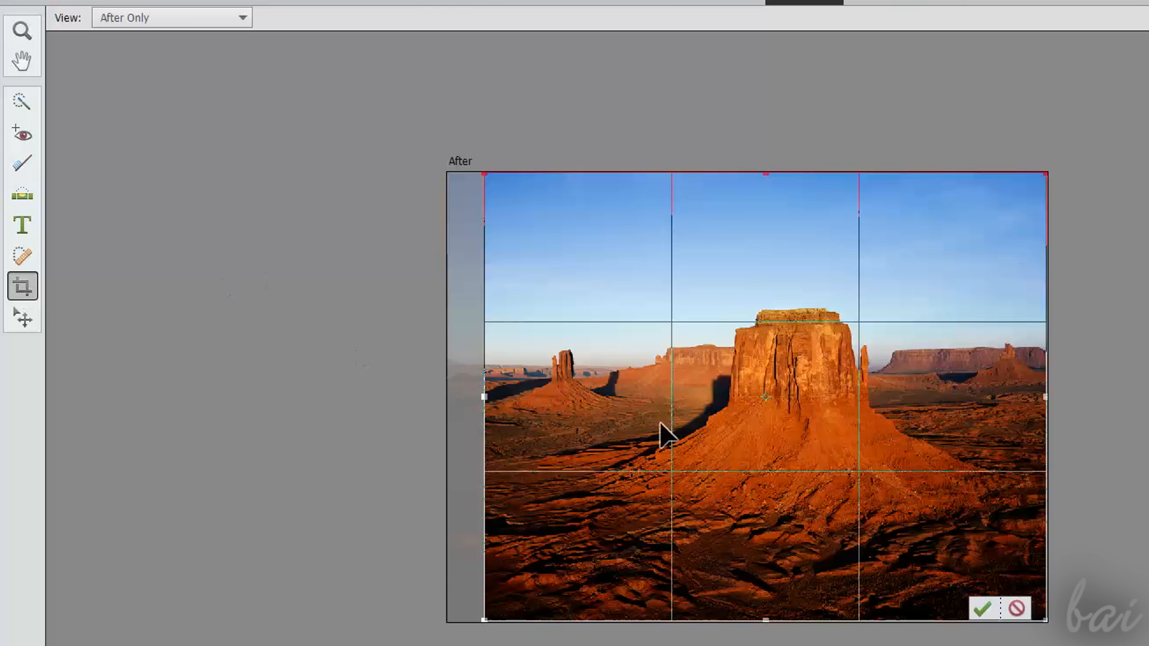
mouse_move(501, 189)
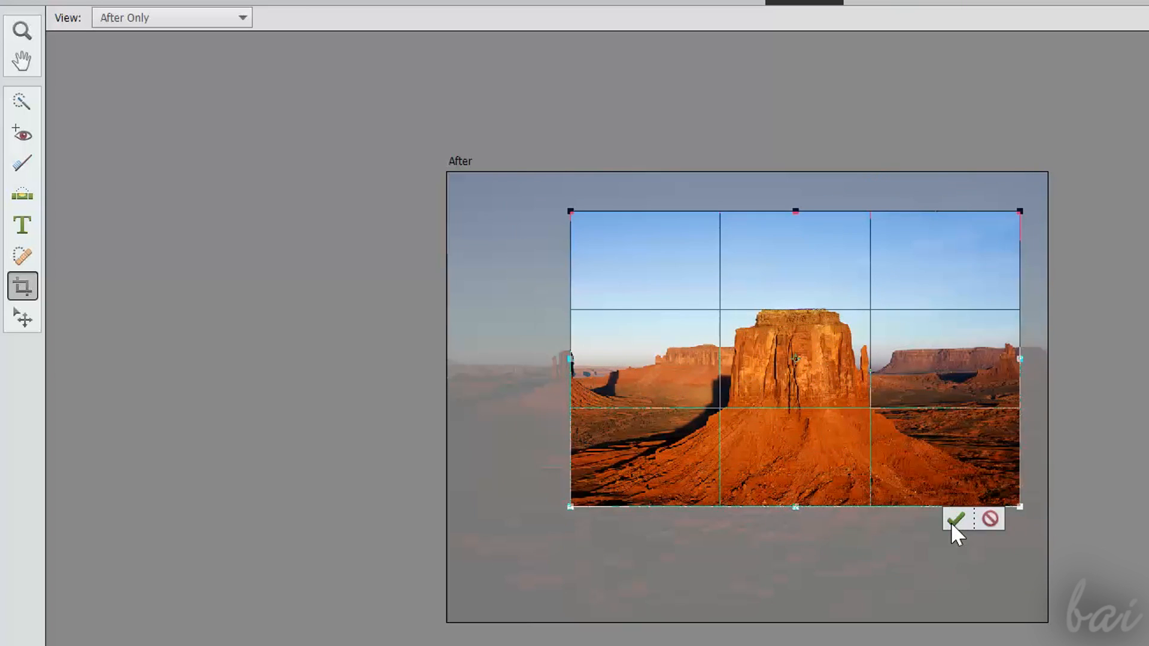
left_click(954, 521)
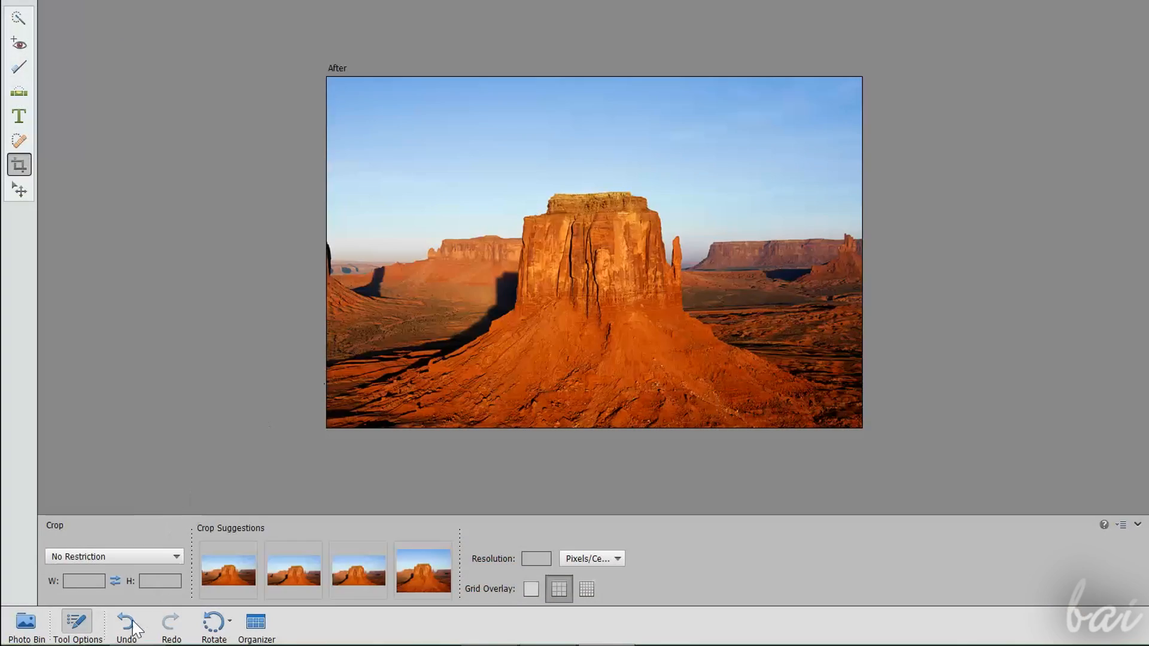
left_click(126, 623)
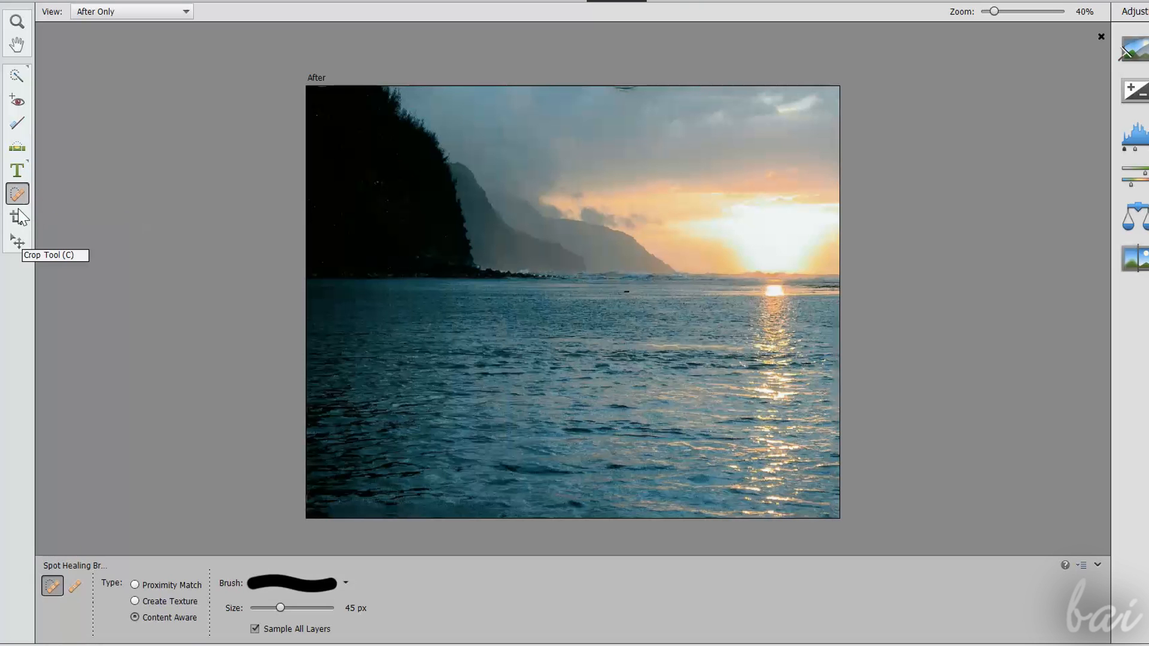
mouse_move(495, 157)
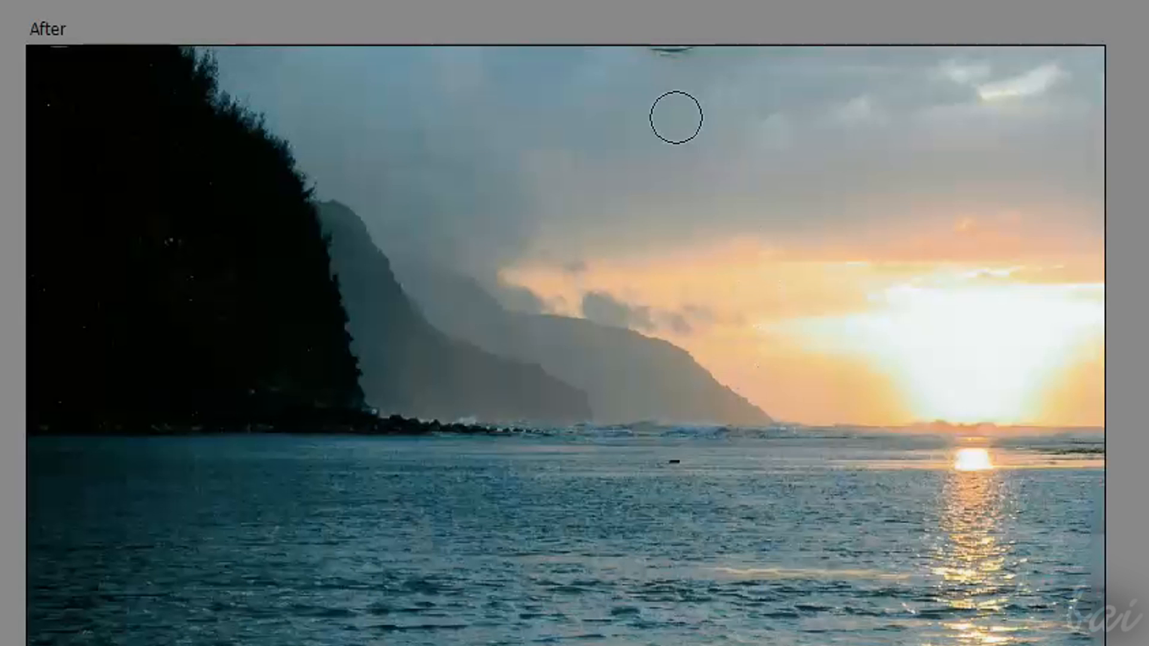
mouse_move(676, 45)
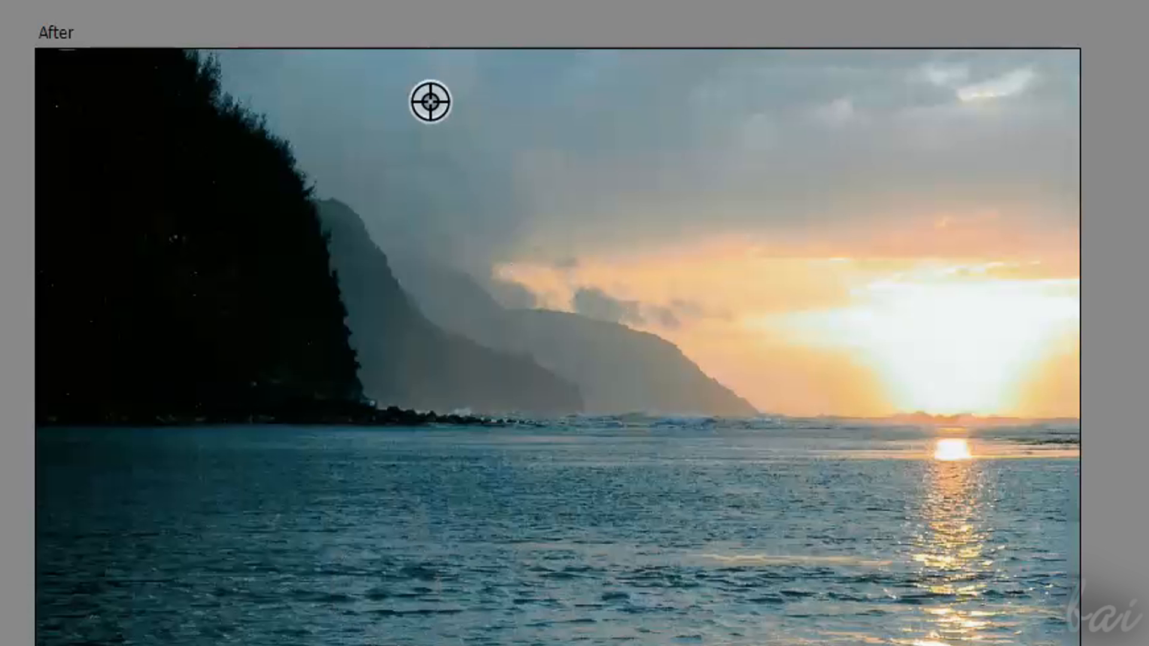
mouse_move(740, 88)
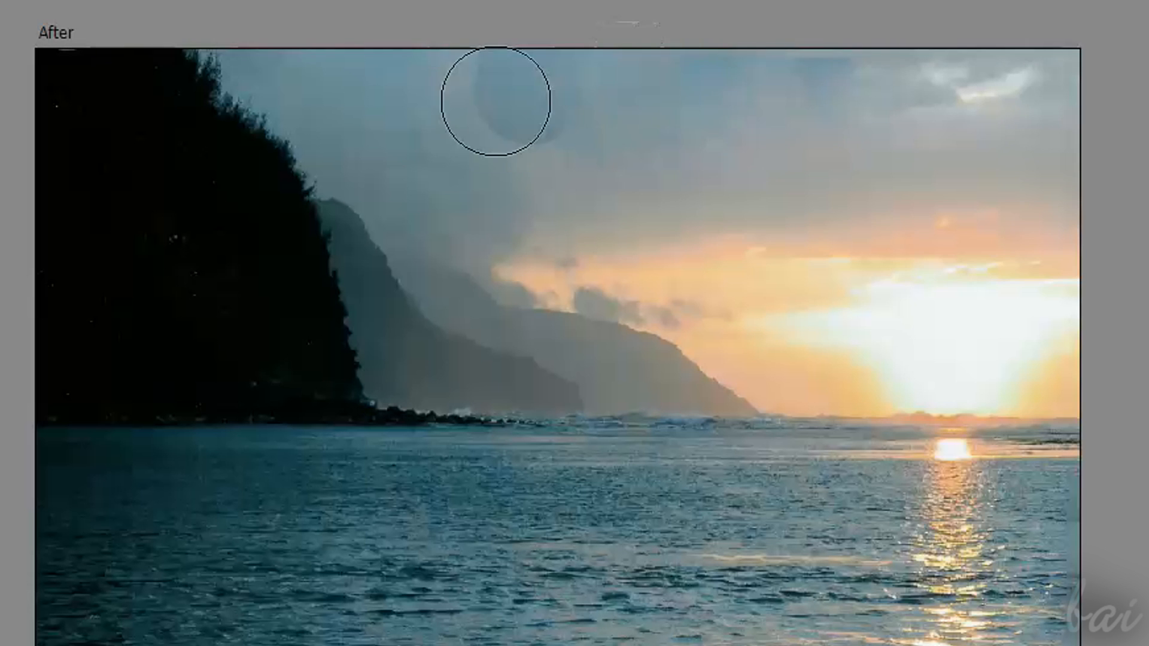
mouse_move(829, 77)
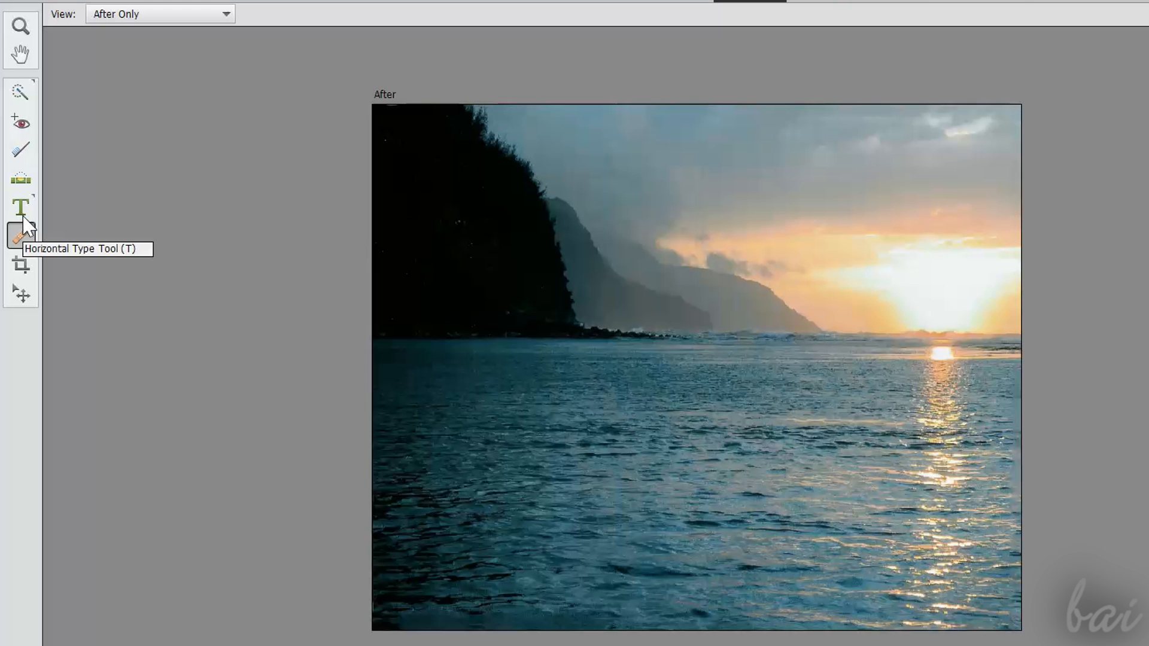
Step: Add the text 'hello' over the sunset, try bold and italic on 'ello', colour it red and confirm
left_click(20, 210)
type("hi")
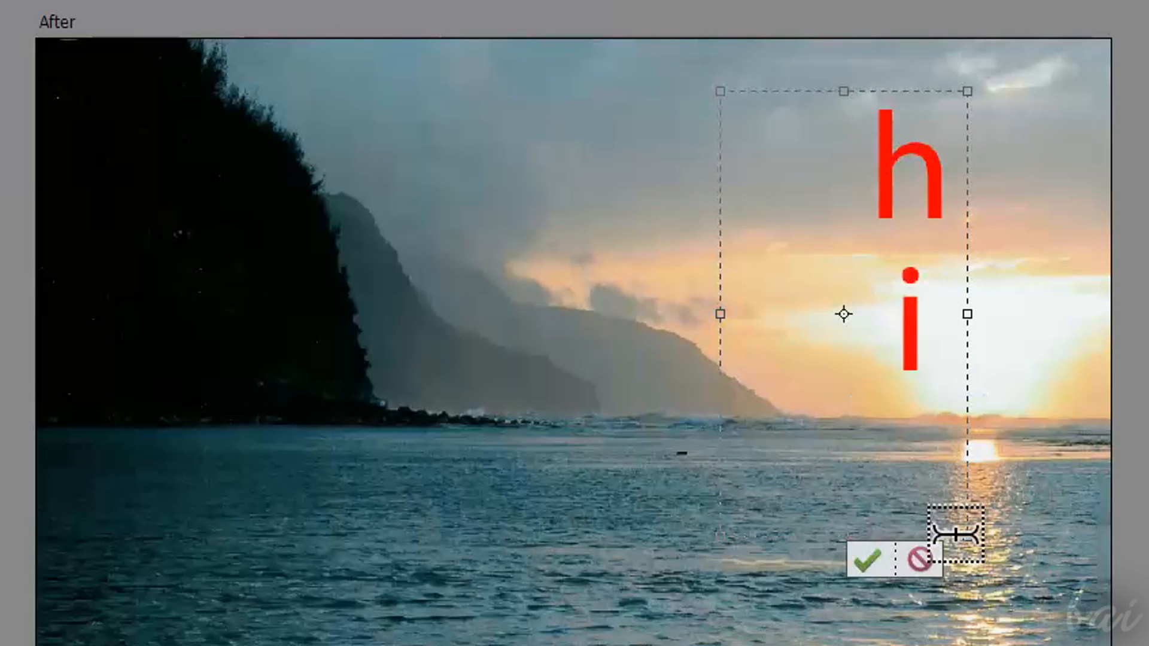
left_click(873, 563)
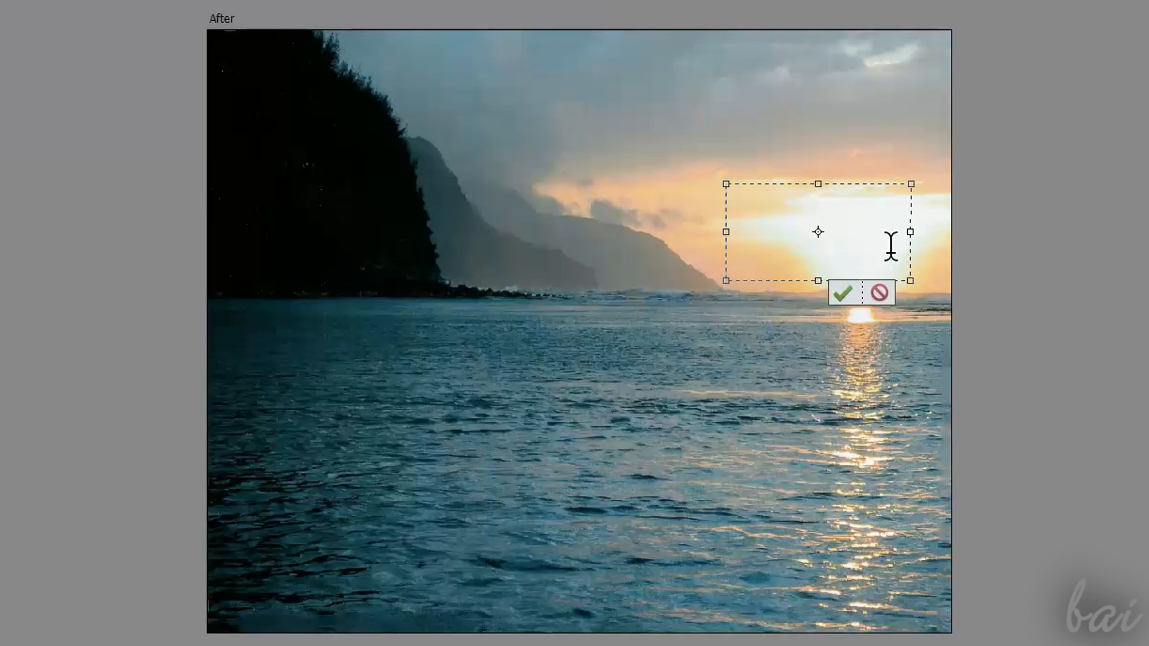
type("hello")
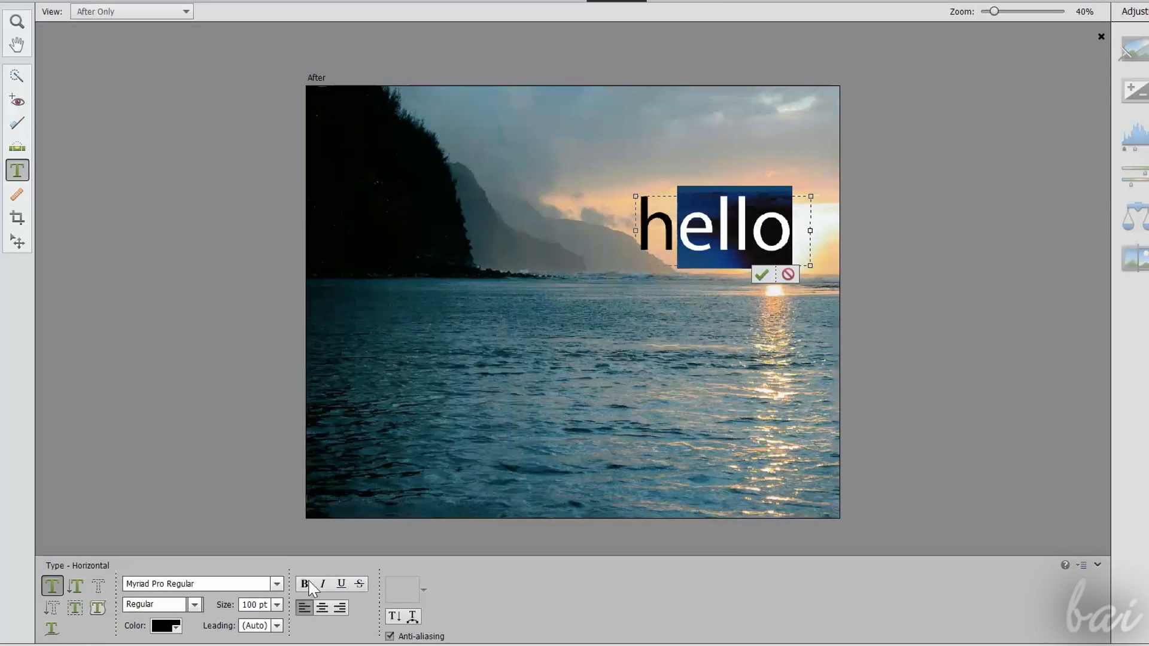
left_click(322, 584)
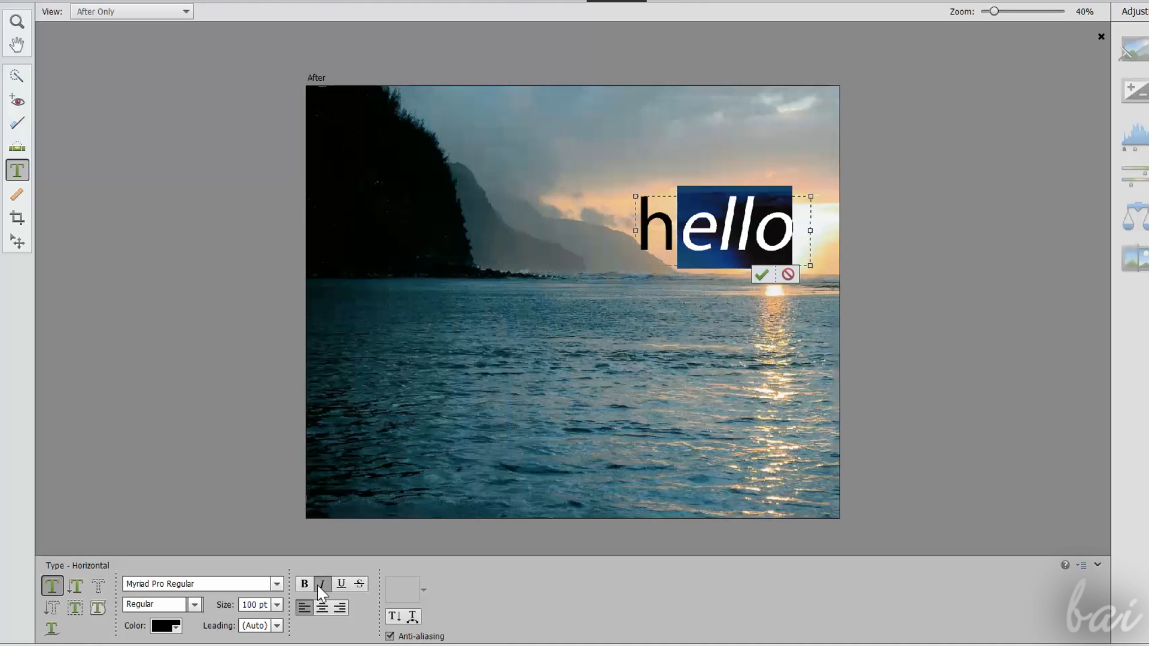
left_click(342, 584)
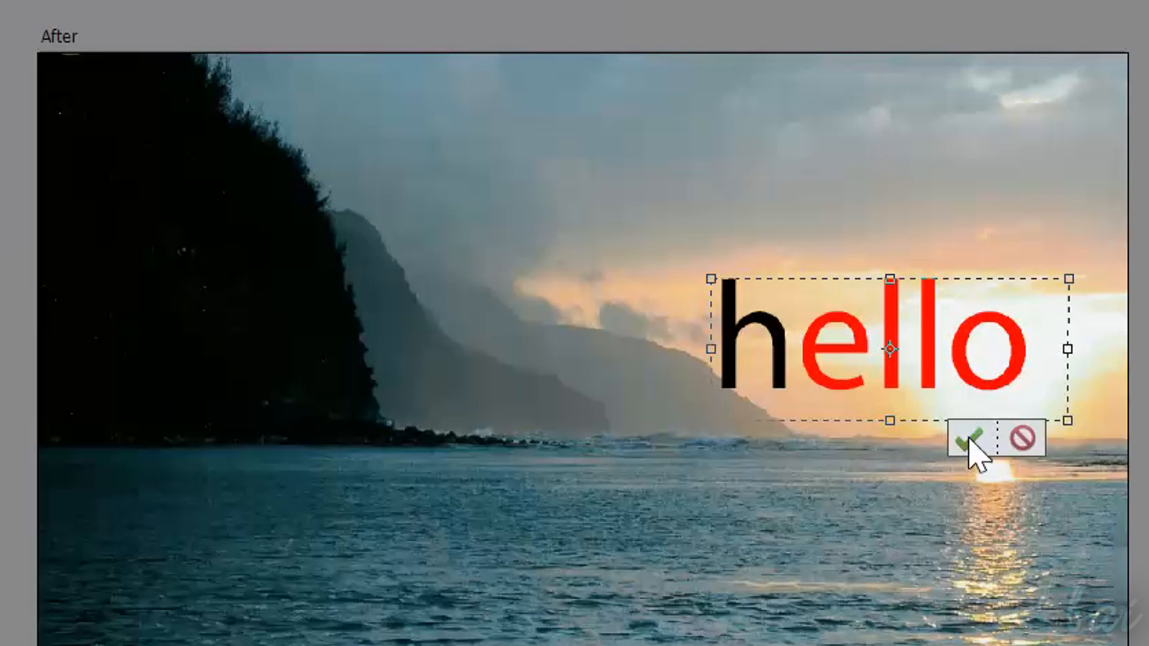
left_click(966, 442)
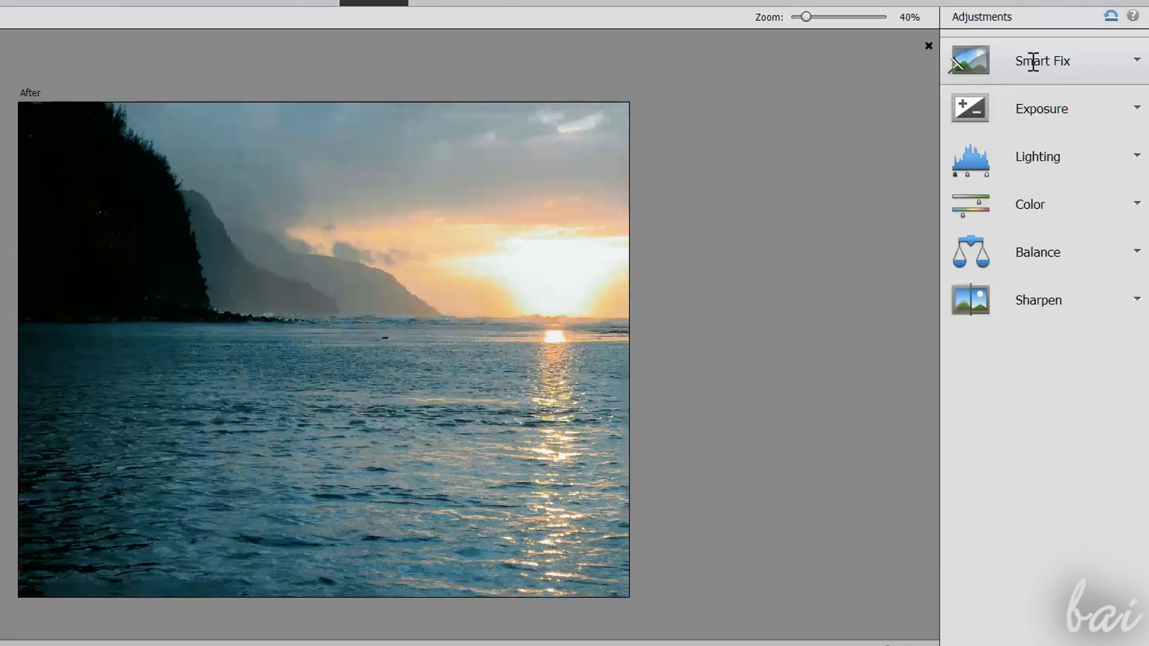
Step: Apply Smart Fix 62 and a Shadows lighting variation of 37, sampling a midtones variant
left_click(1136, 60)
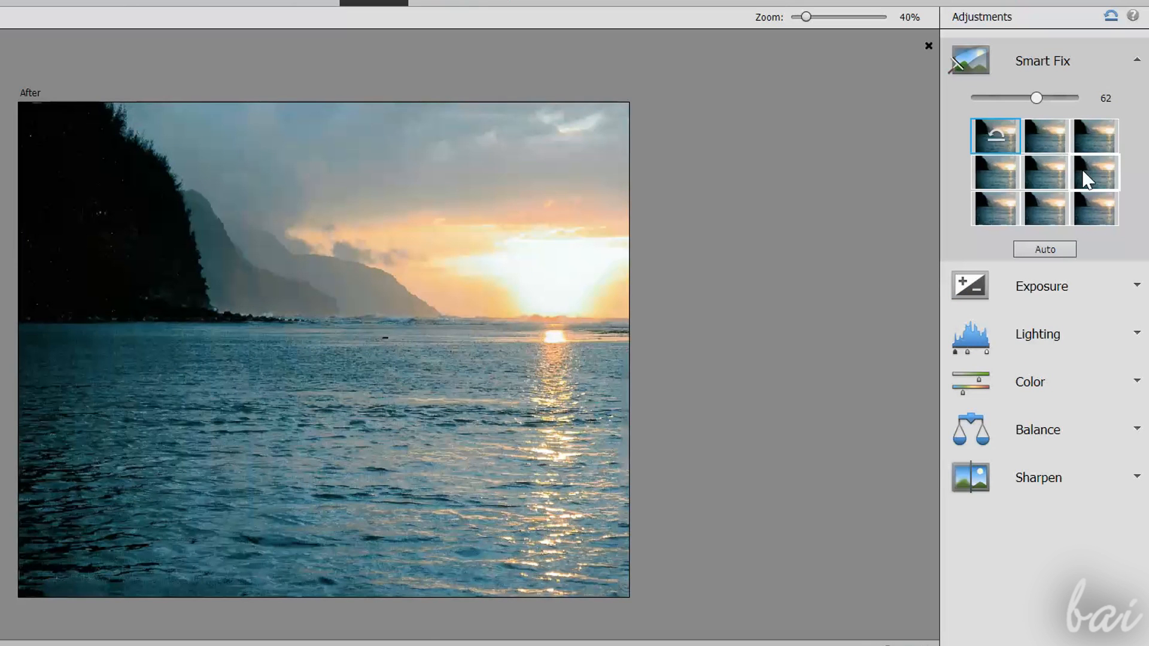
left_click(1138, 60)
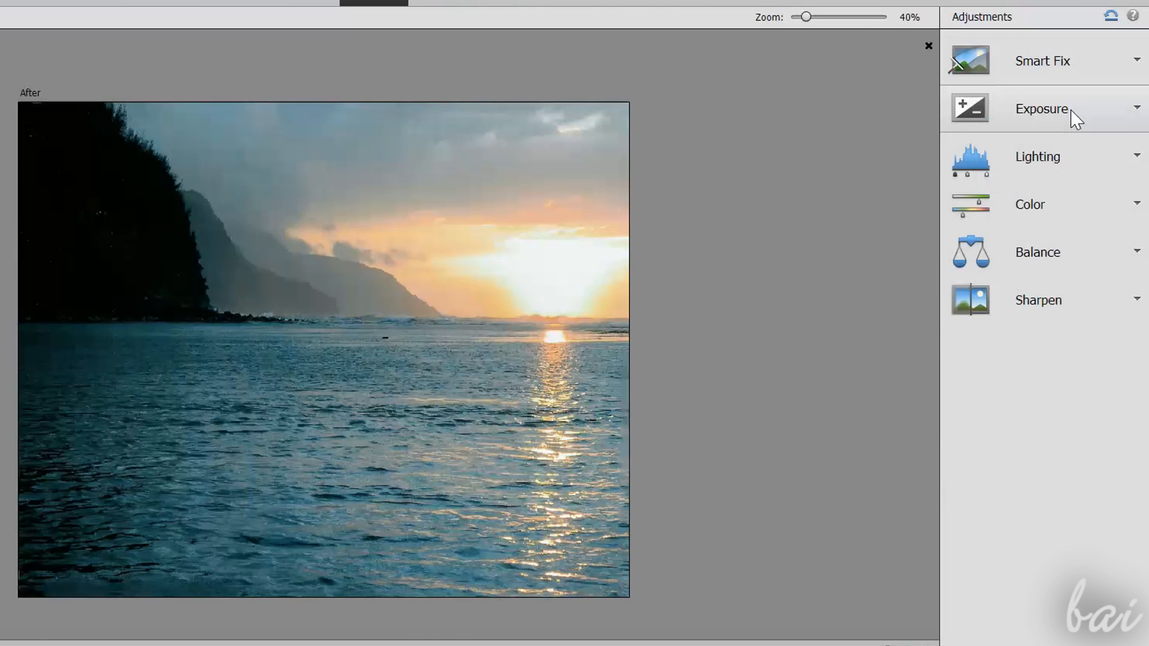
left_click(1041, 109)
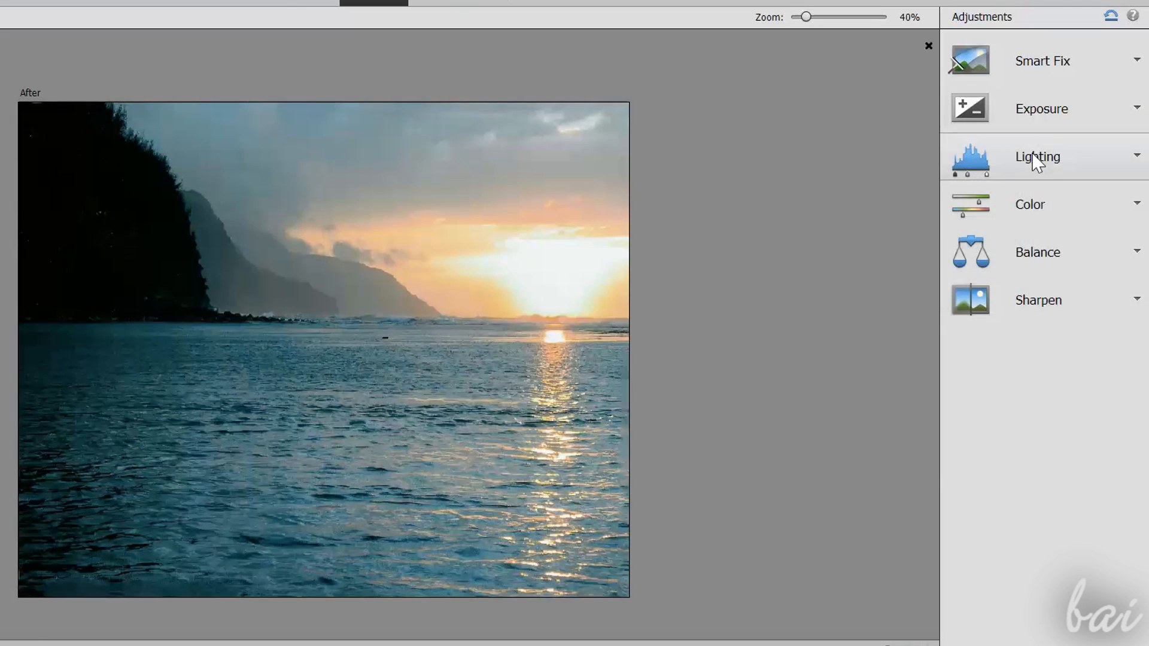
left_click(1038, 155)
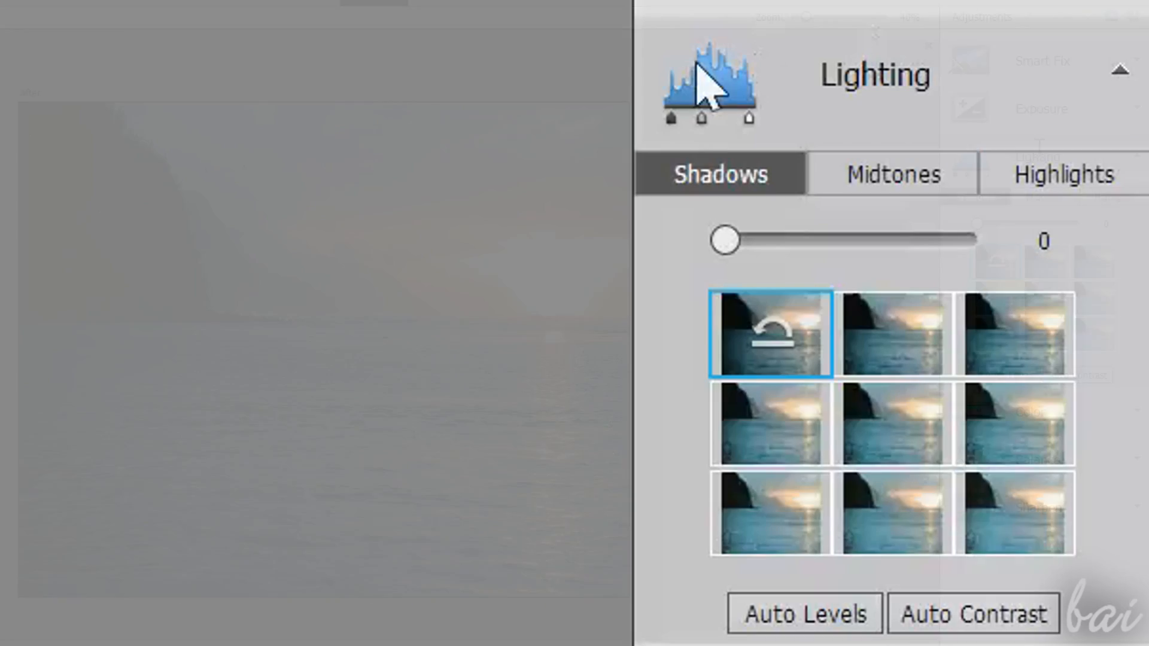
mouse_move(1092, 213)
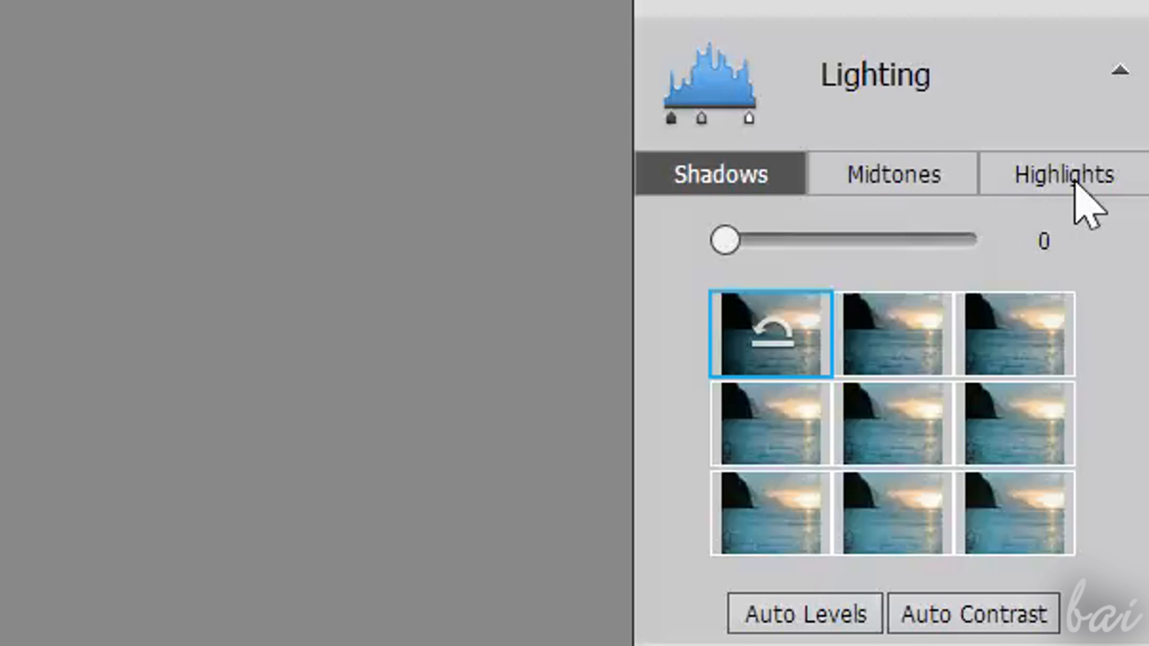
mouse_move(762, 198)
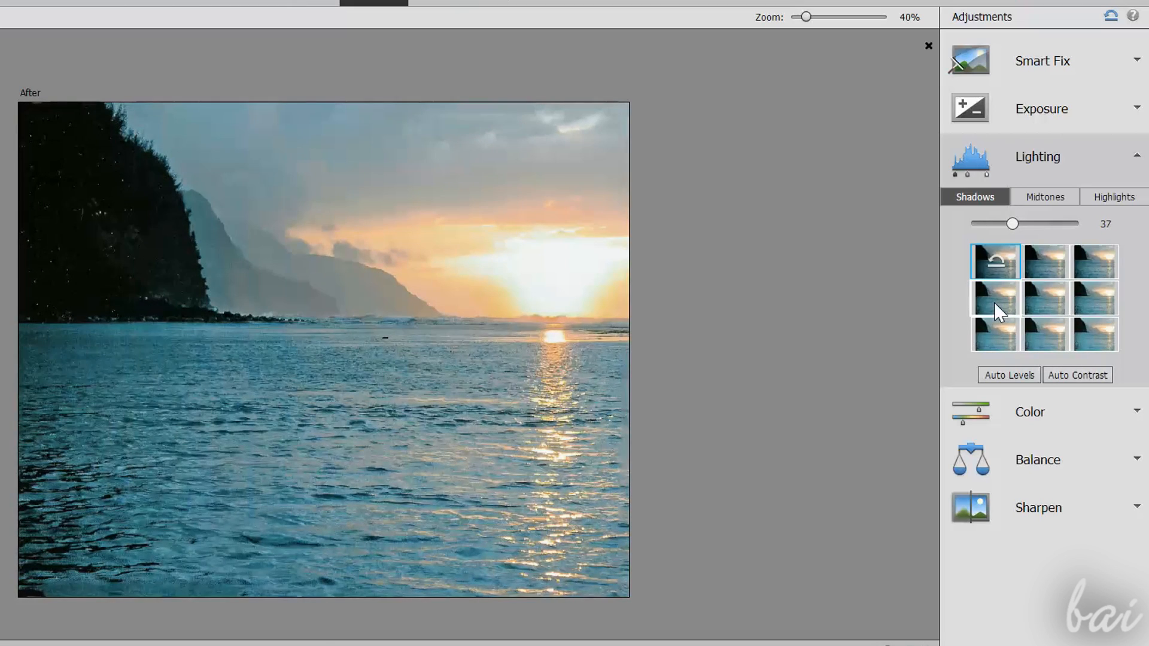
left_click(1044, 197)
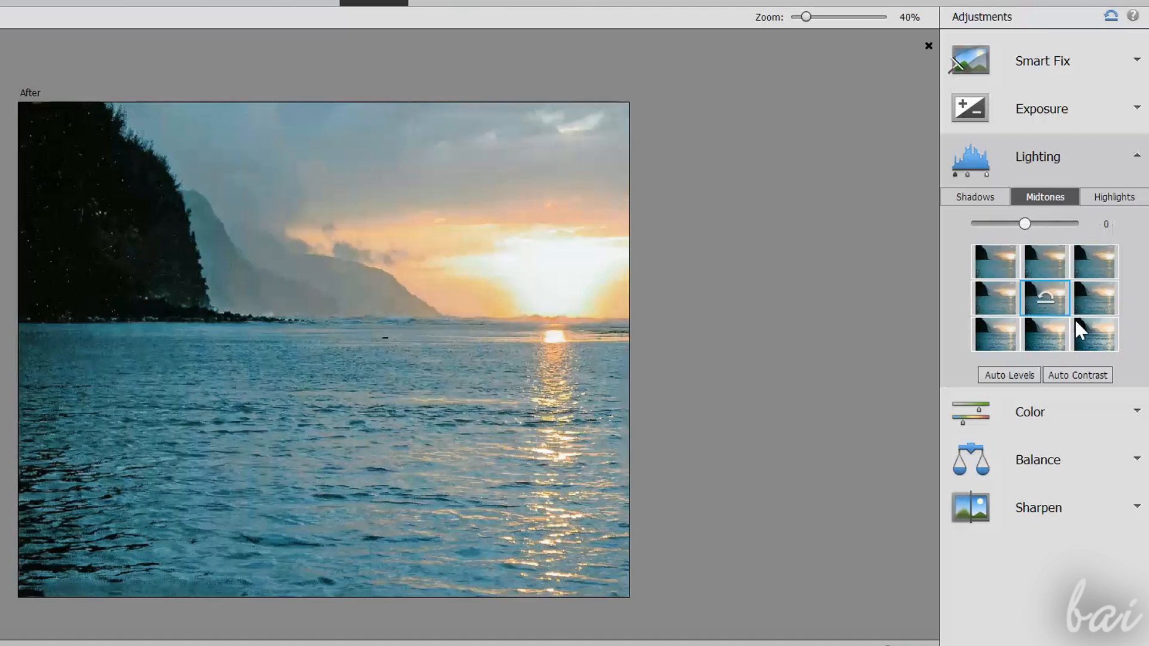
left_click(1113, 196)
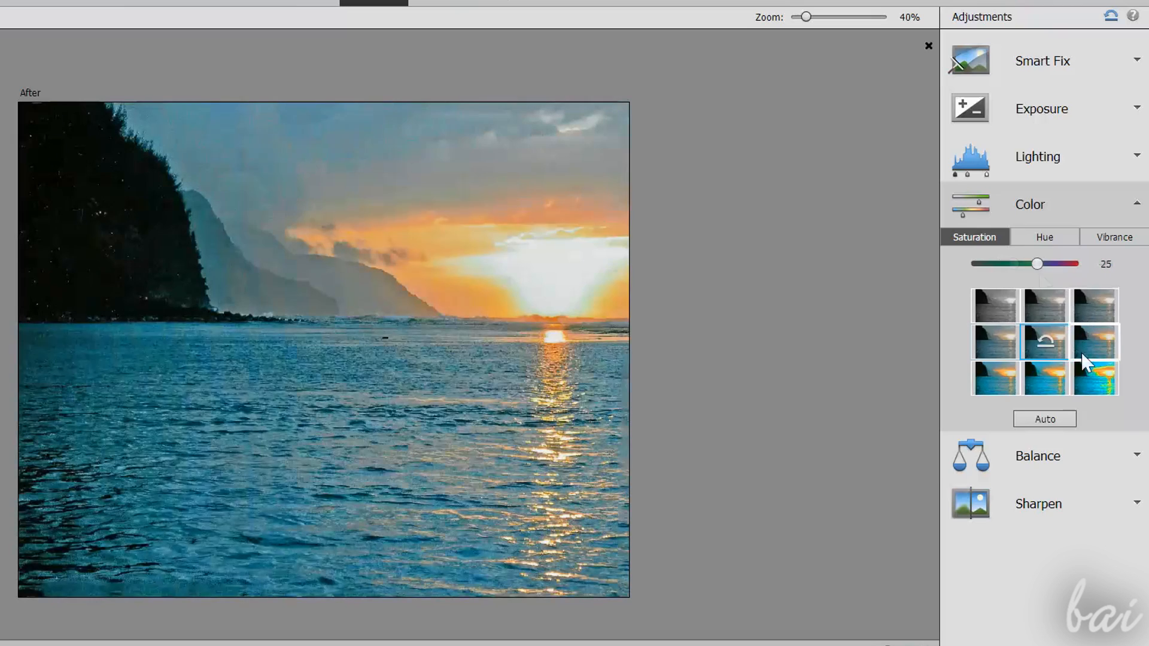
Step: Sample Hue, Vibrance, colour Balance Temperature and Tint variations, then move to Sharpen
left_click(1044, 237)
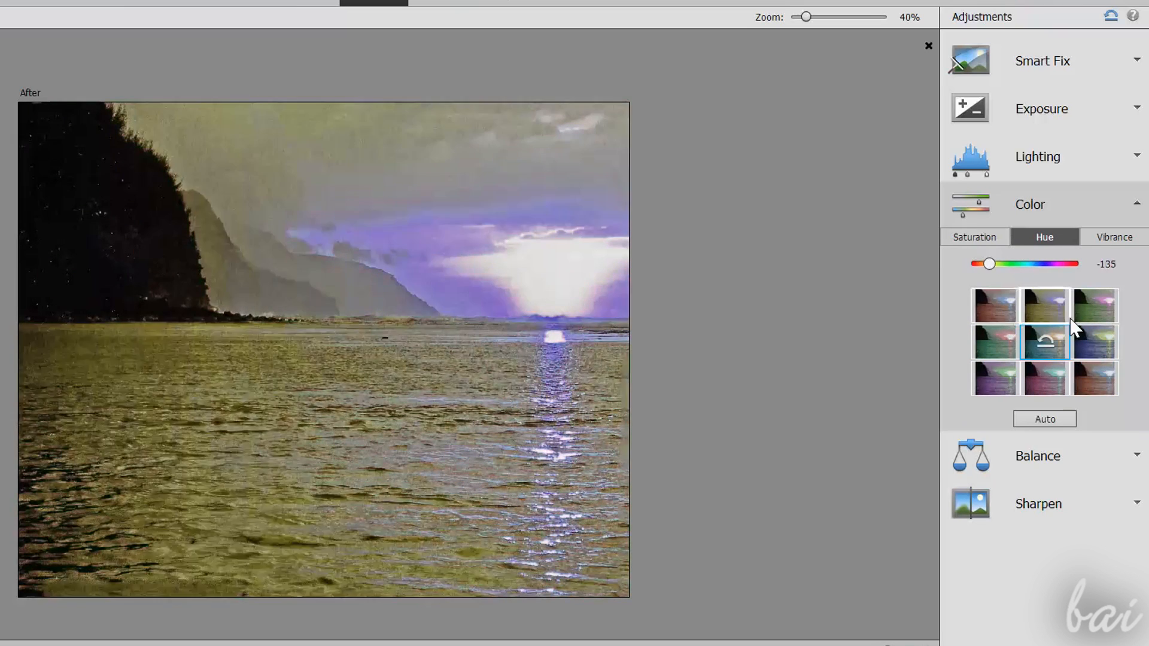
left_click(1114, 237)
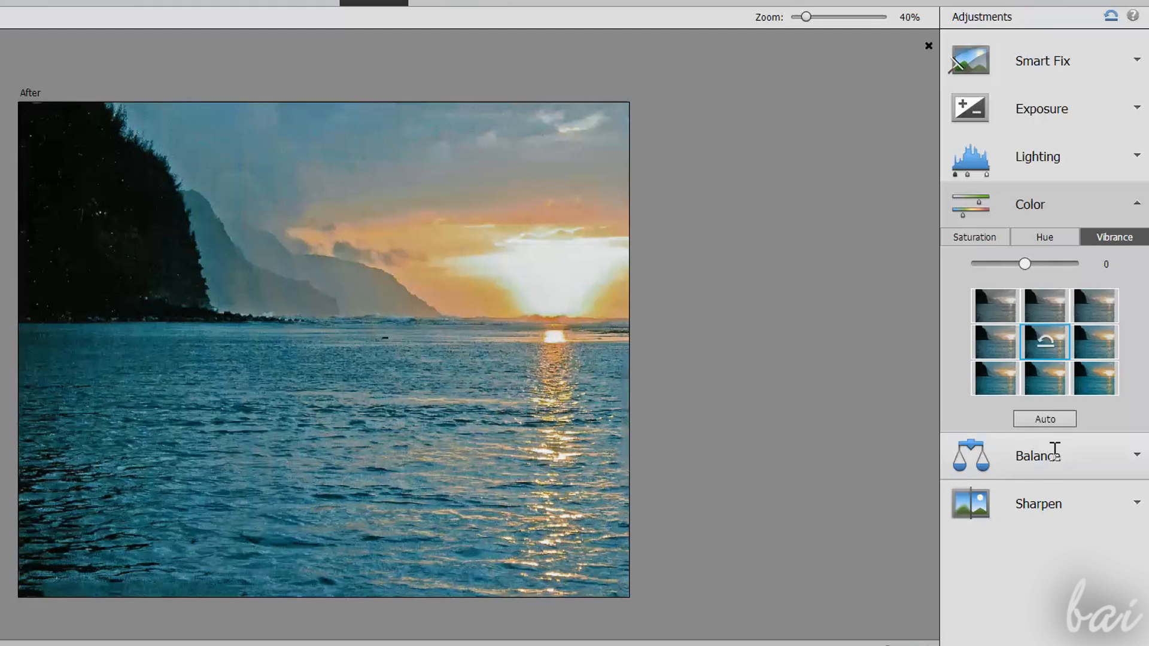
left_click(1044, 348)
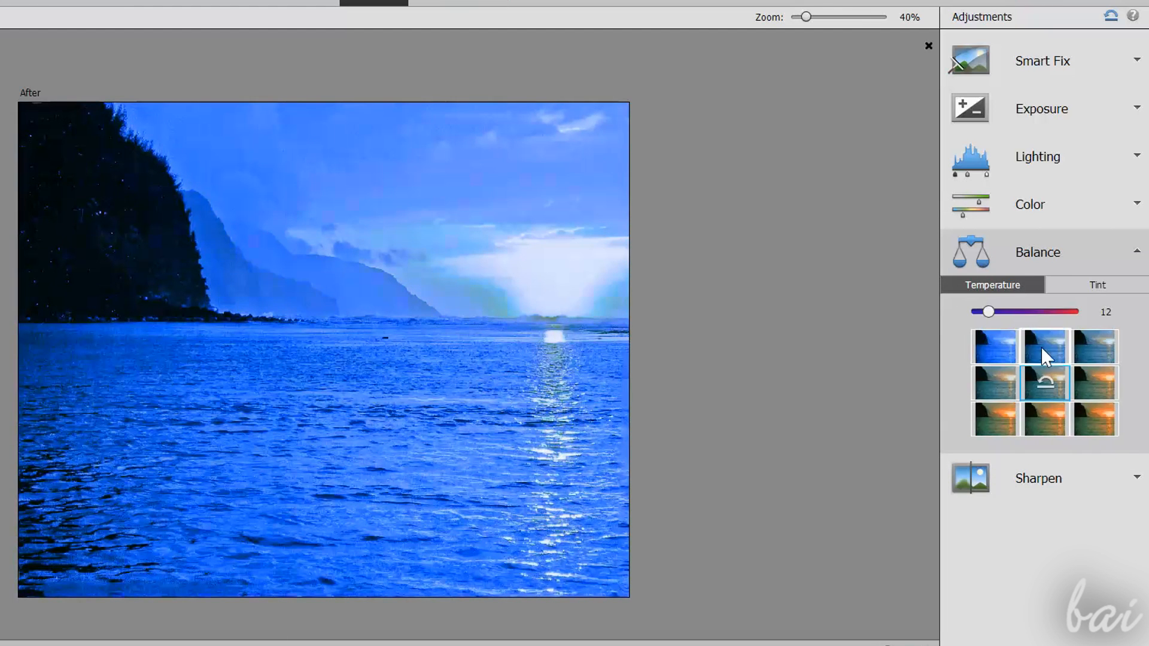
left_click(1098, 285)
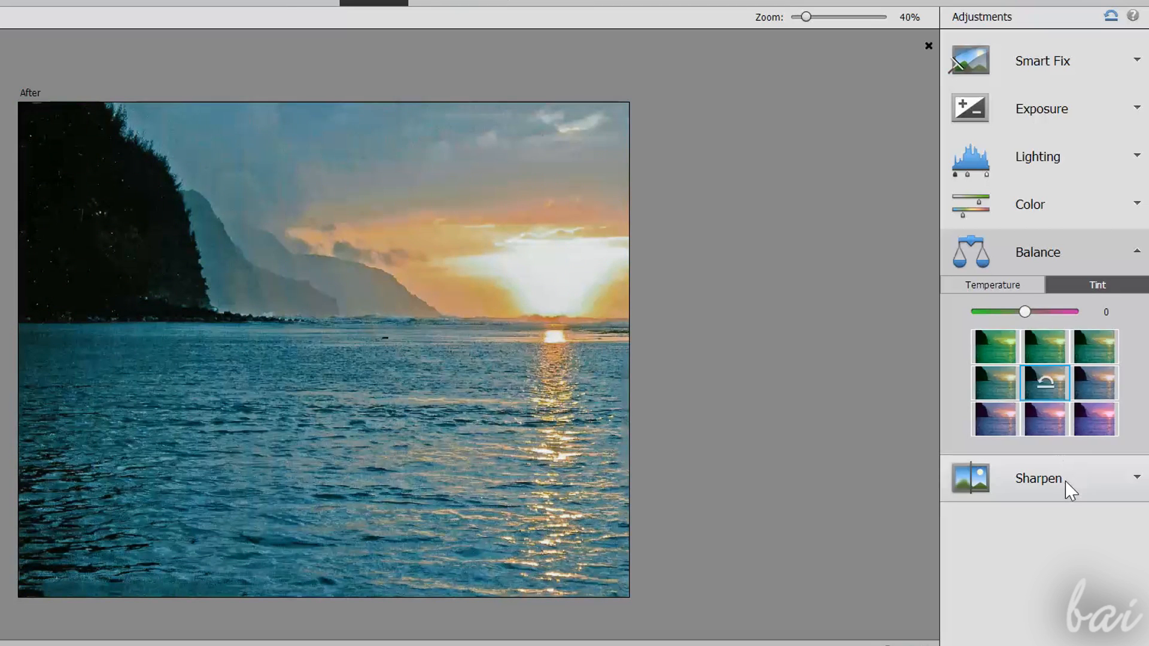
left_click(1037, 479)
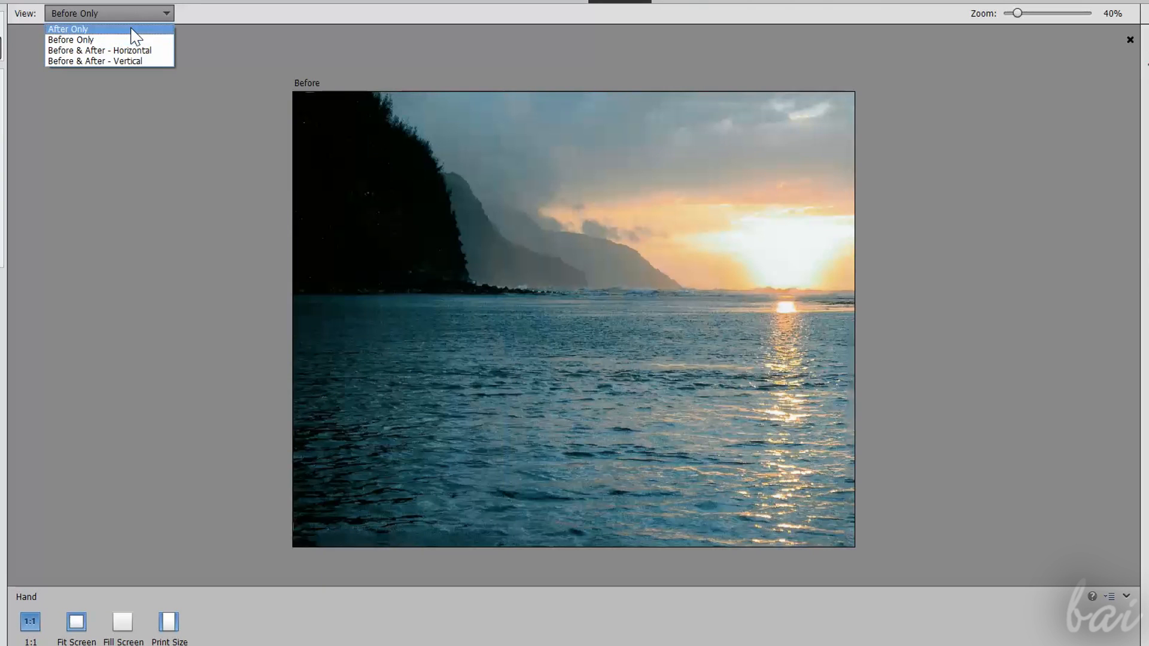
Step: Switch the view to After Only, then Before & After - Horizontal to compare the sunset edits
left_click(67, 28)
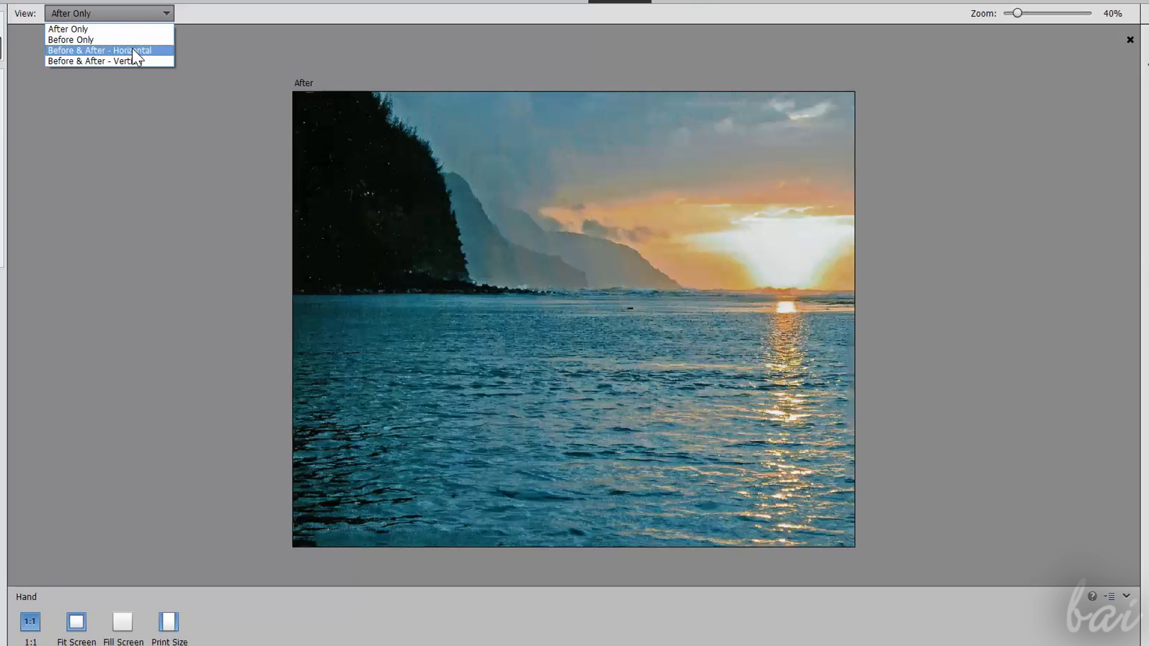
left_click(99, 50)
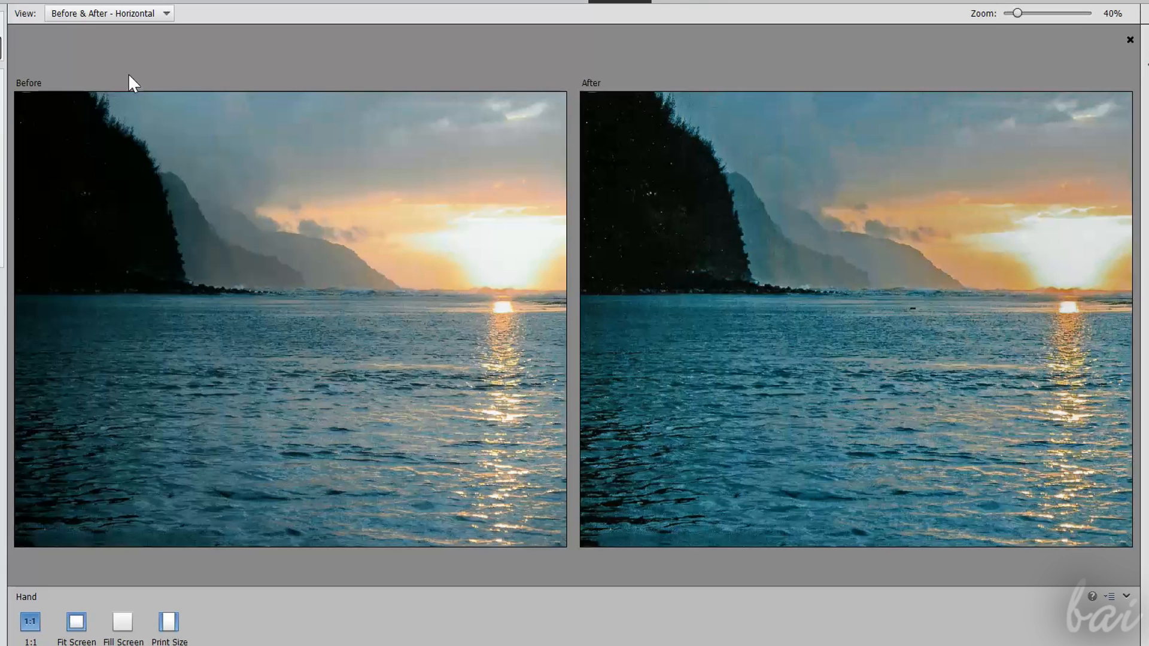
mouse_move(139, 39)
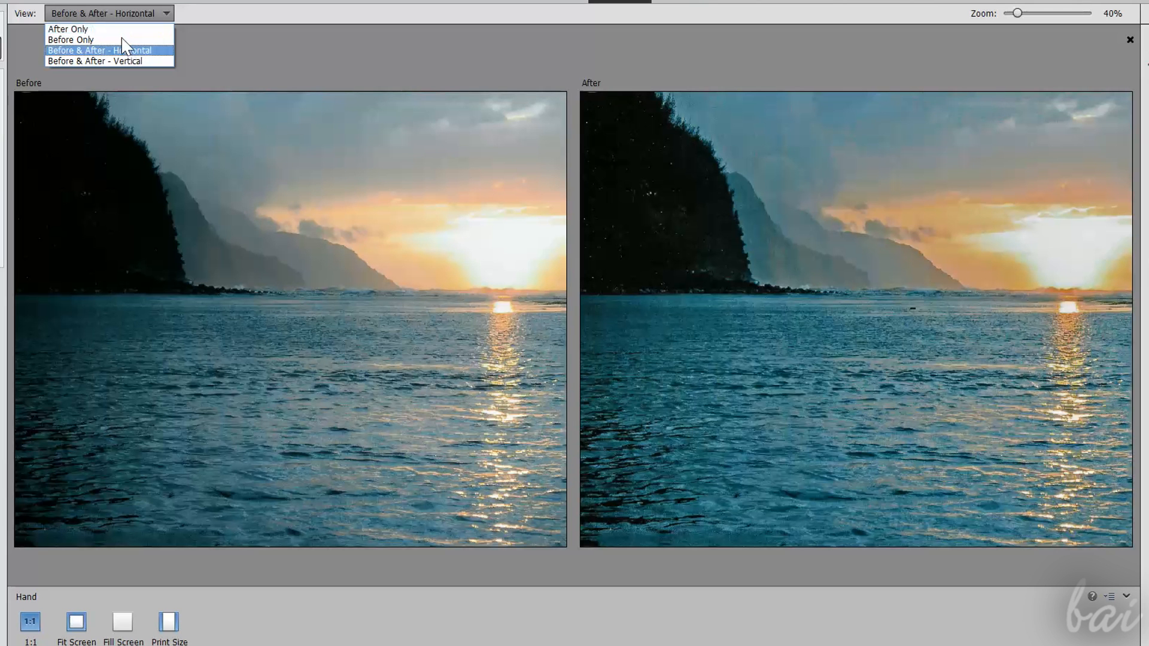
left_click(67, 29)
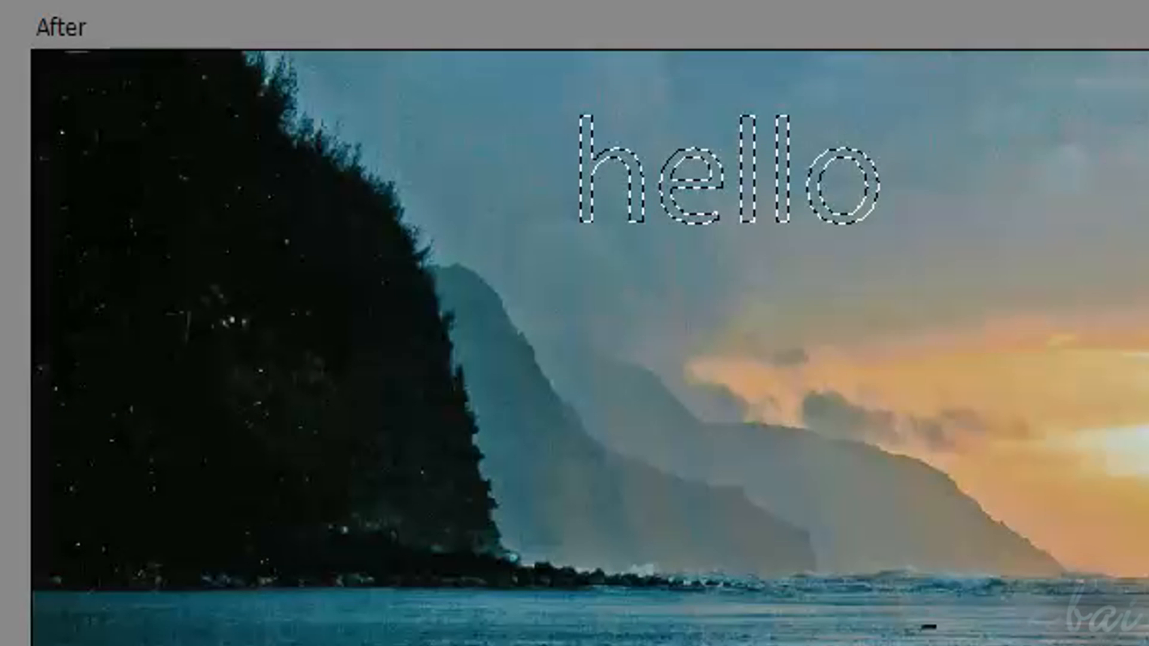
Step: Create the 'hello' type-mask selection in the sunset sky and view Tool Options
left_click(307, 546)
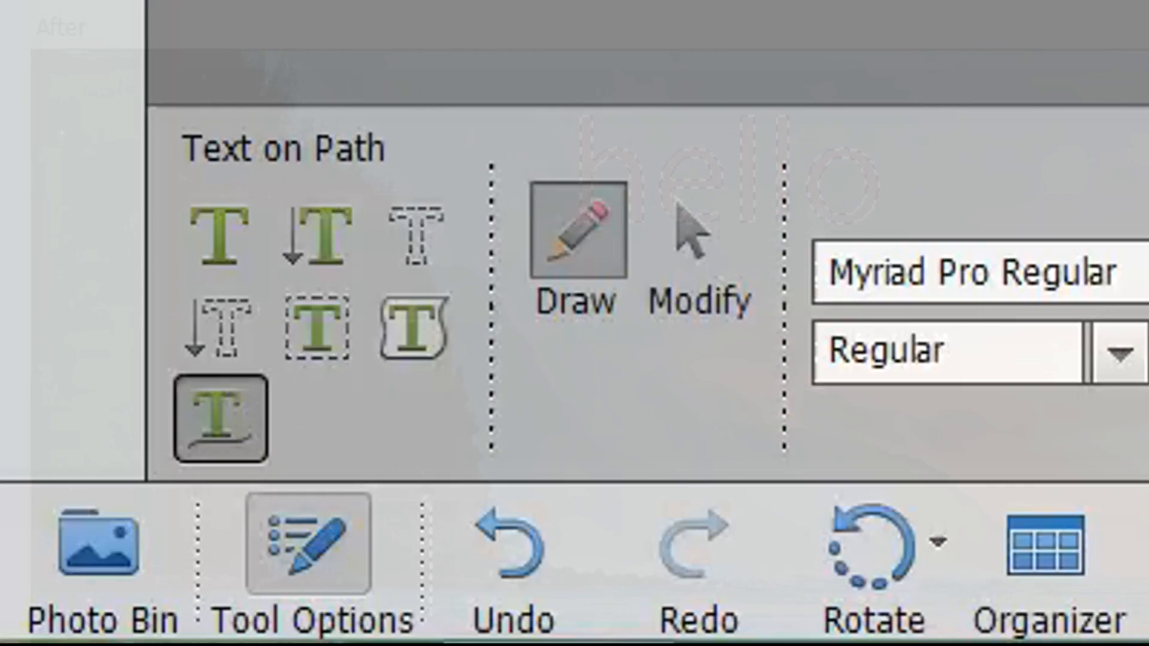
mouse_move(417, 235)
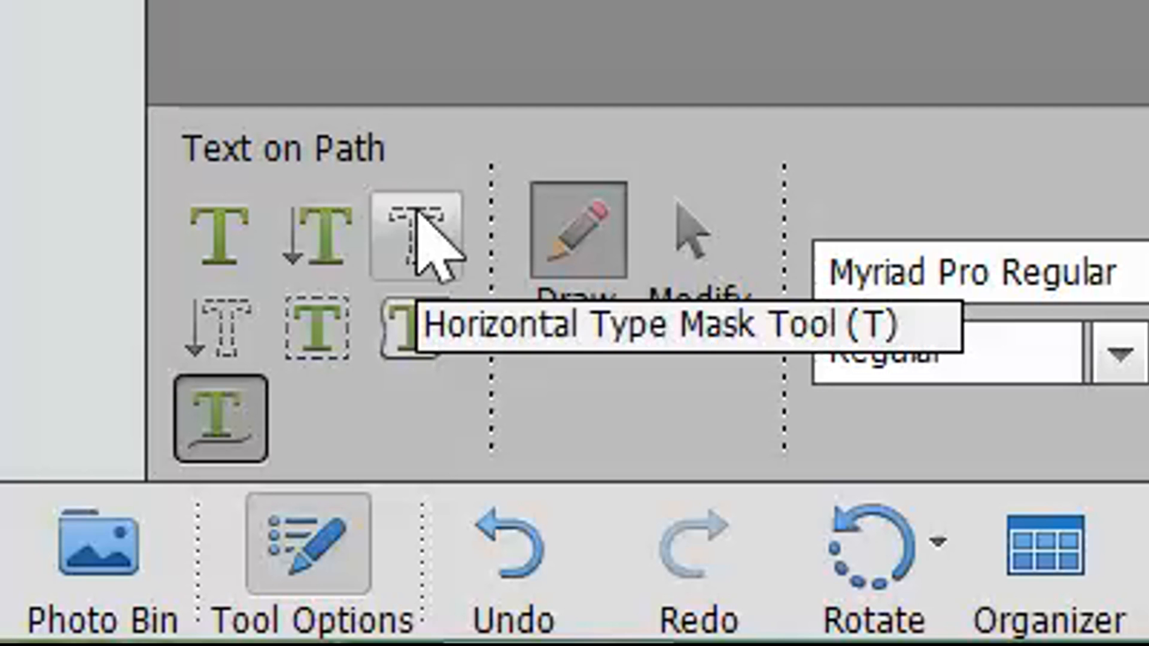
Step: Choose the Horizontal Type Mask tool and switch to the desert butte photo
left_click(417, 234)
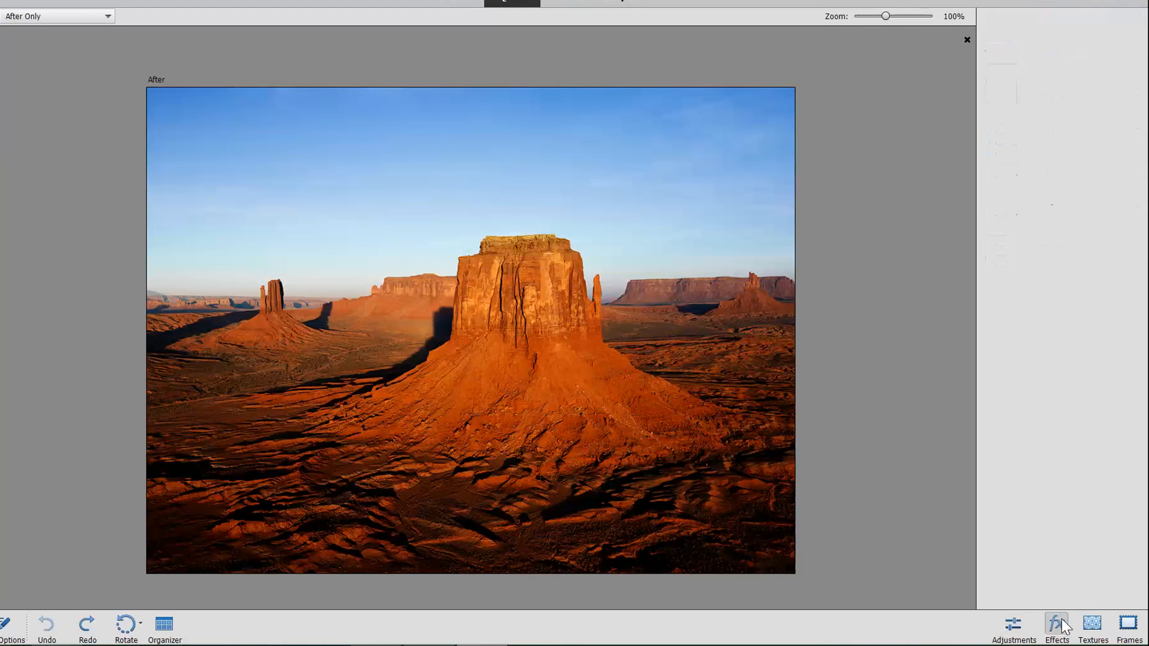
Step: Preview the Auto5 Smart Look on the desert photo, undo it, and browse to the Split Tone effects
left_click(1058, 628)
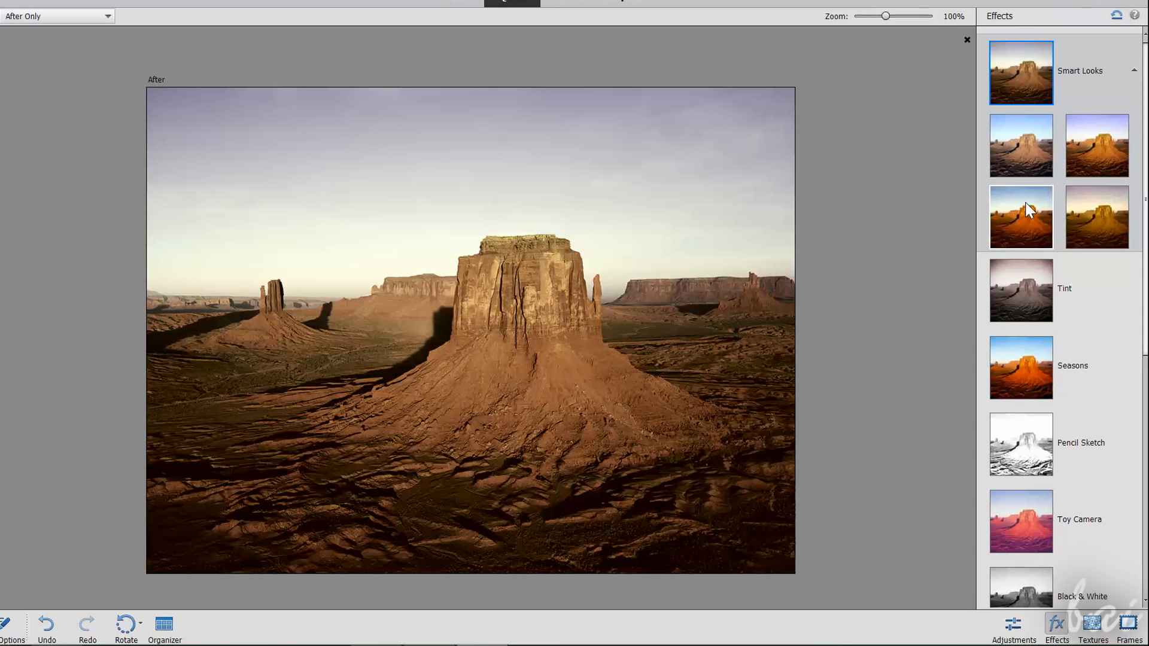
mouse_move(1098, 217)
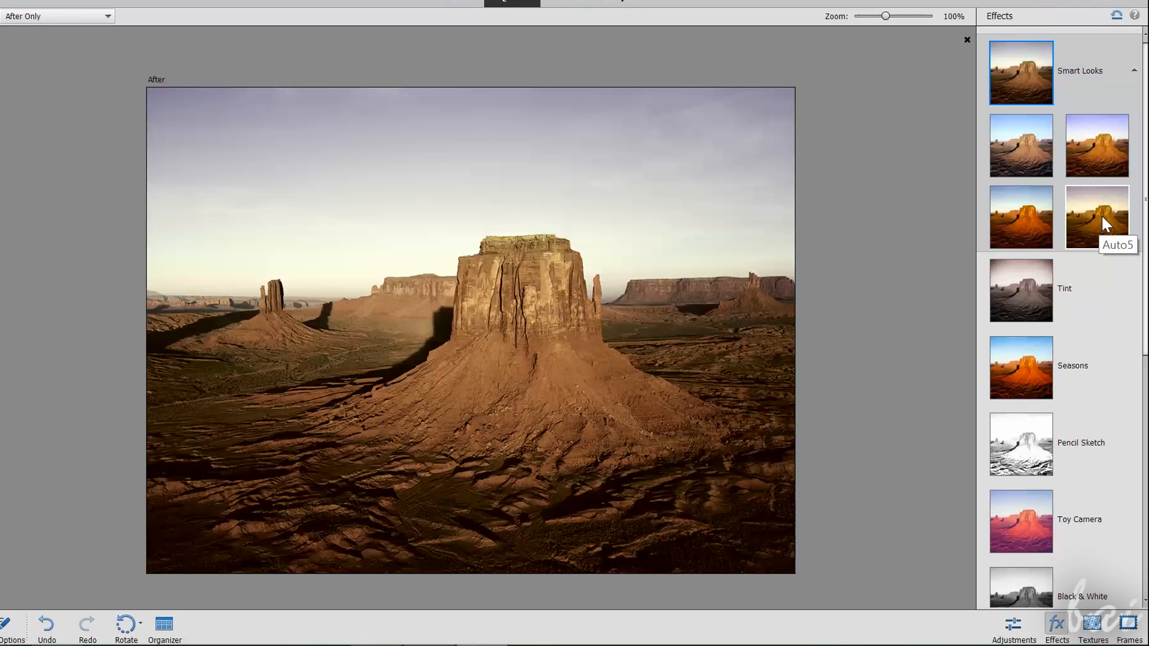
left_click(1097, 217)
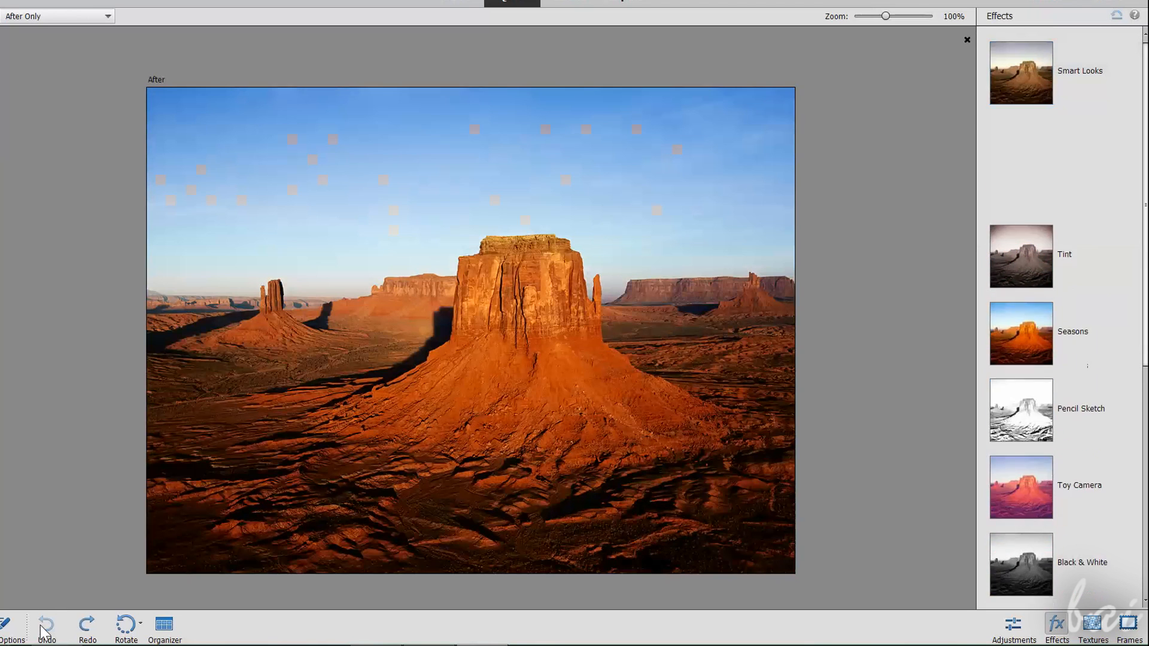
scroll("down", 3)
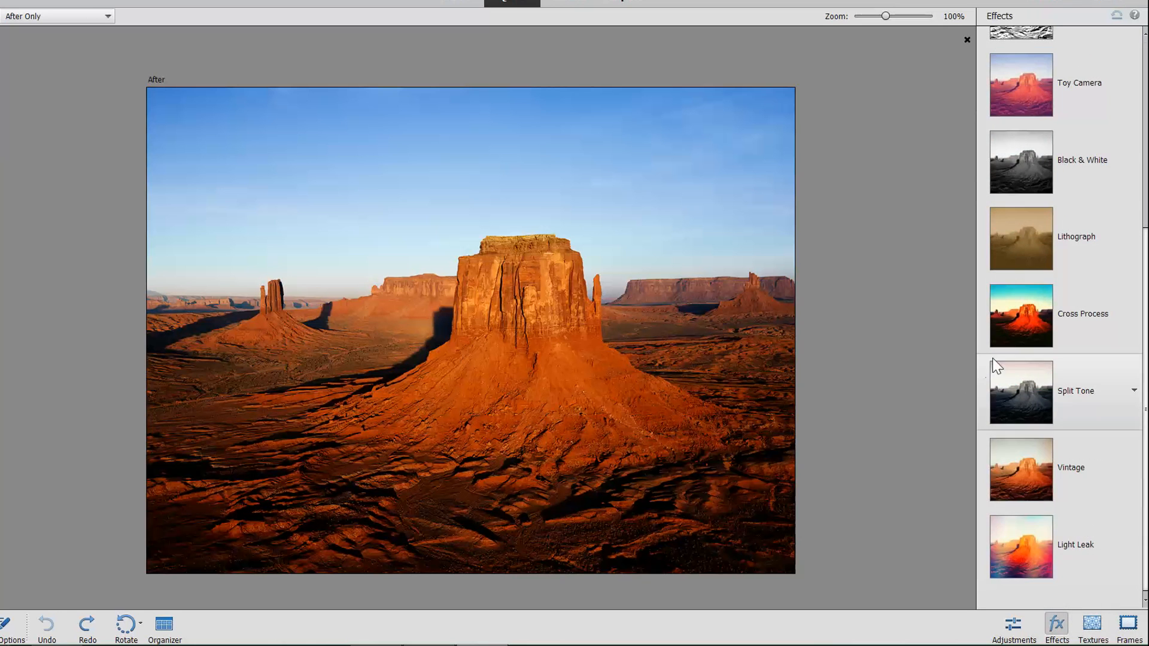
left_click(1092, 626)
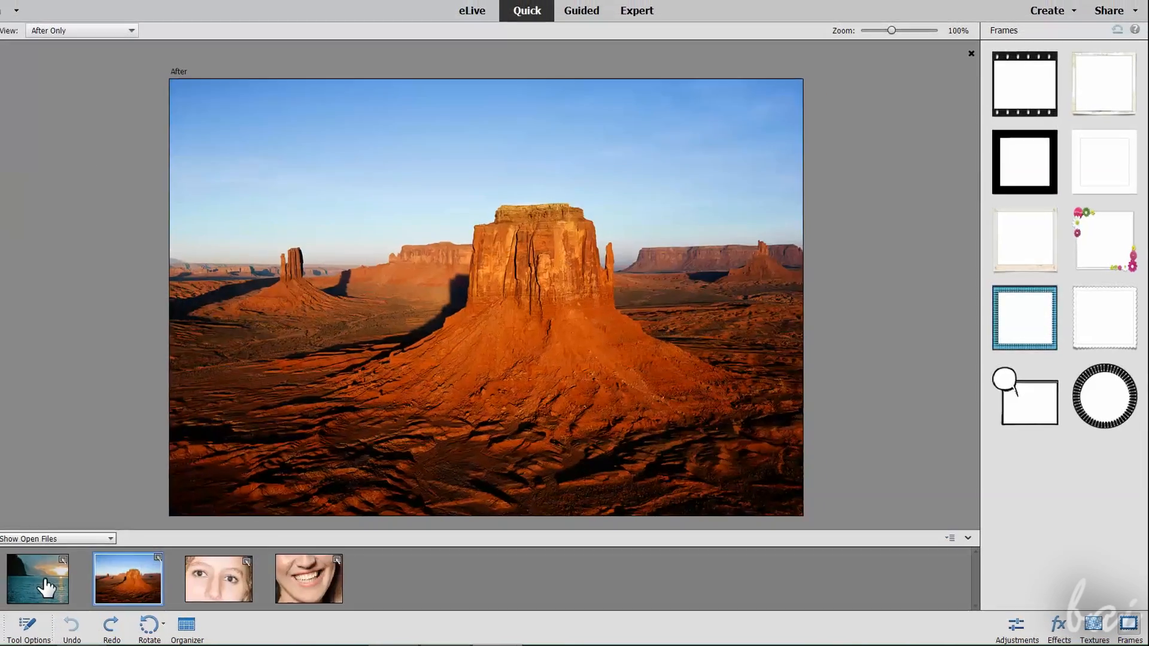
left_click(37, 579)
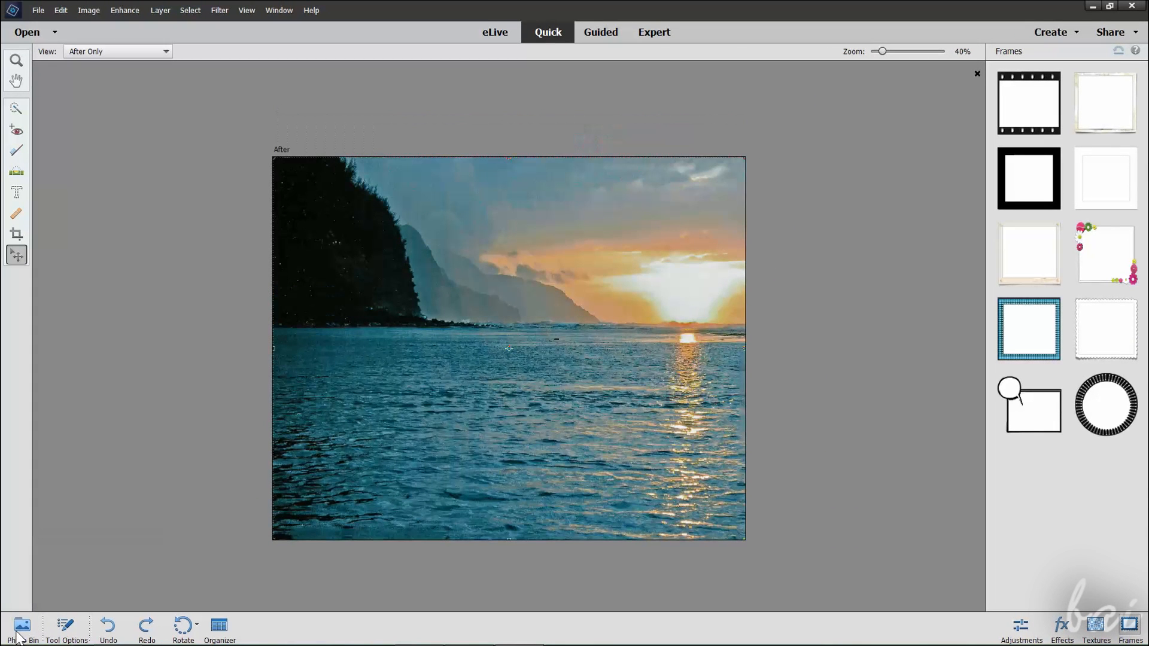
mouse_move(103, 474)
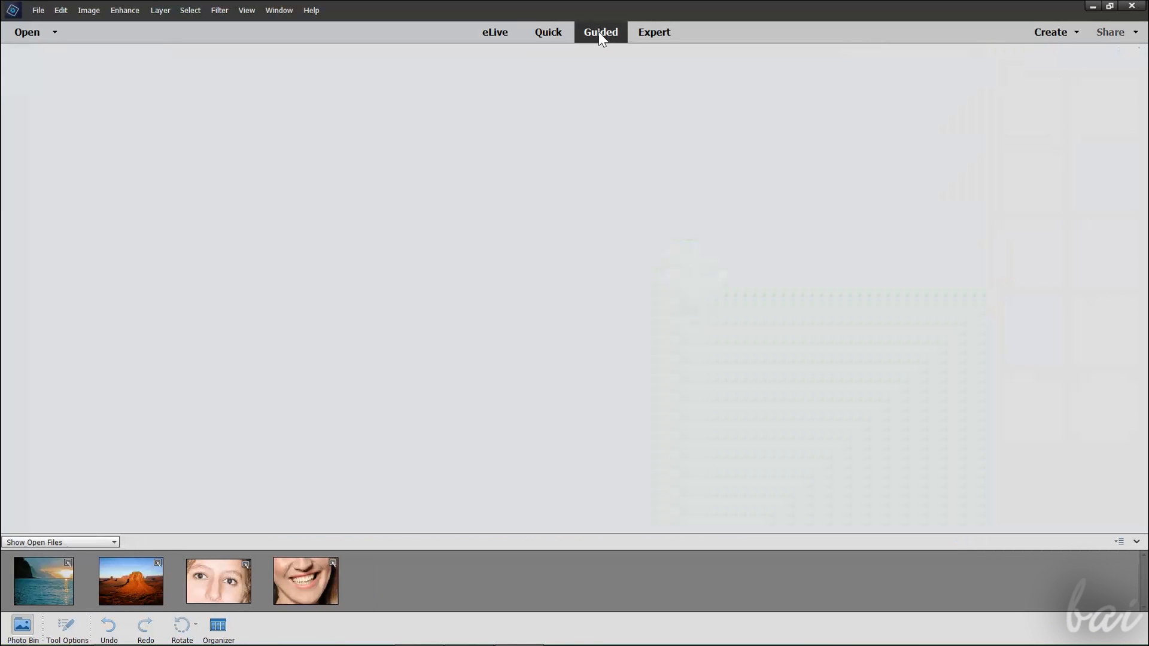
left_click(600, 31)
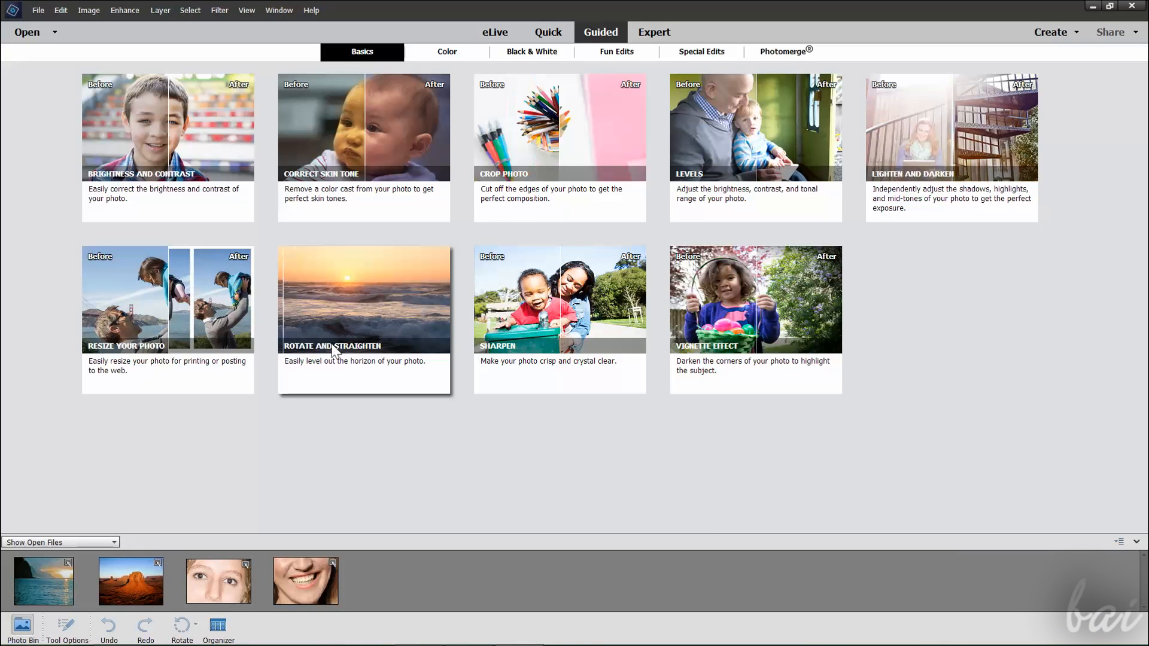
mouse_move(730, 154)
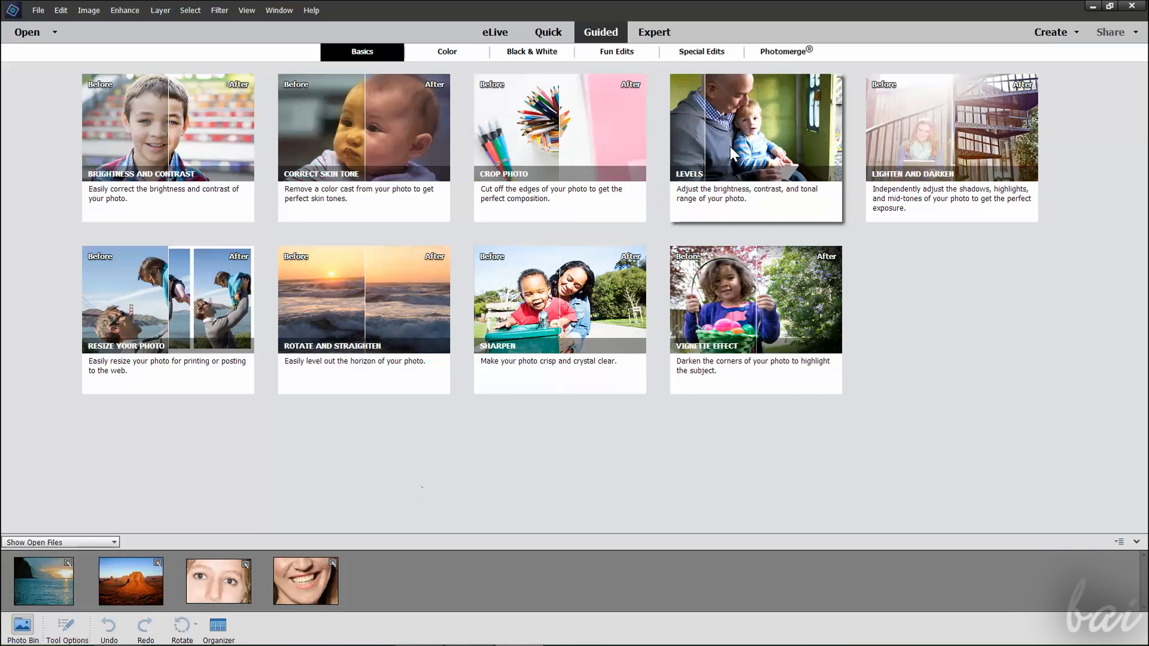
left_click(446, 52)
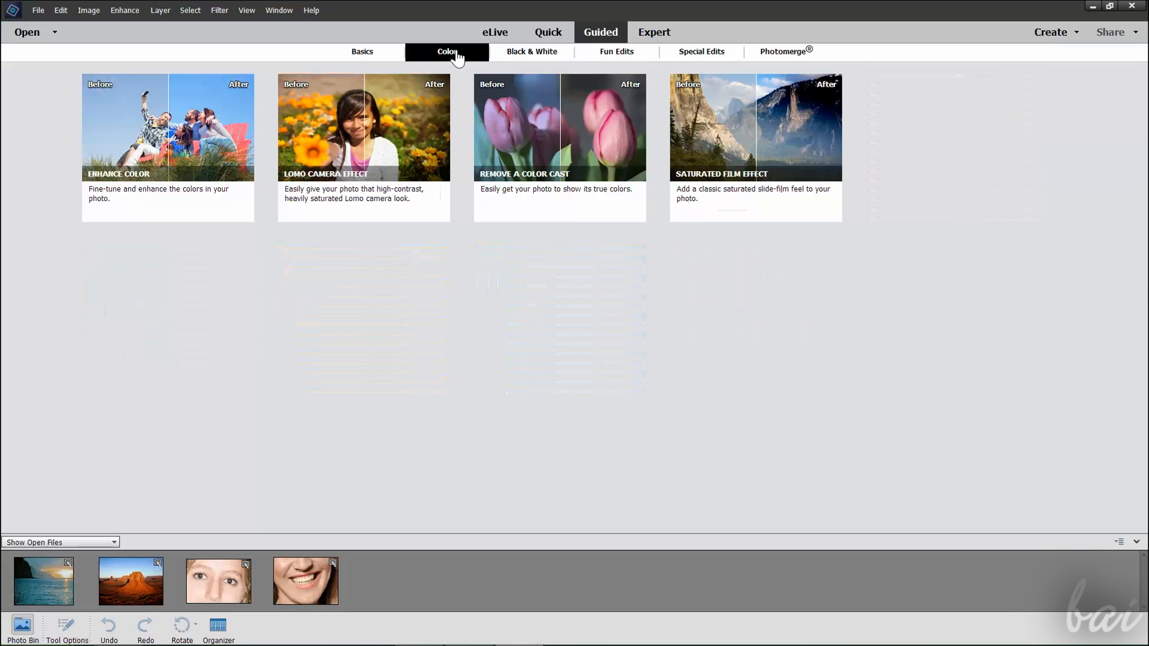
left_click(531, 51)
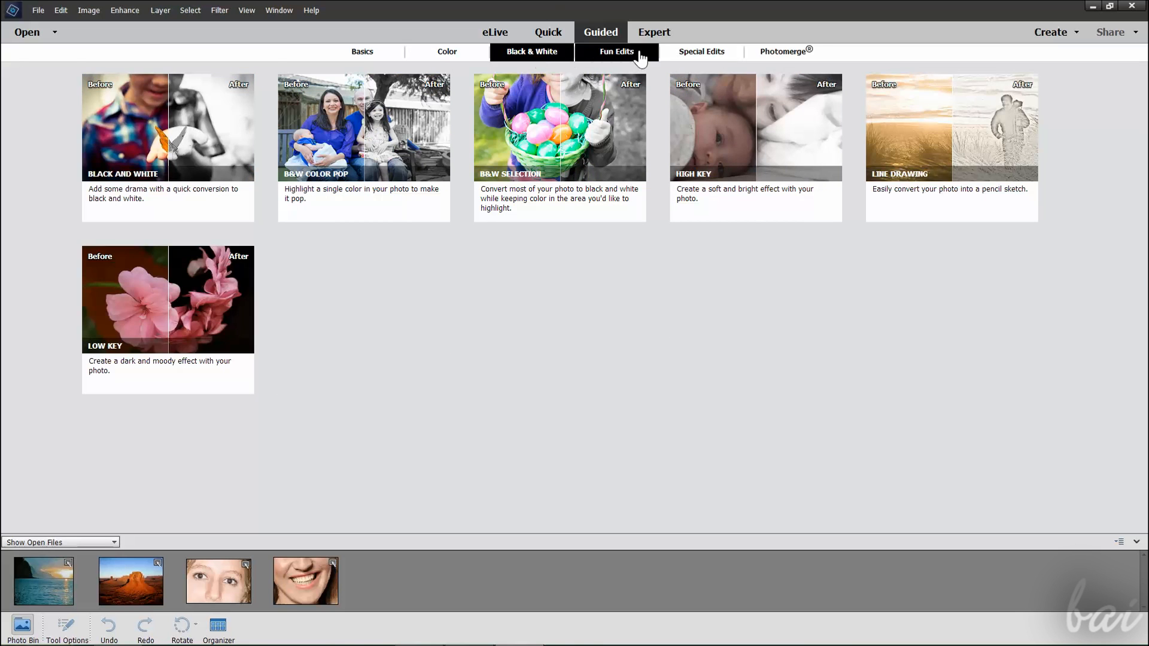
left_click(701, 51)
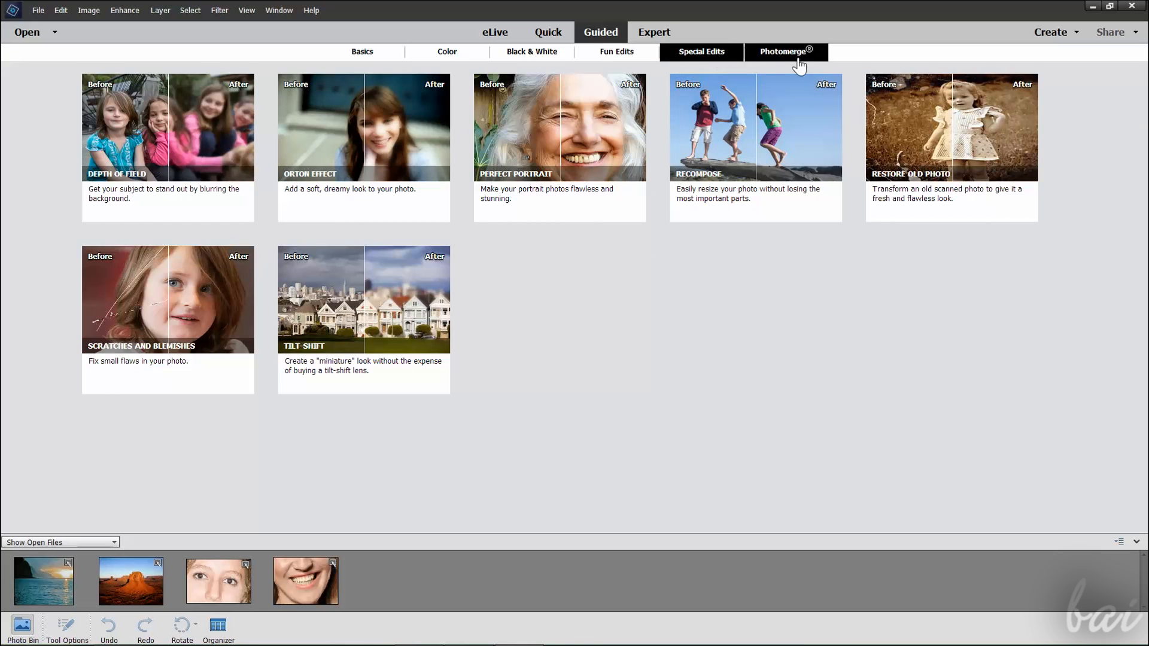
left_click(782, 51)
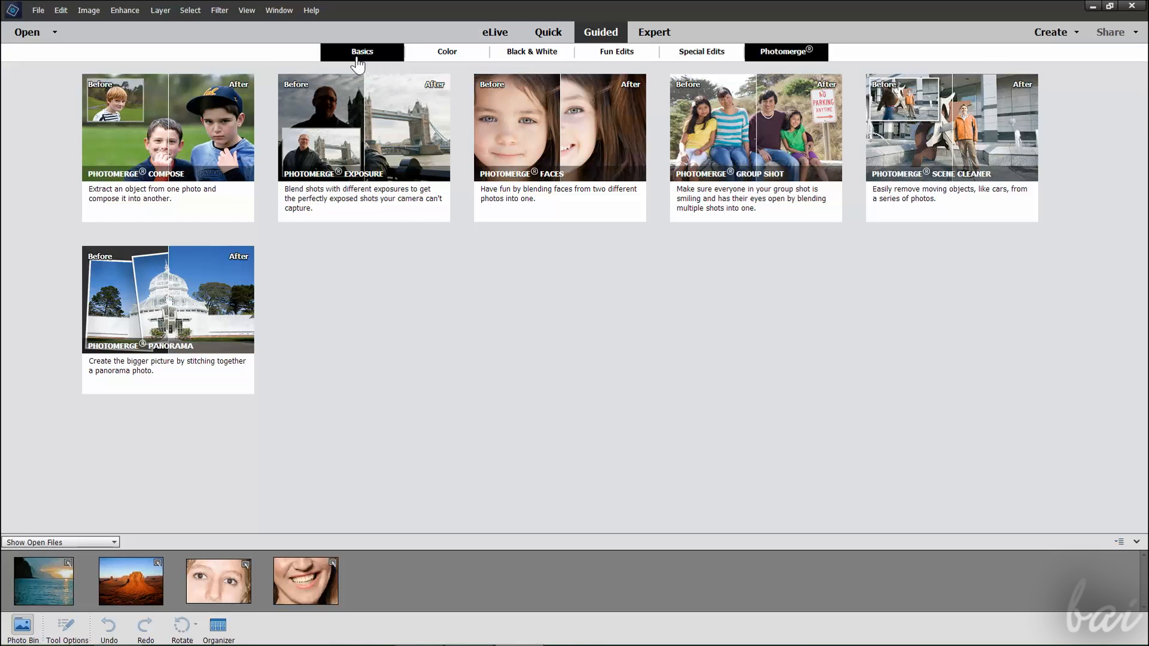
left_click(361, 51)
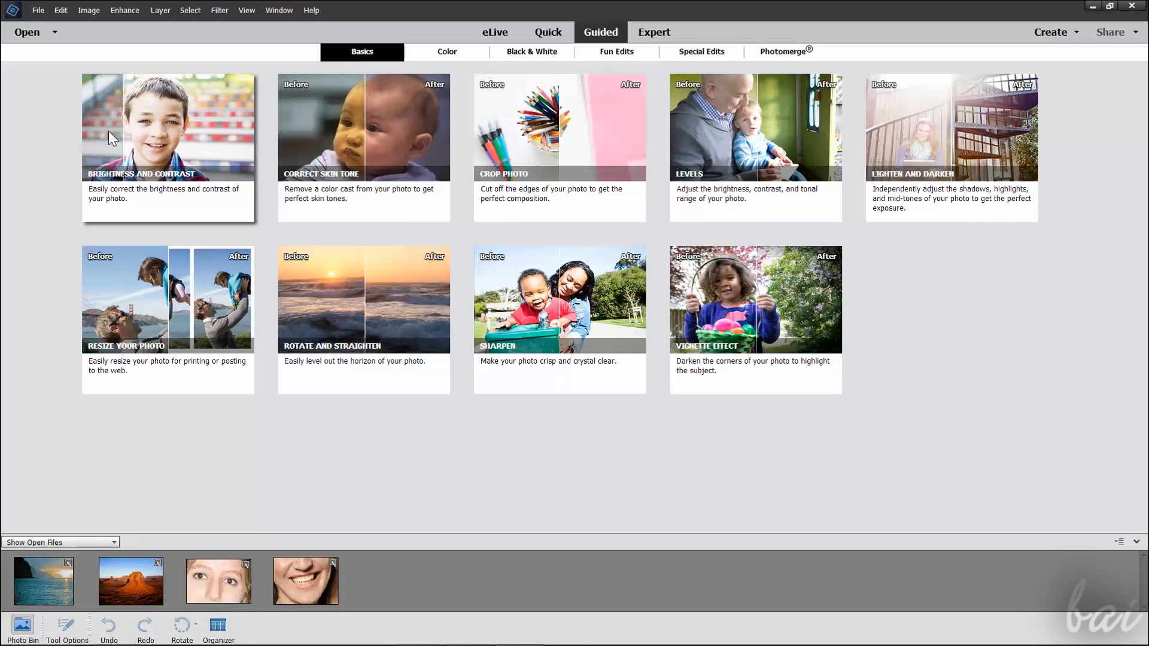
mouse_move(376, 162)
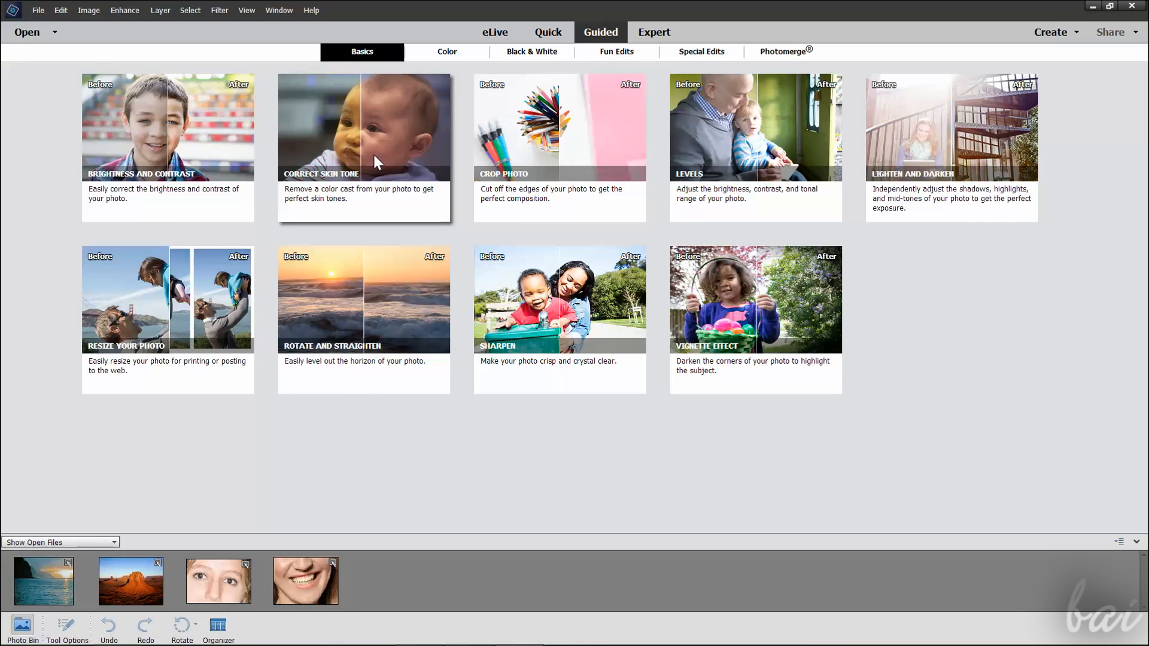
mouse_move(795, 148)
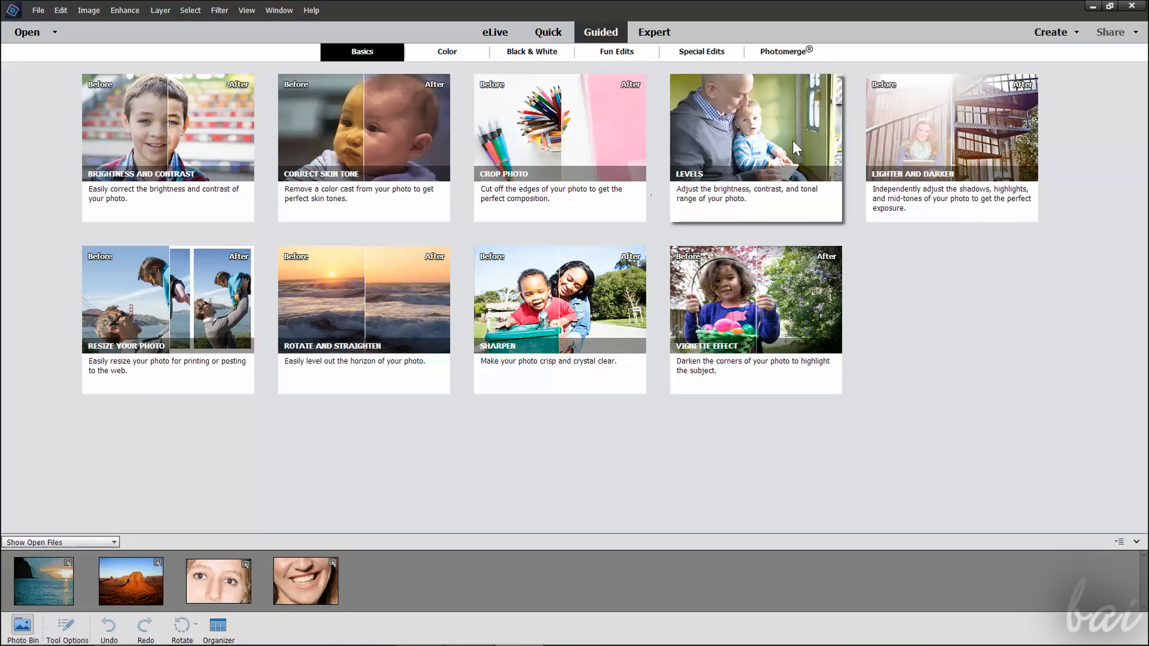
mouse_move(608, 305)
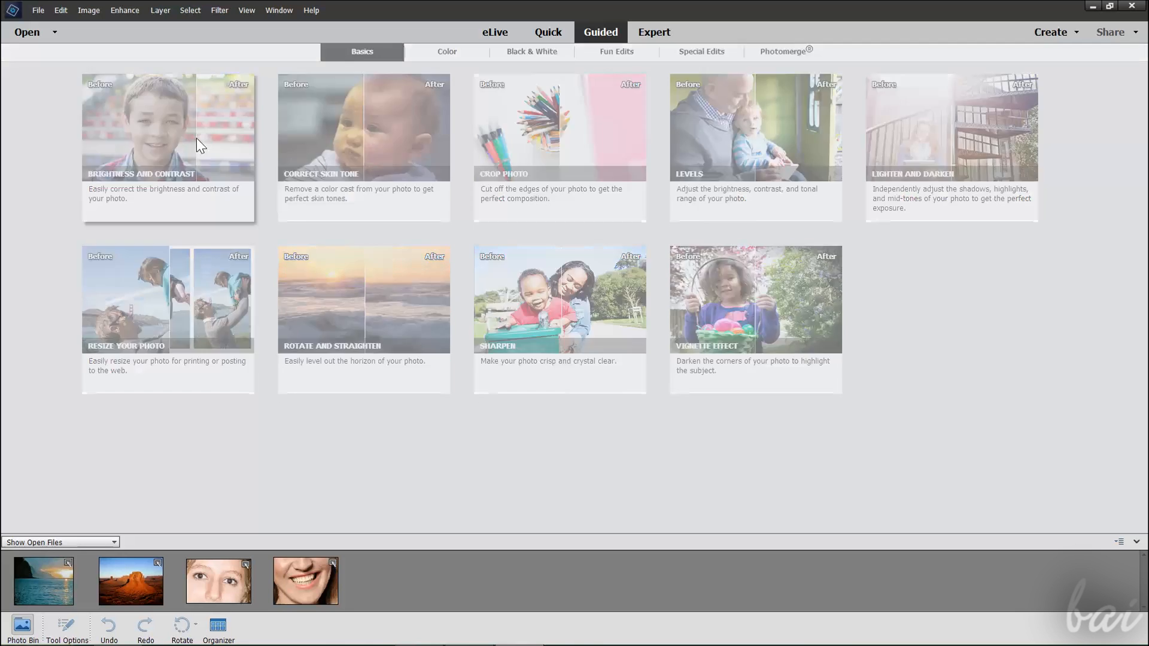
left_click(167, 128)
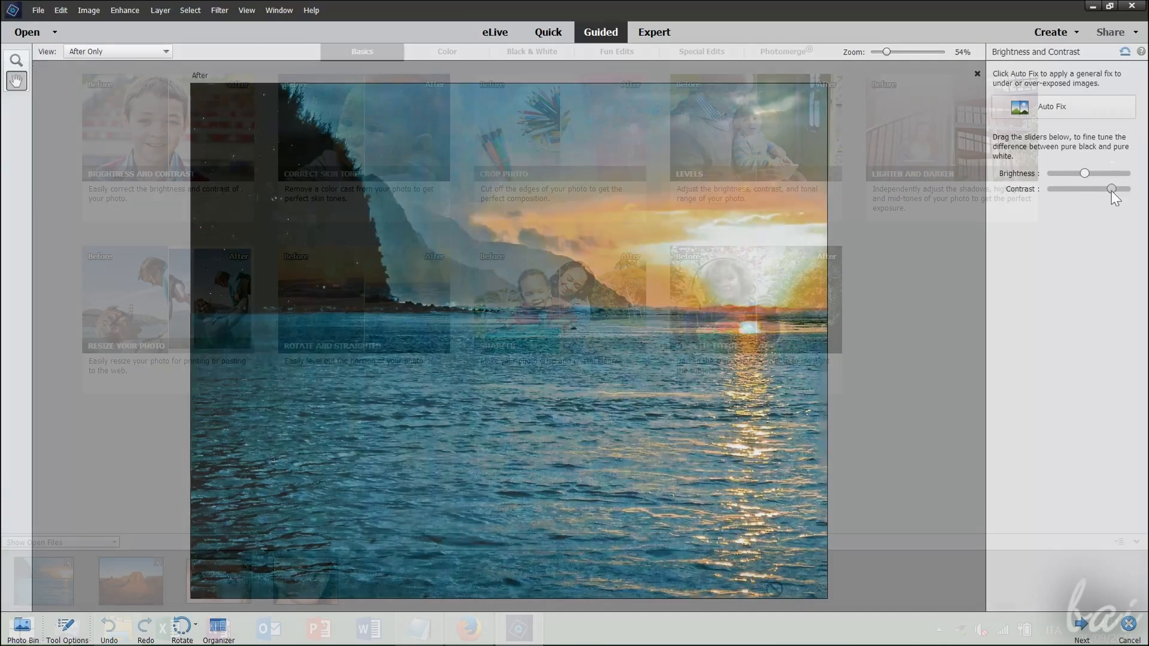
left_click(978, 74)
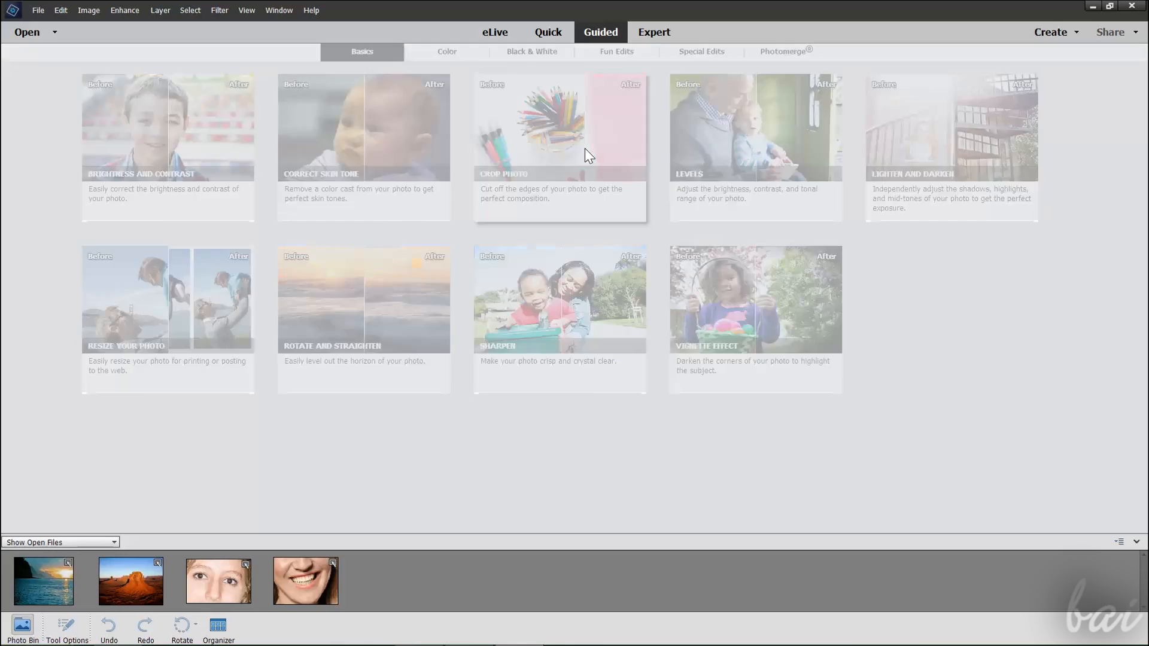
left_click(559, 127)
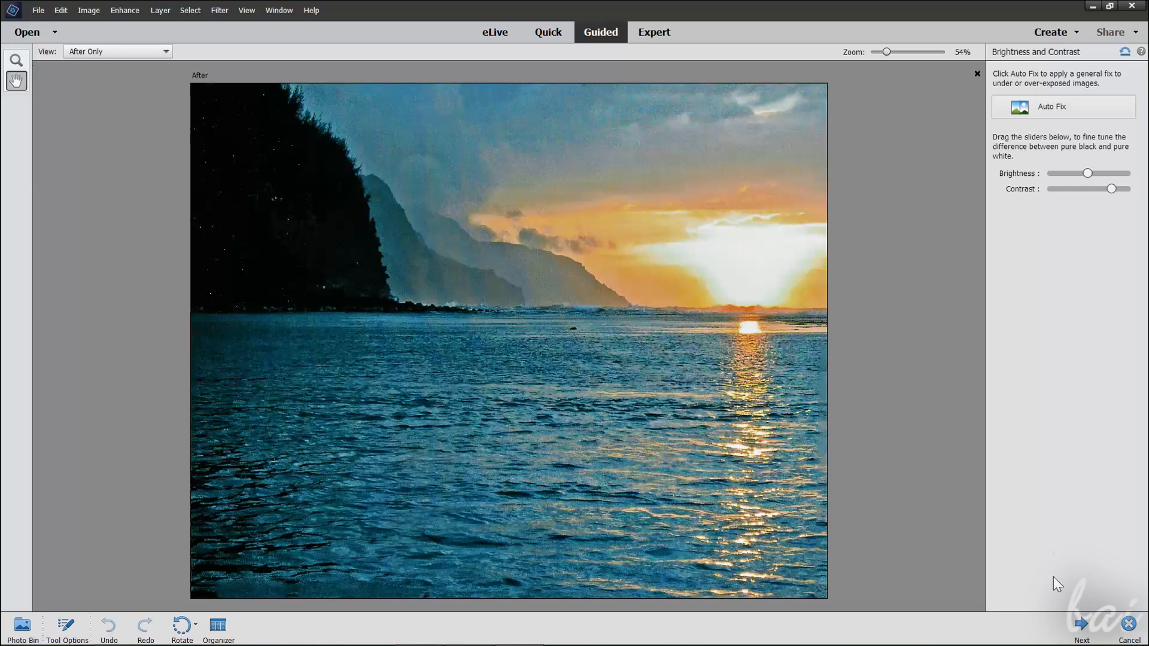
mouse_move(1079, 626)
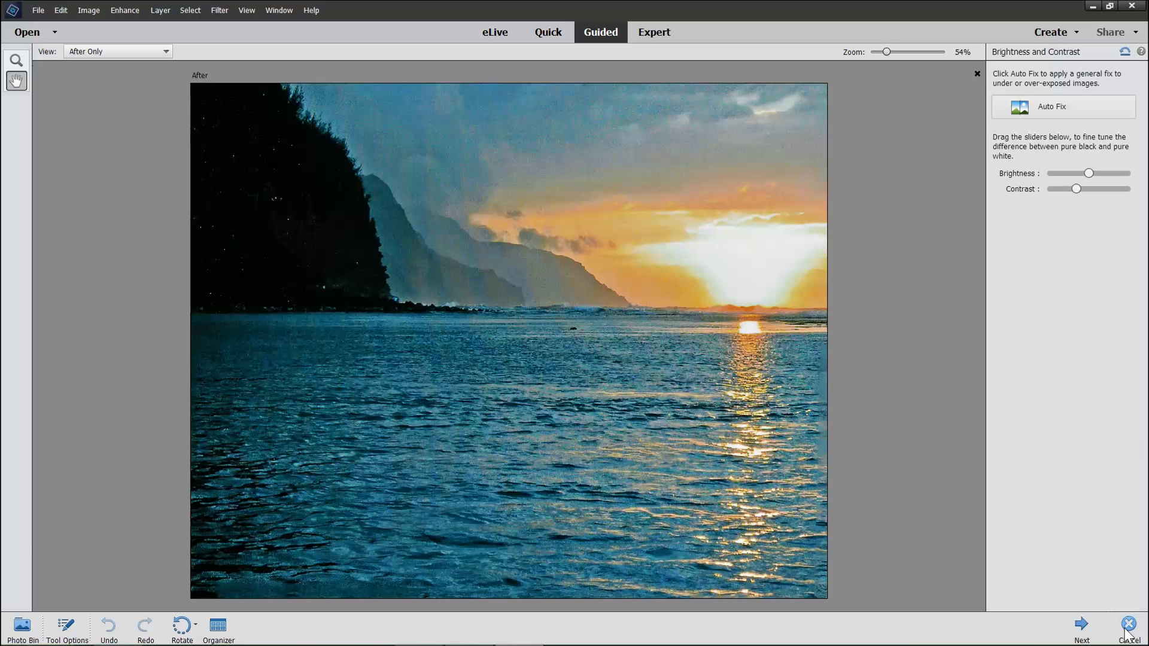
left_click(1127, 625)
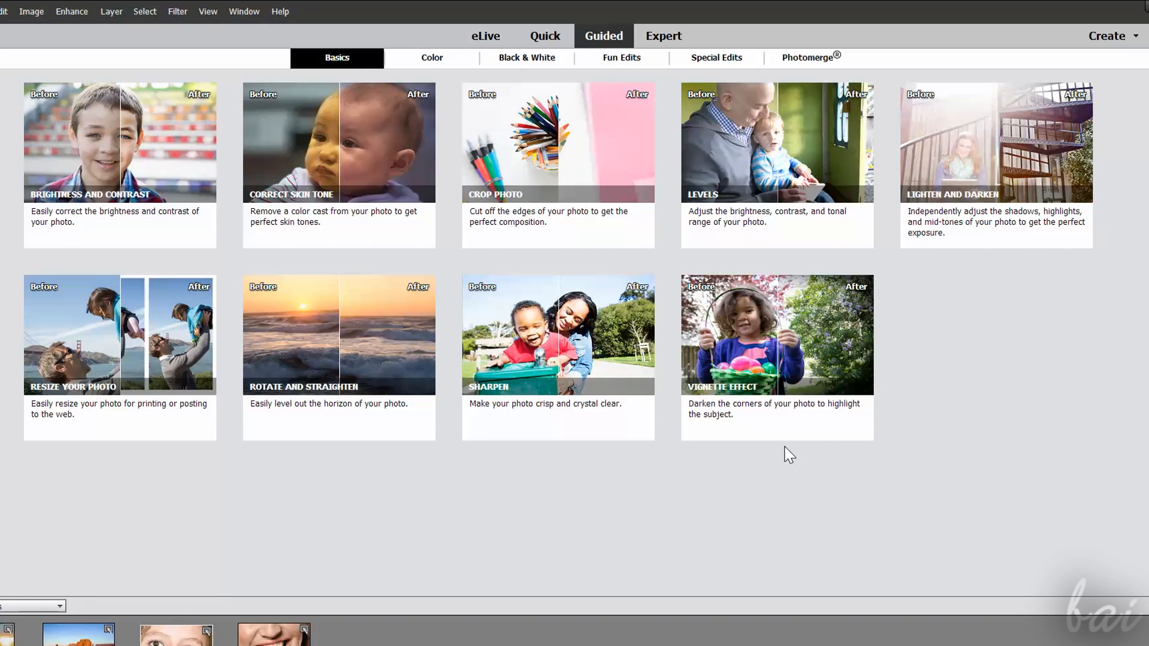
mouse_move(782, 451)
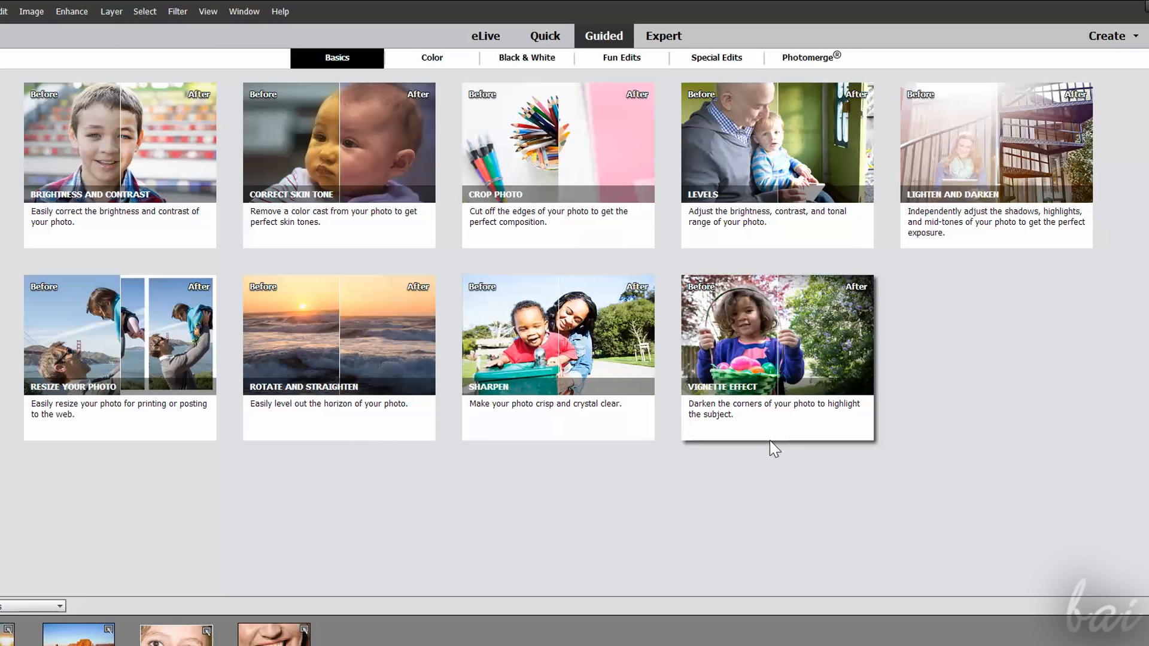
mouse_move(535, 136)
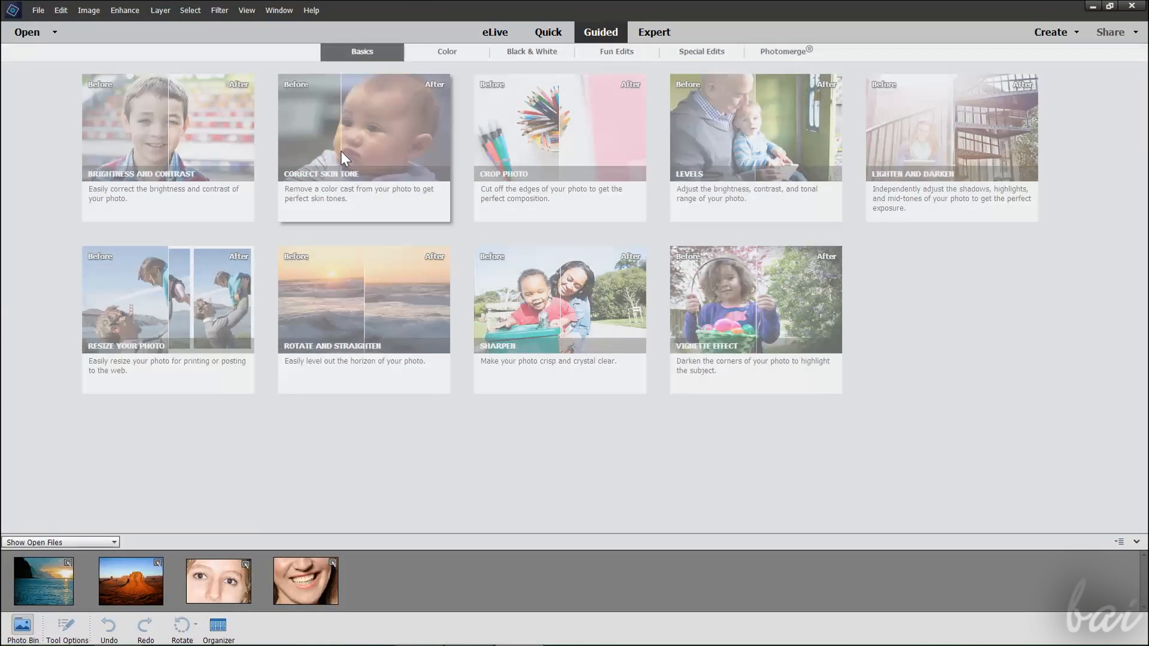
Step: Look through the Color and Basics guided edits, then return to the Quick workspace
left_click(364, 128)
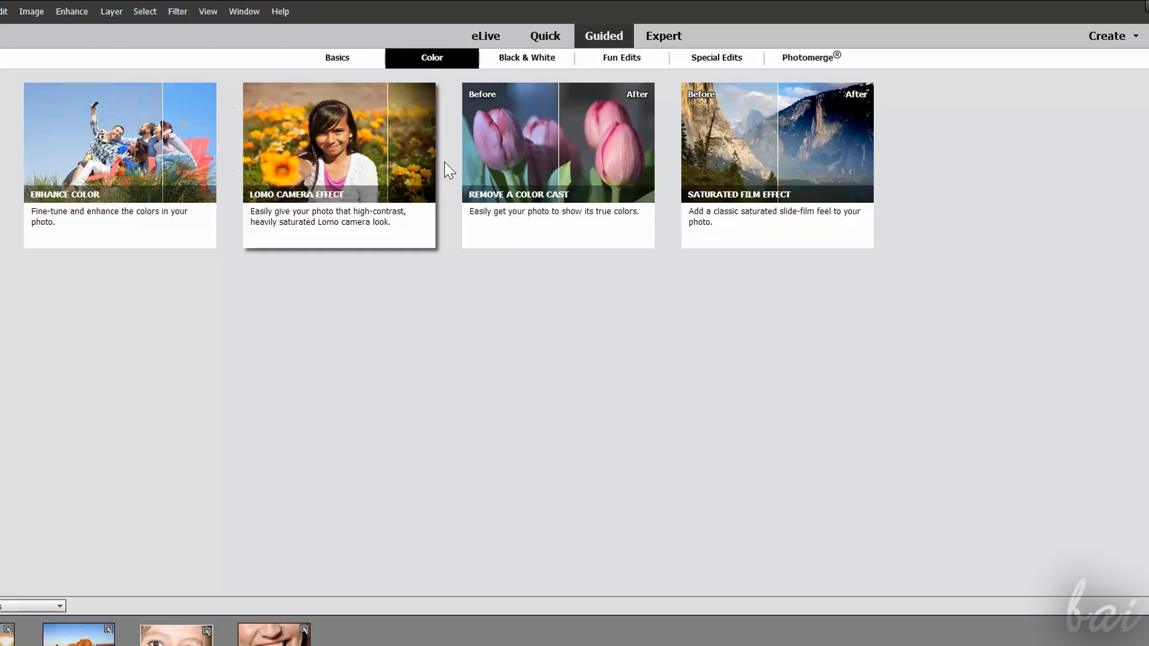
left_click(337, 57)
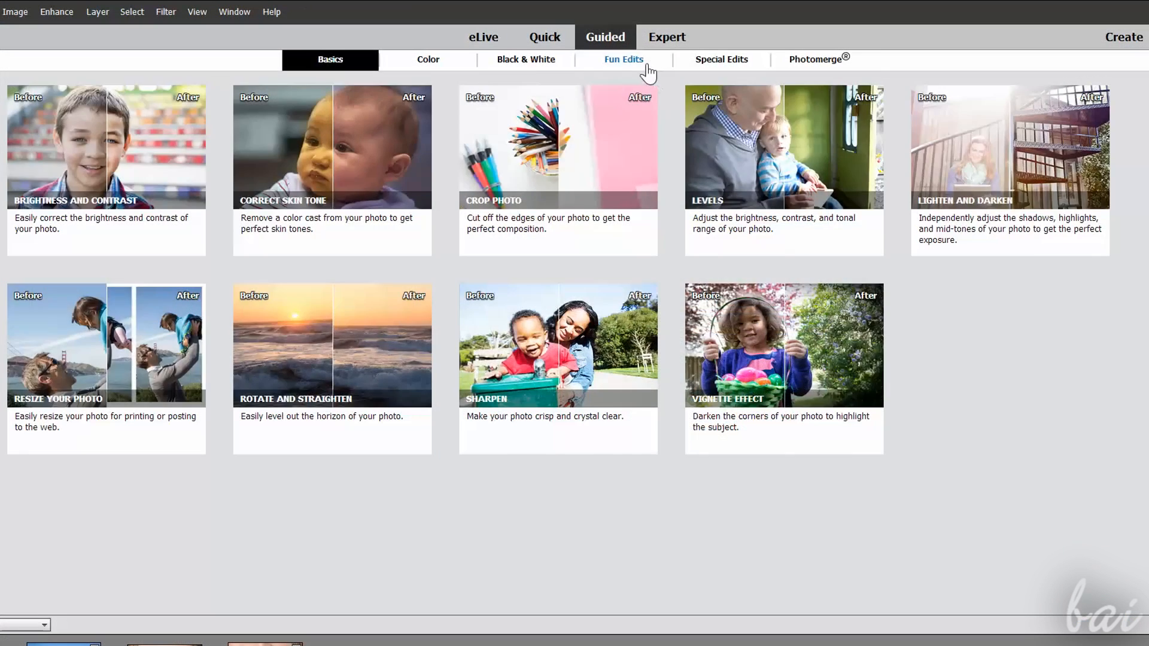
left_click(720, 59)
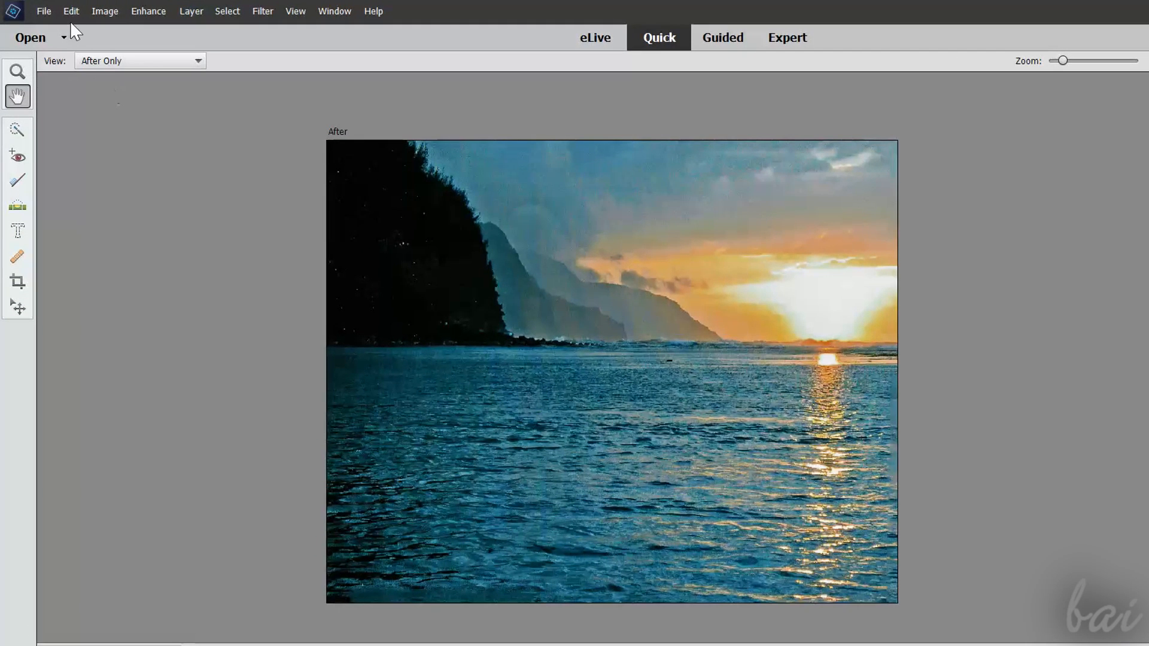
Step: Choose Save As from the File menu for the sunset photo
left_click(43, 11)
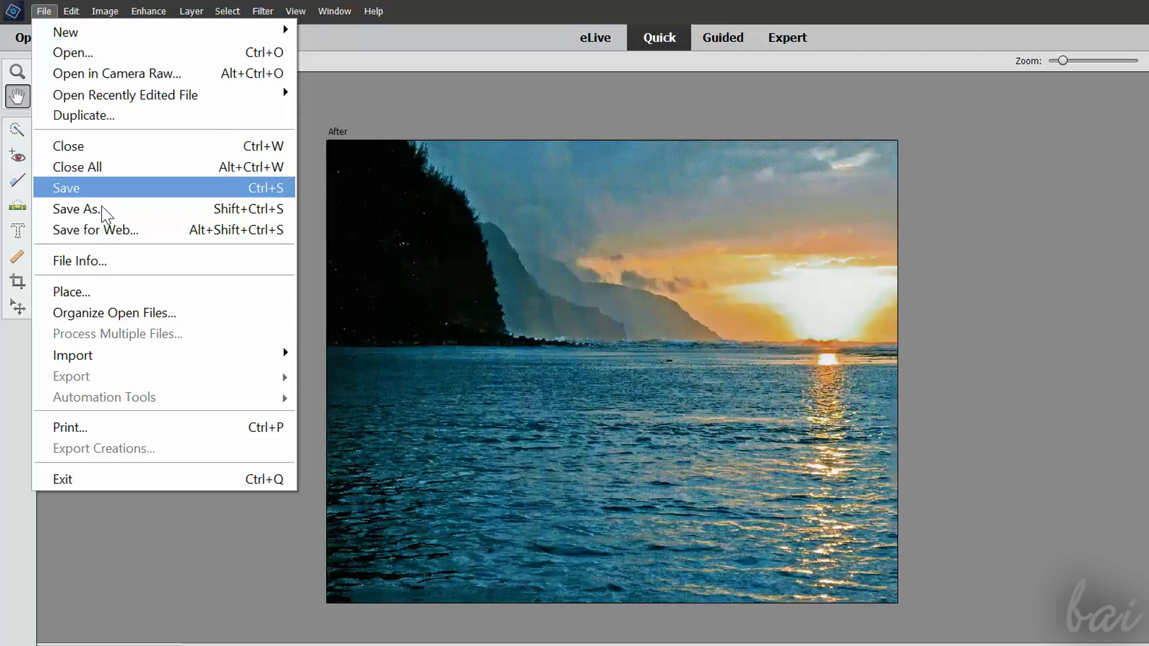
mouse_move(107, 208)
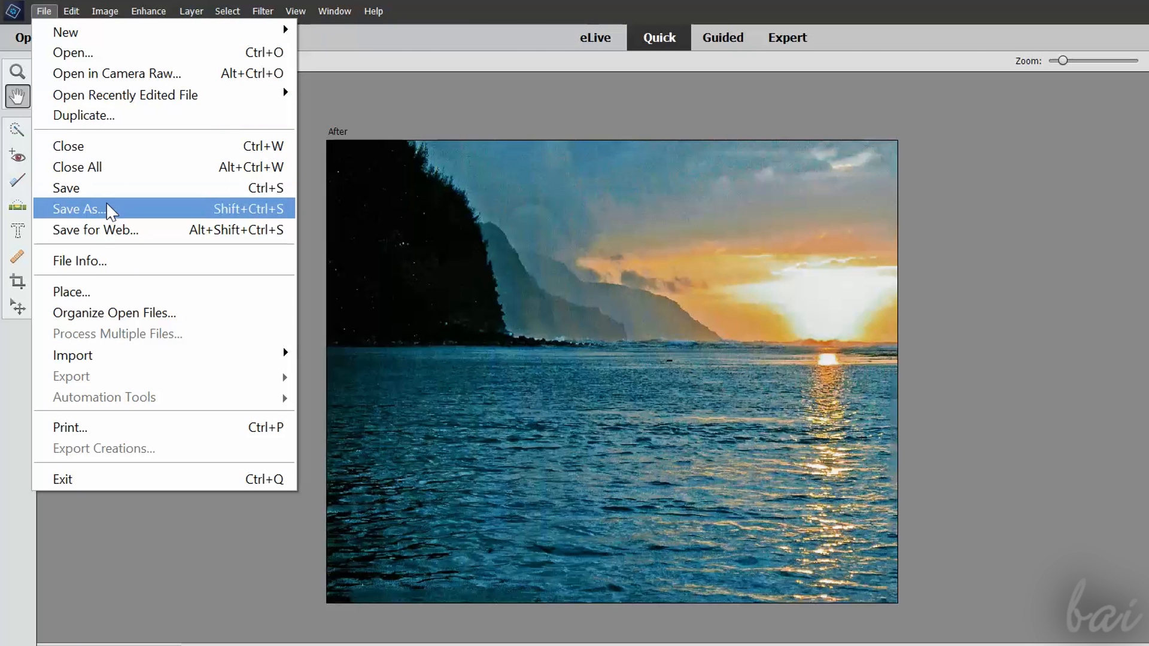
left_click(78, 209)
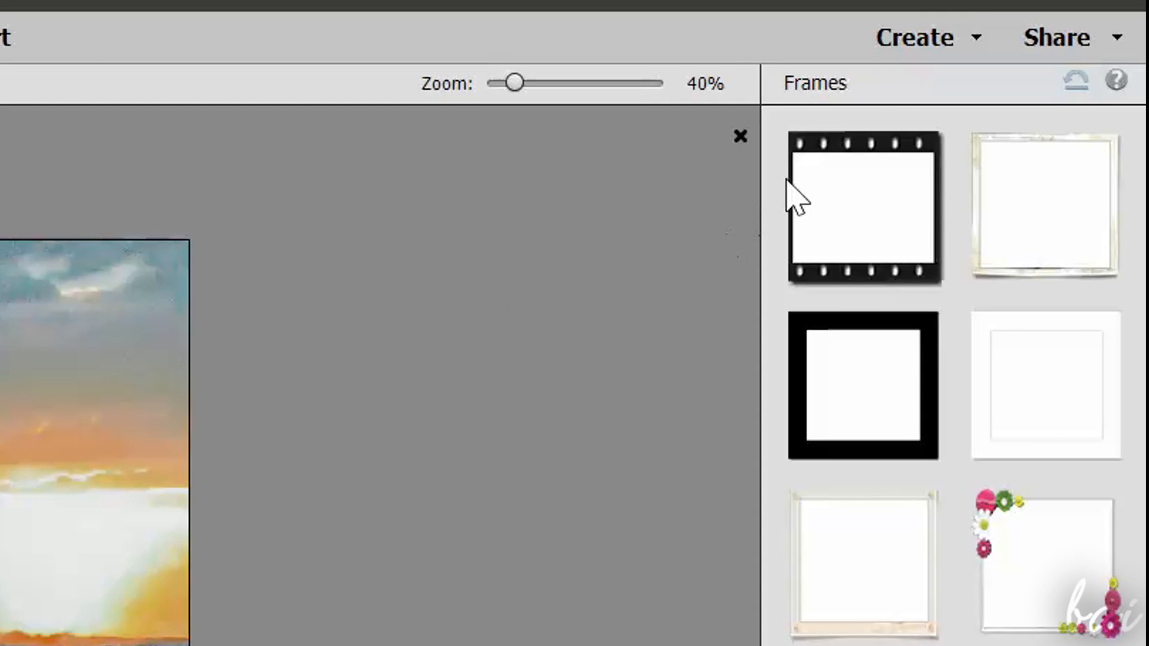
Step: Browse the Create project types, then the Share destinations Facebook, Flickr and Twitter
left_click(922, 37)
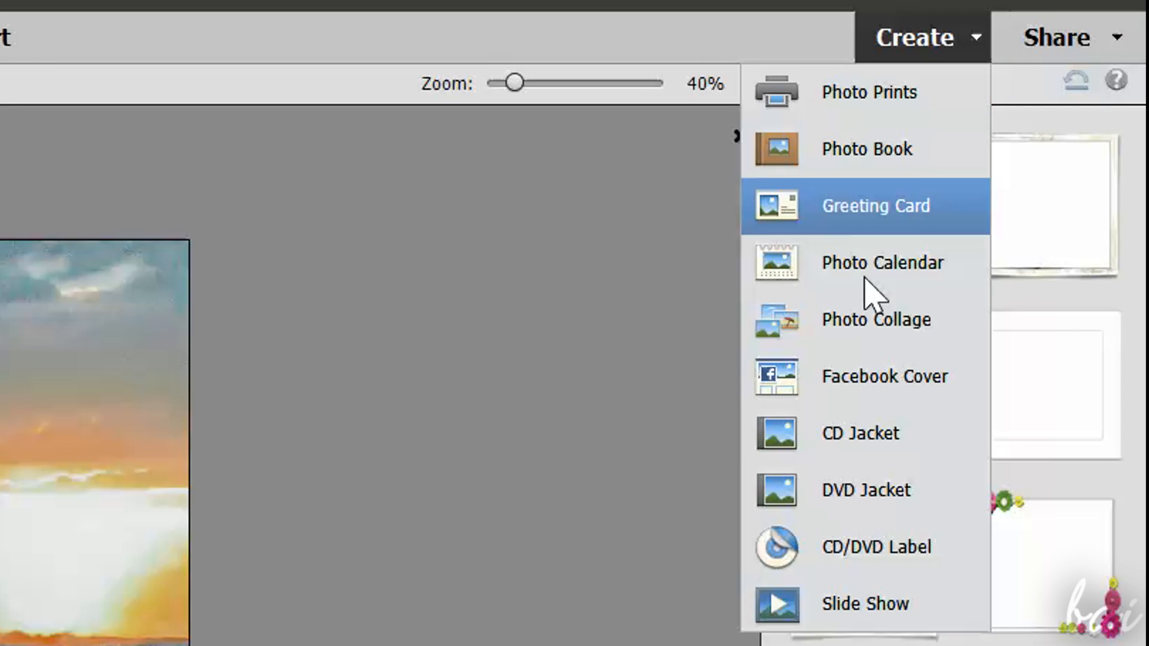
mouse_move(884, 272)
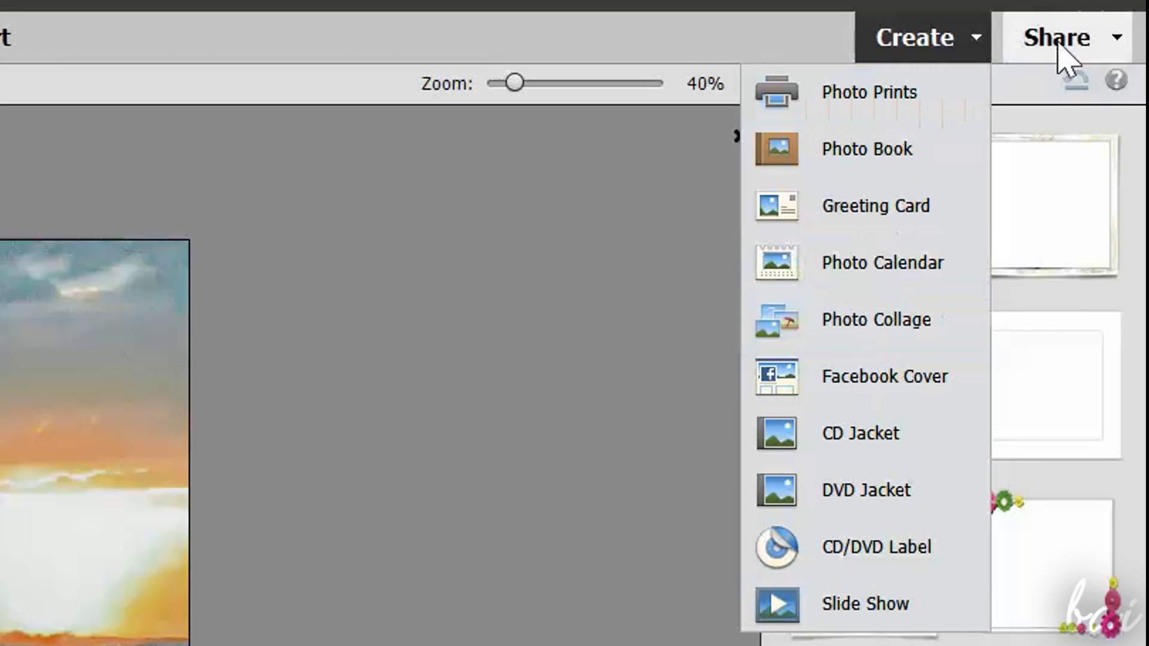
left_click(1059, 37)
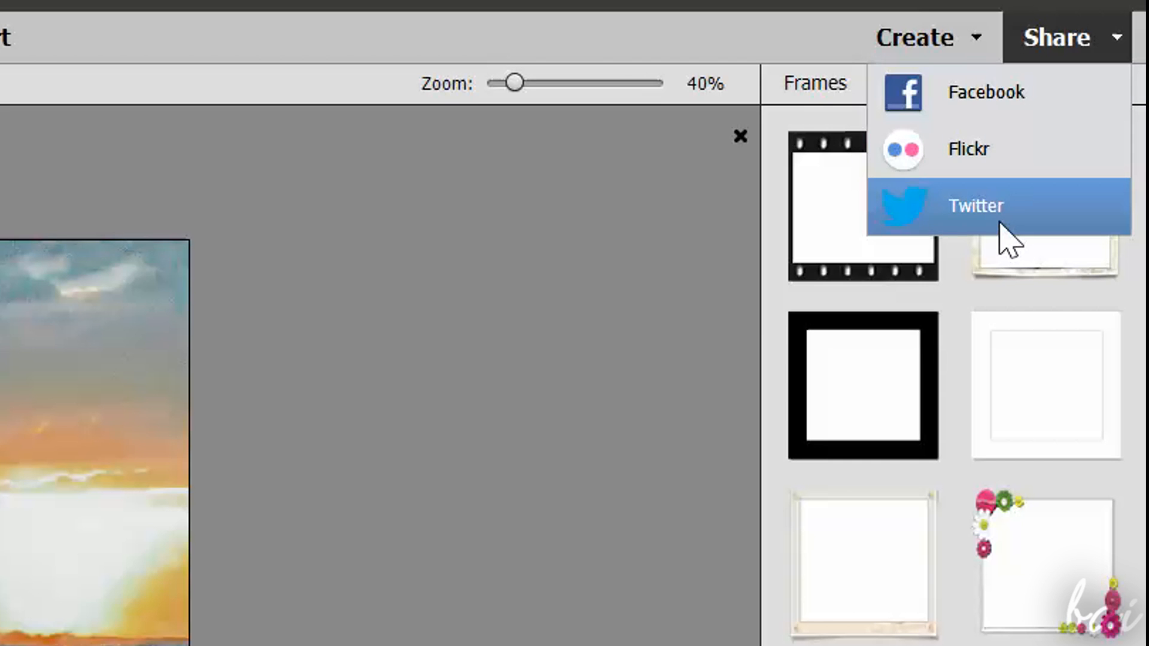
mouse_move(994, 216)
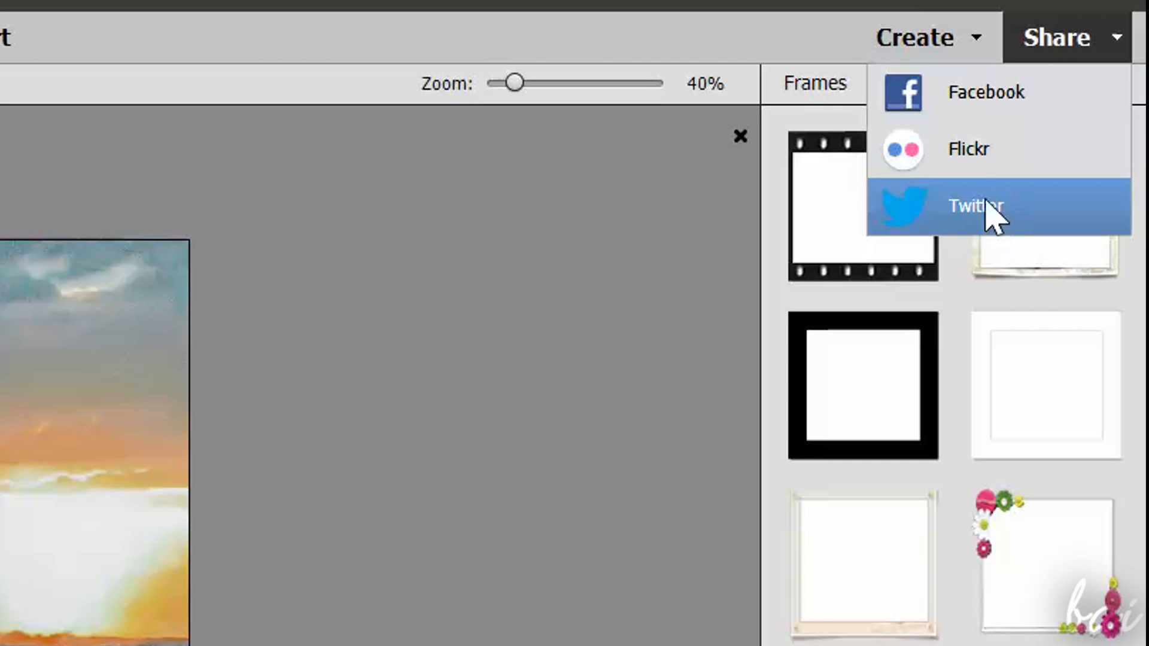